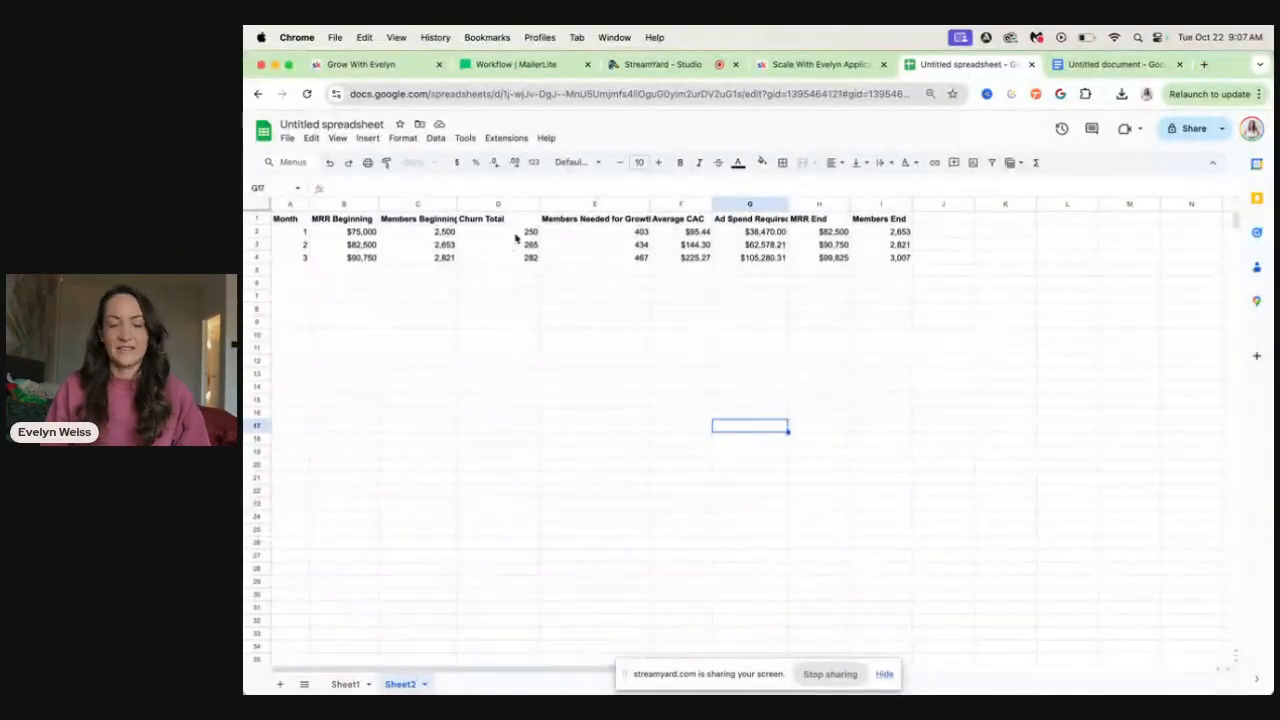
Step: Zoom in Chrome so the Sheet2 growth model displays larger
click(1255, 94)
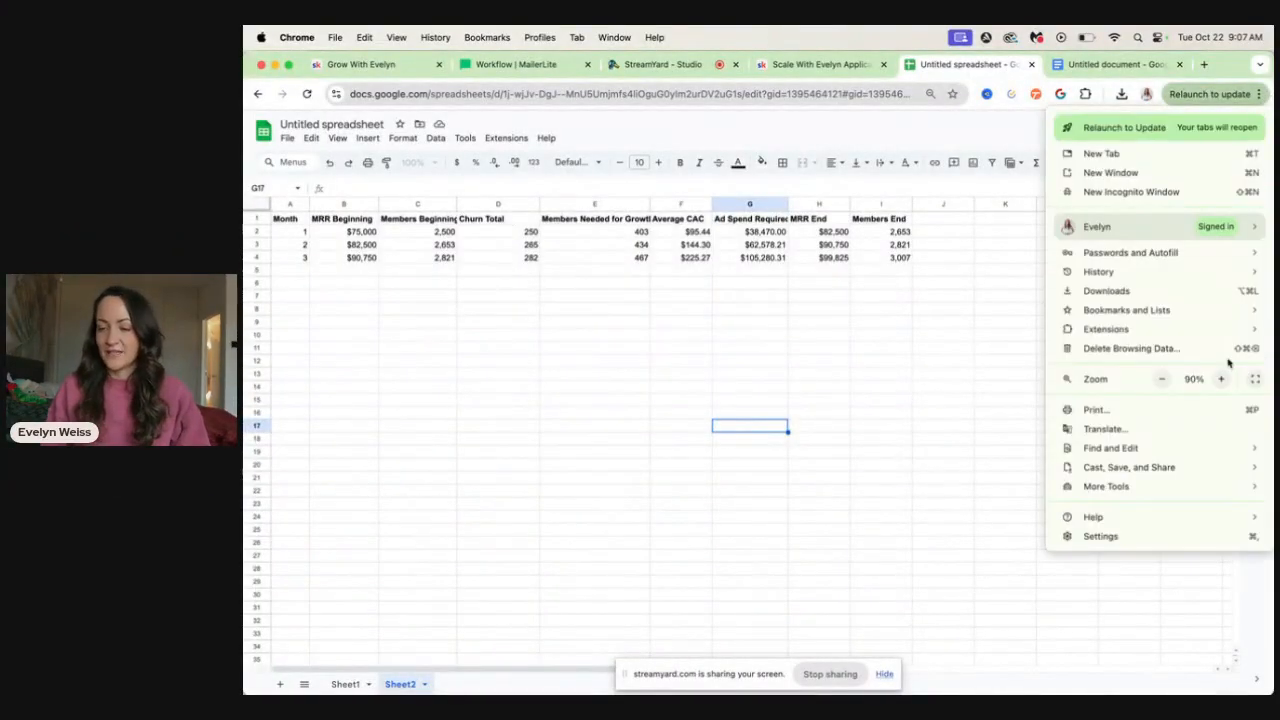
click(1221, 378)
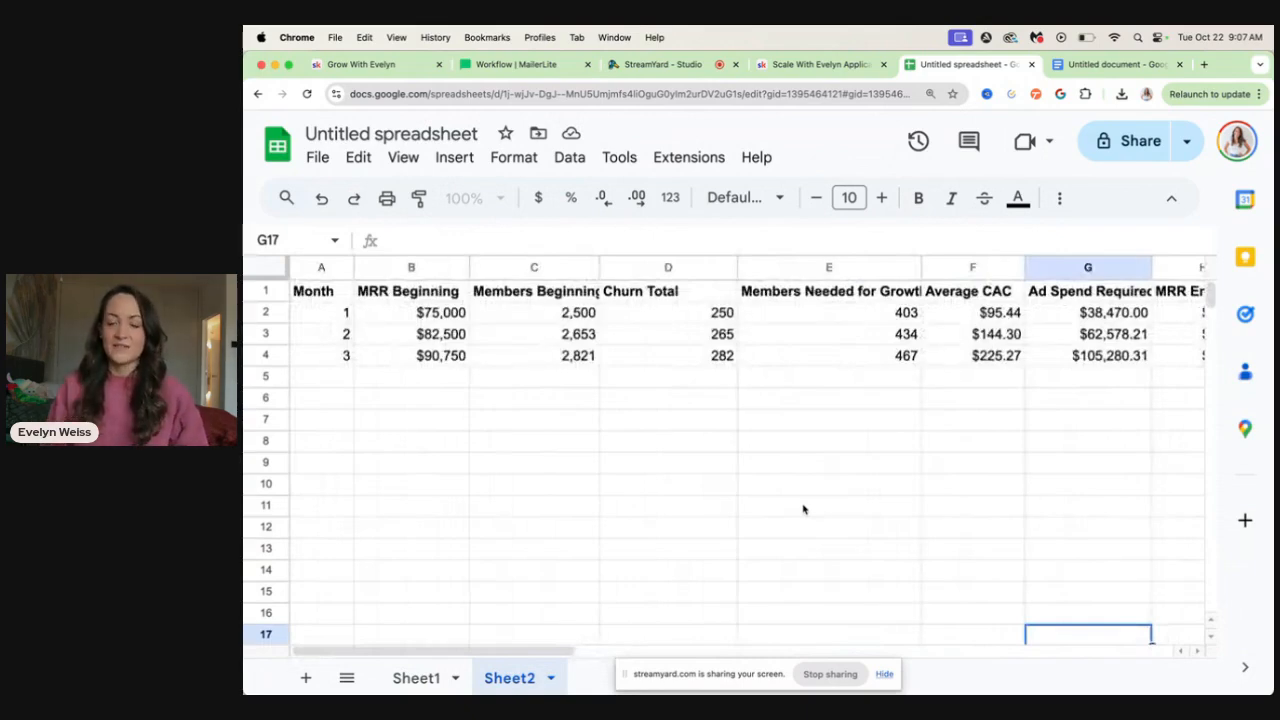
Step: Widen the model's columns and inspect the Month 1 MRR, members, churn and members-needed cells
click(1257, 94)
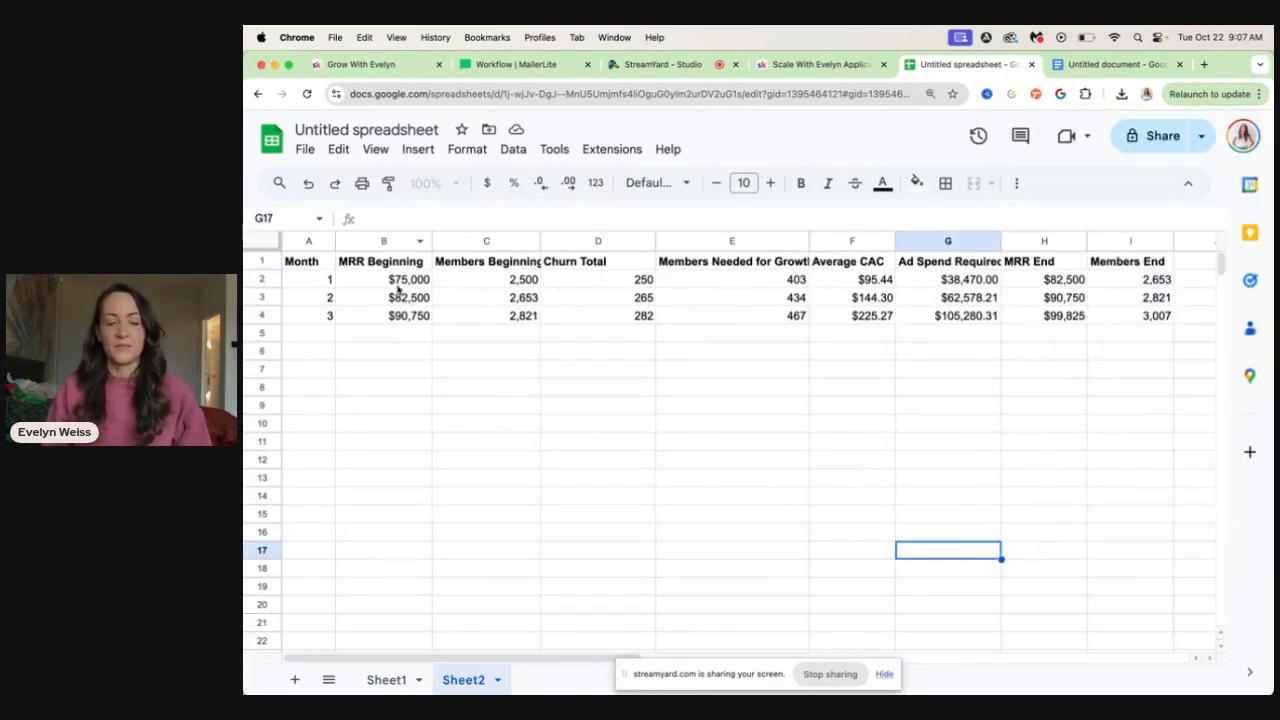
click(408, 279)
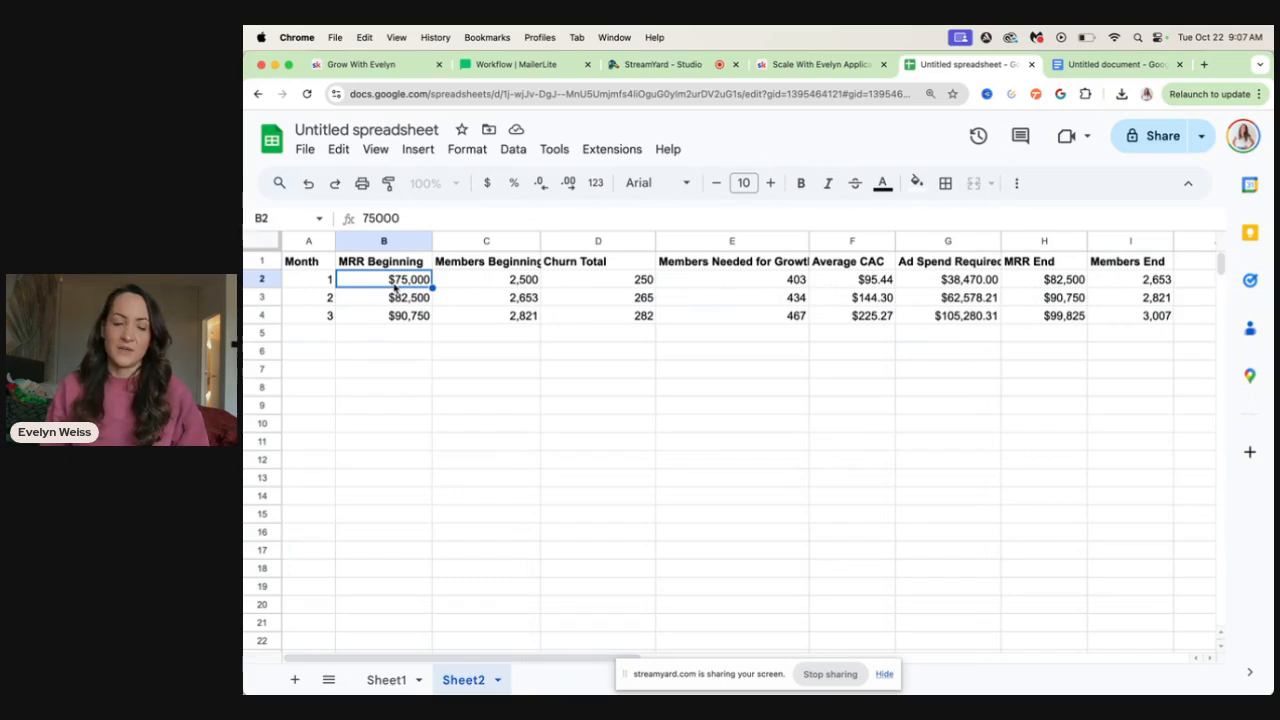
click(486, 279)
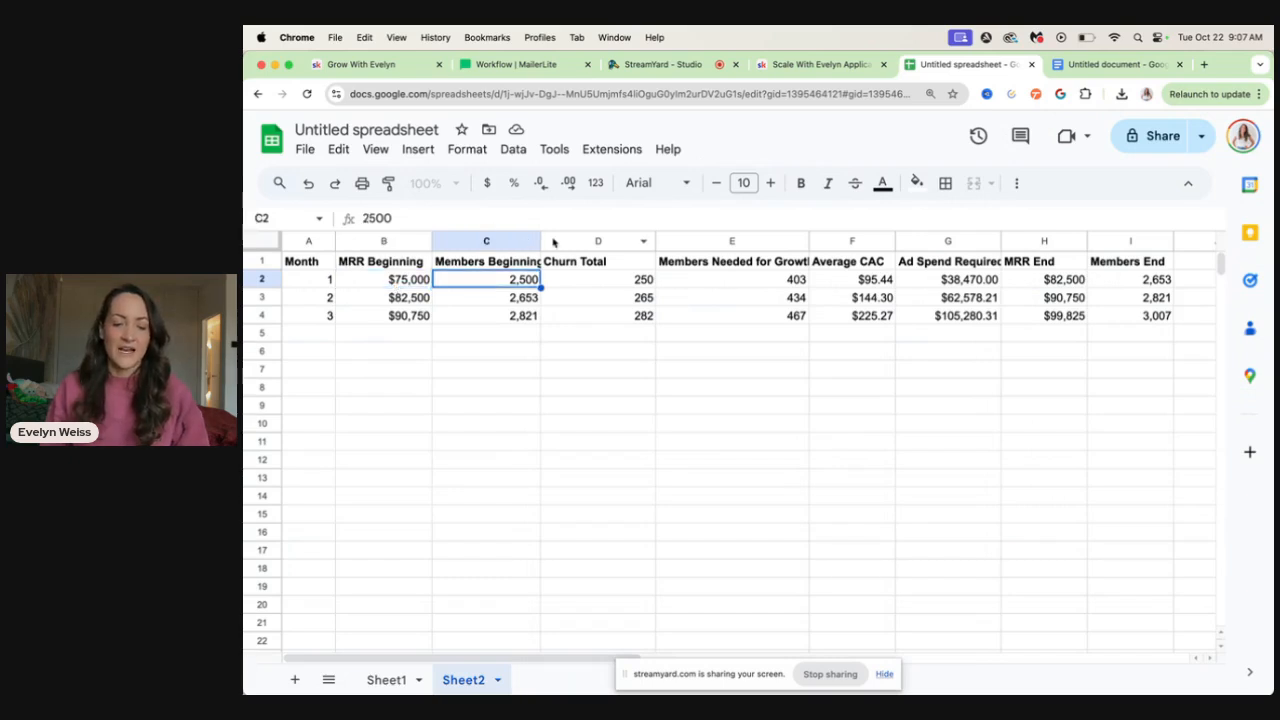
click(604, 279)
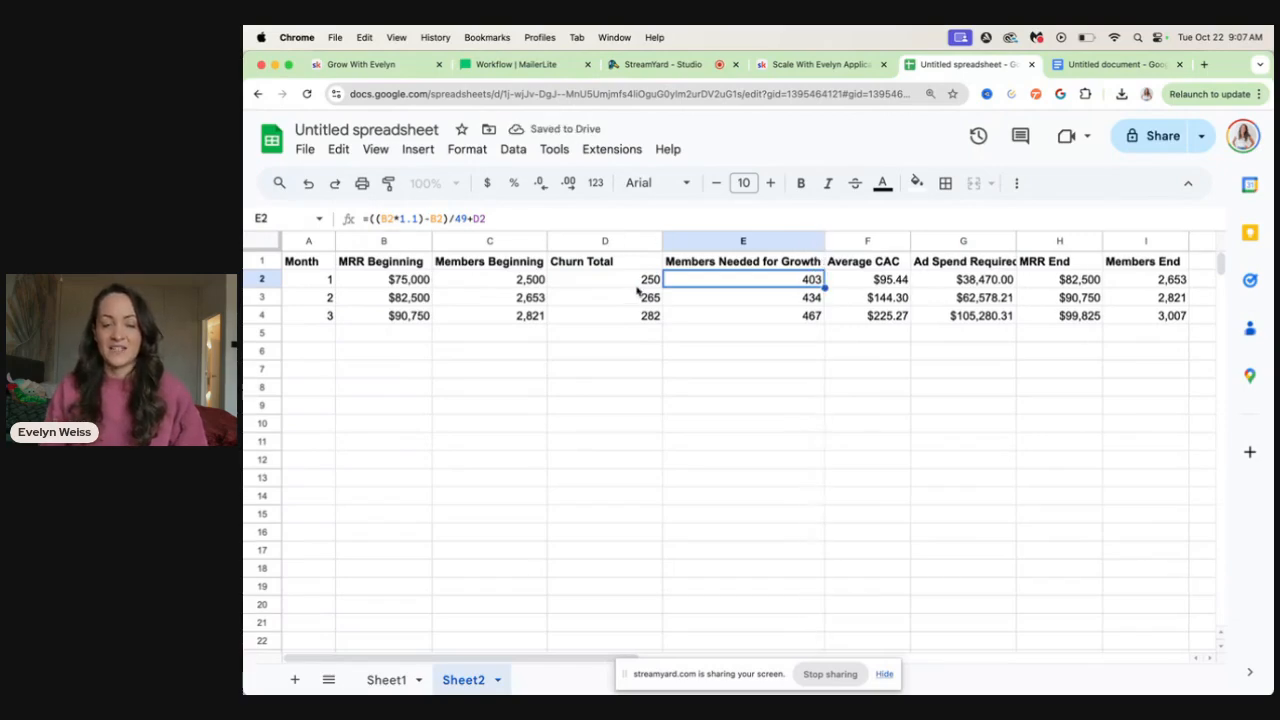
click(604, 279)
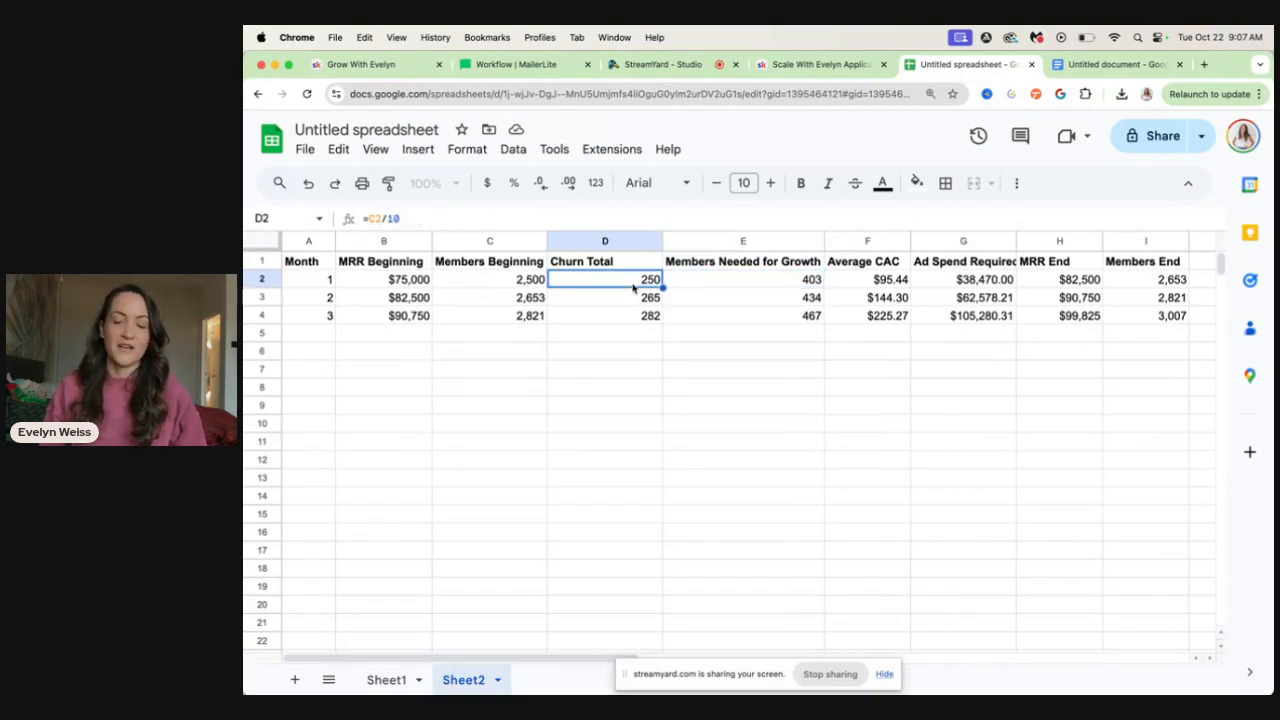
mouse_move(725, 289)
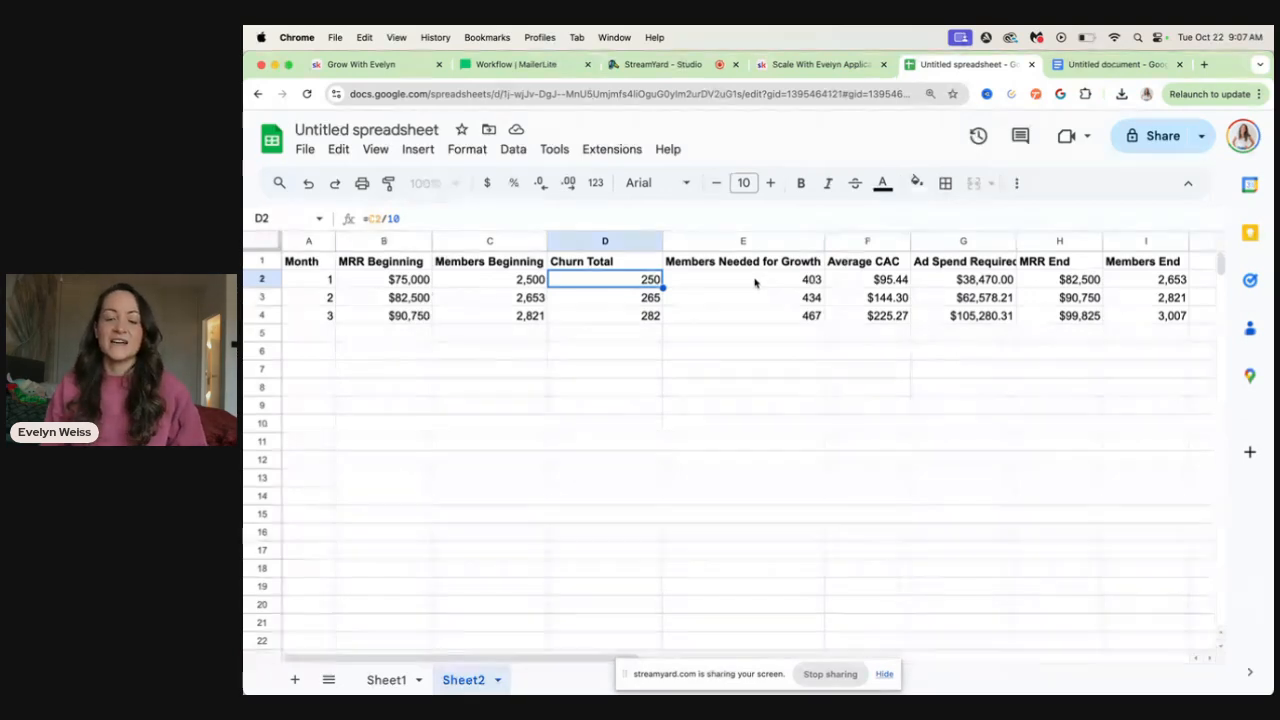
click(742, 279)
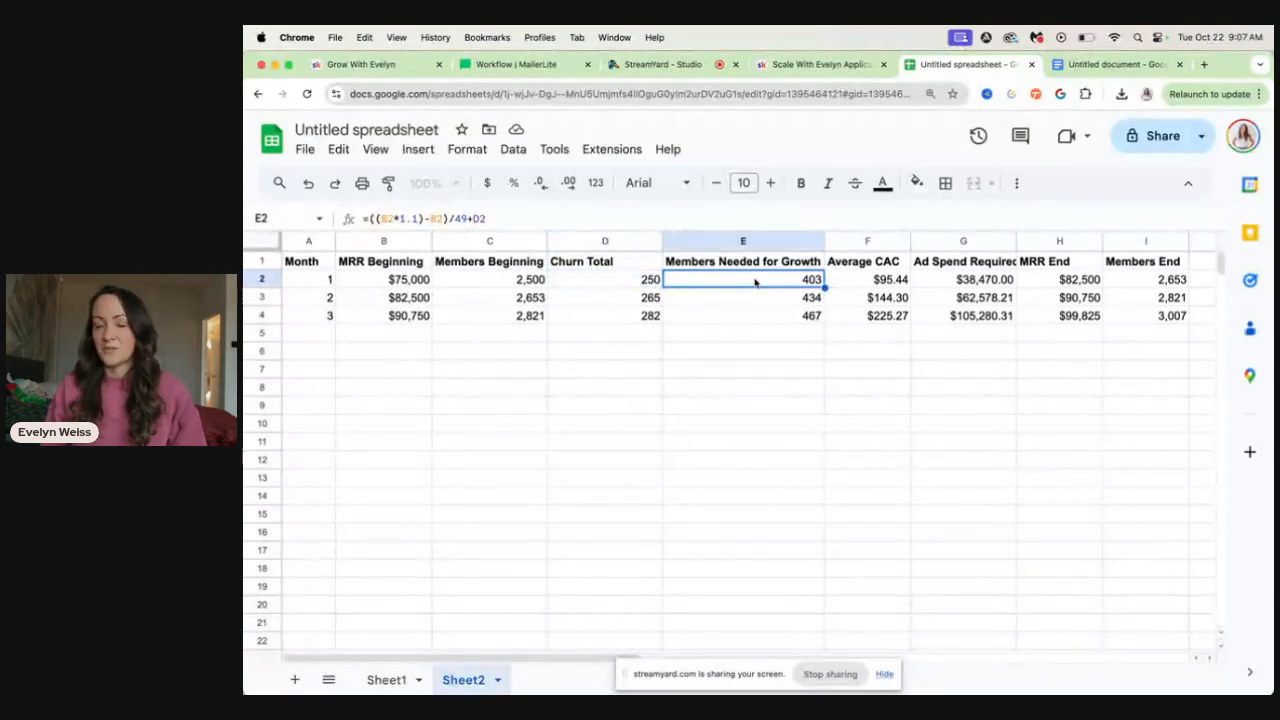
mouse_move(857, 281)
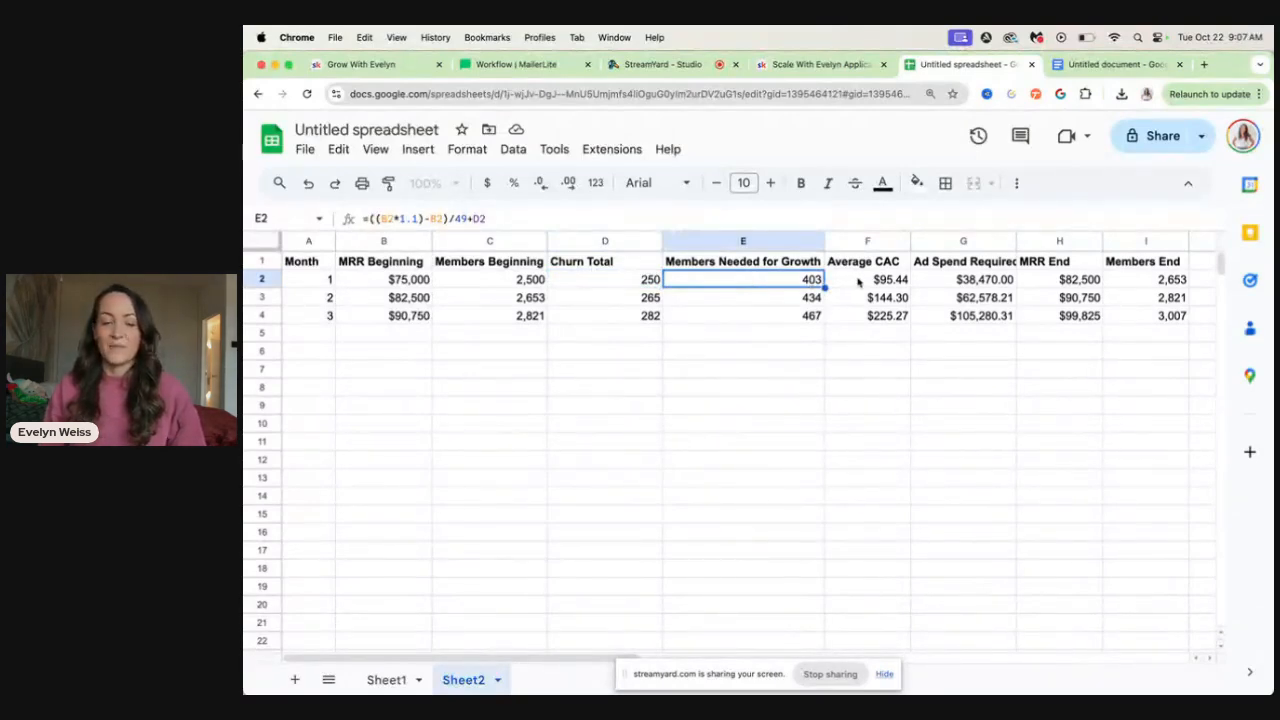
click(867, 279)
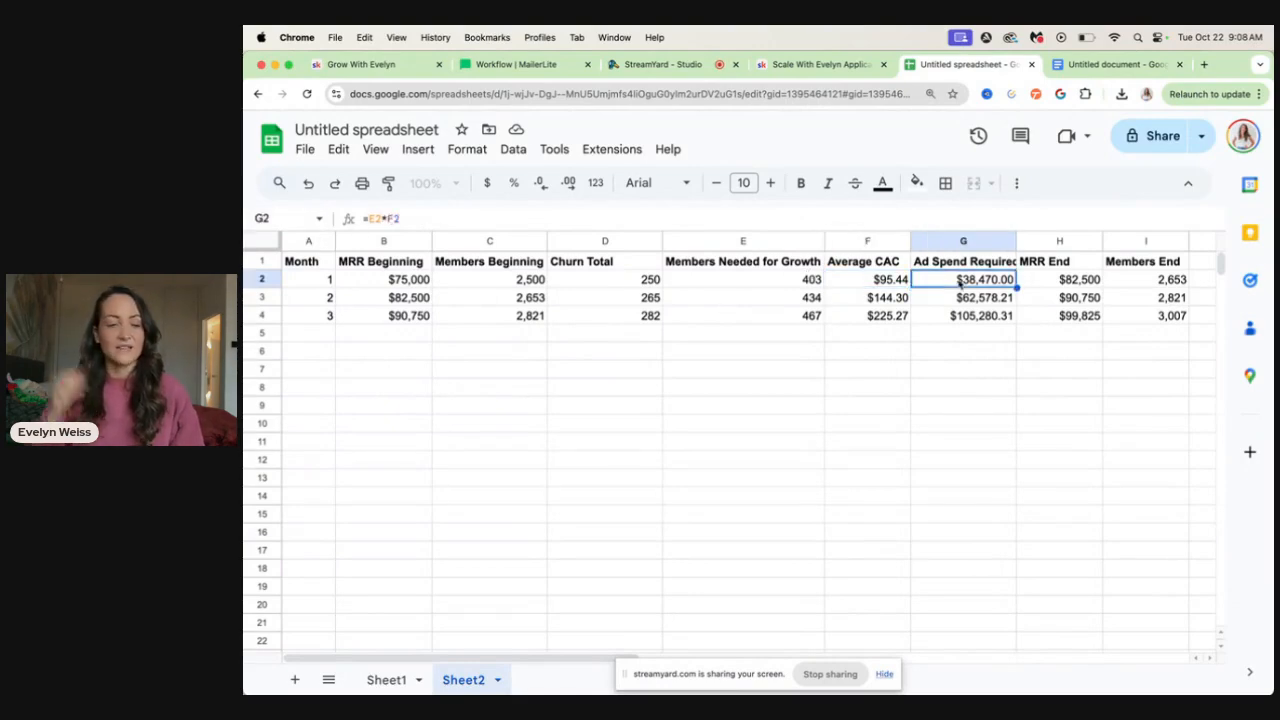
click(867, 279)
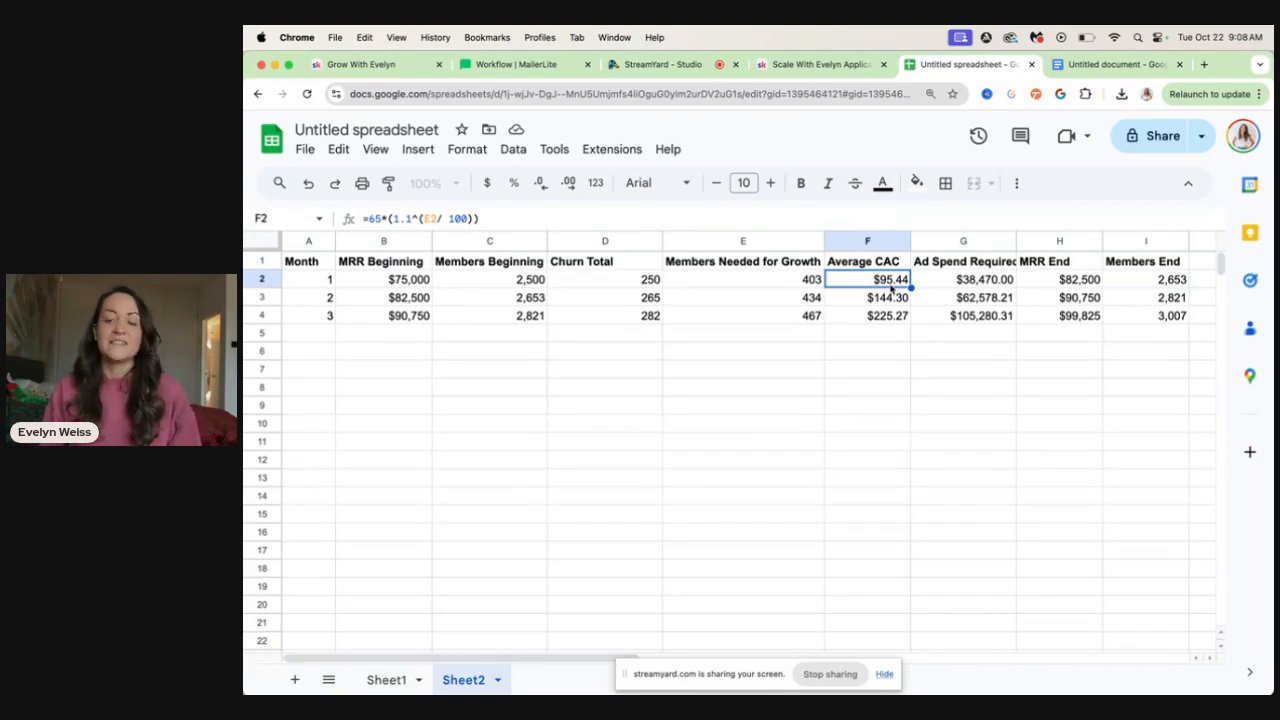
click(963, 279)
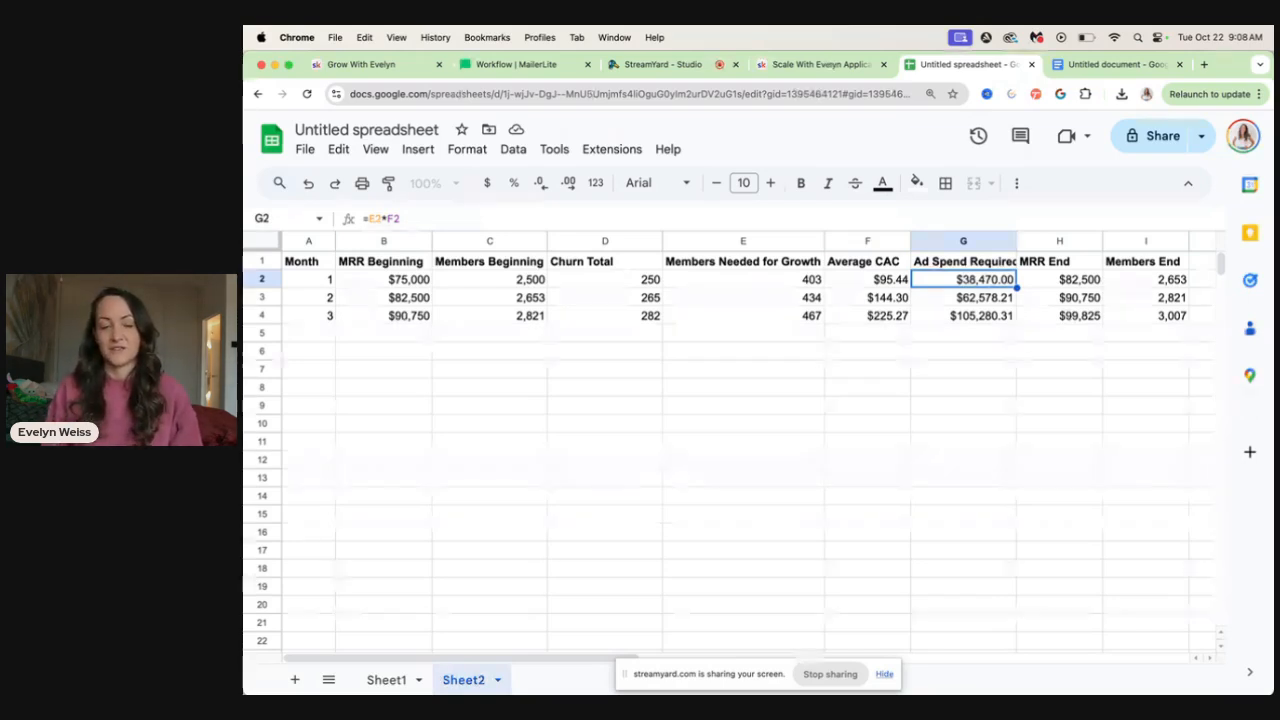
click(383, 279)
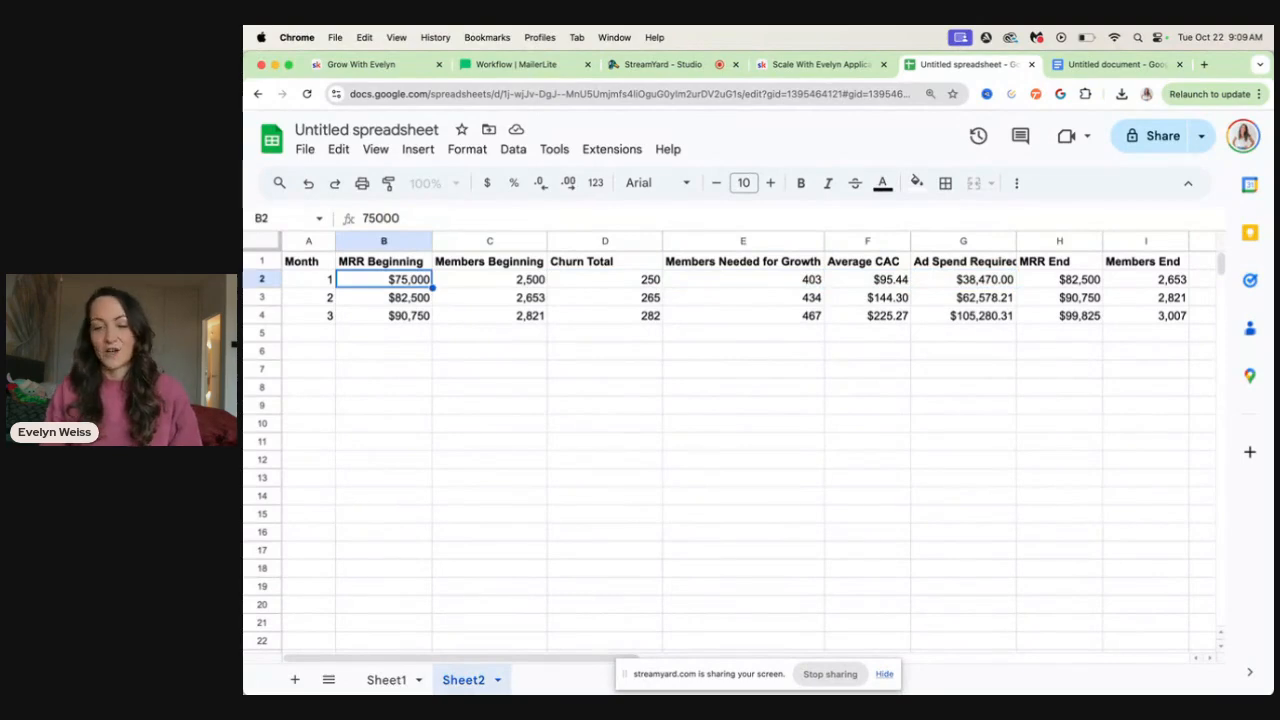
click(1079, 279)
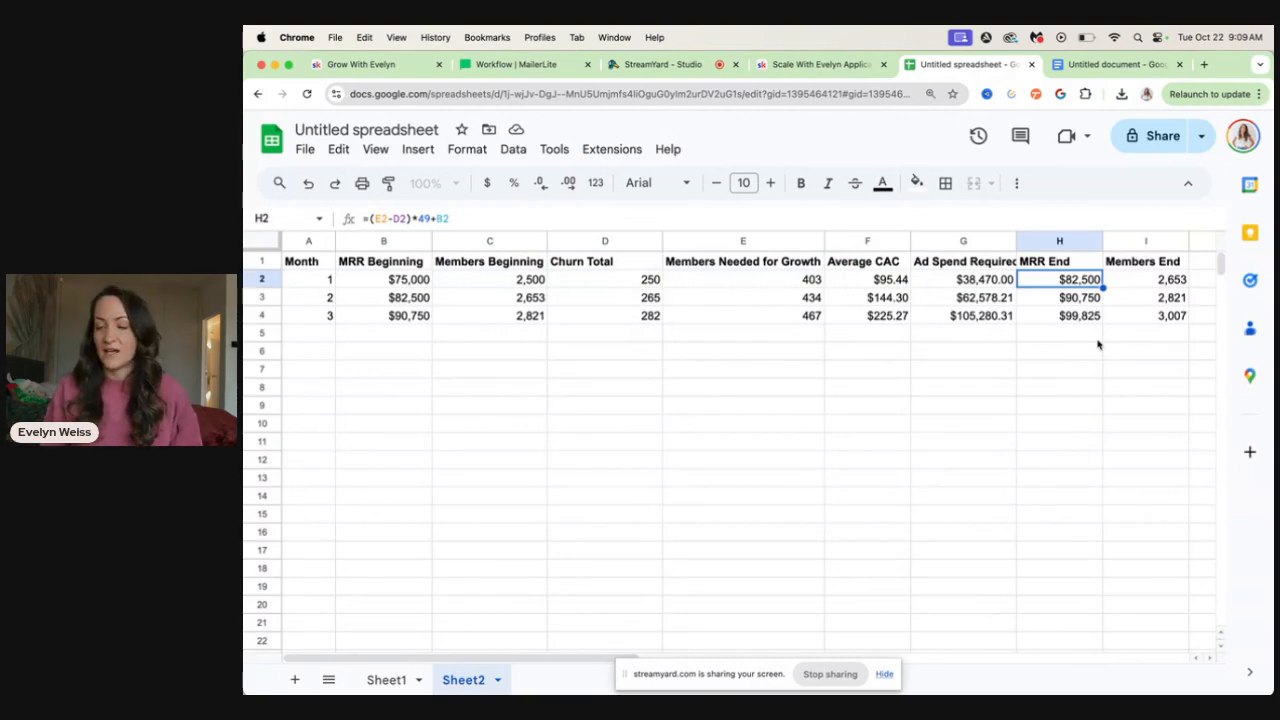
click(1145, 279)
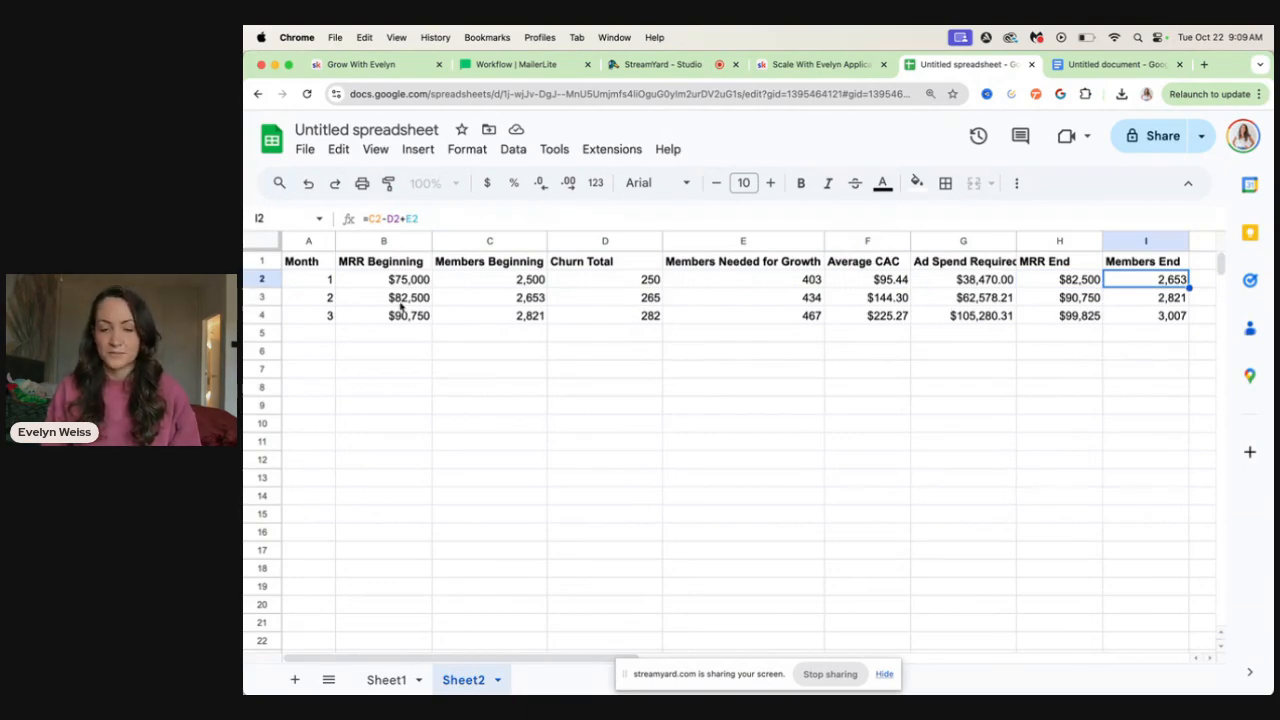
mouse_move(611, 297)
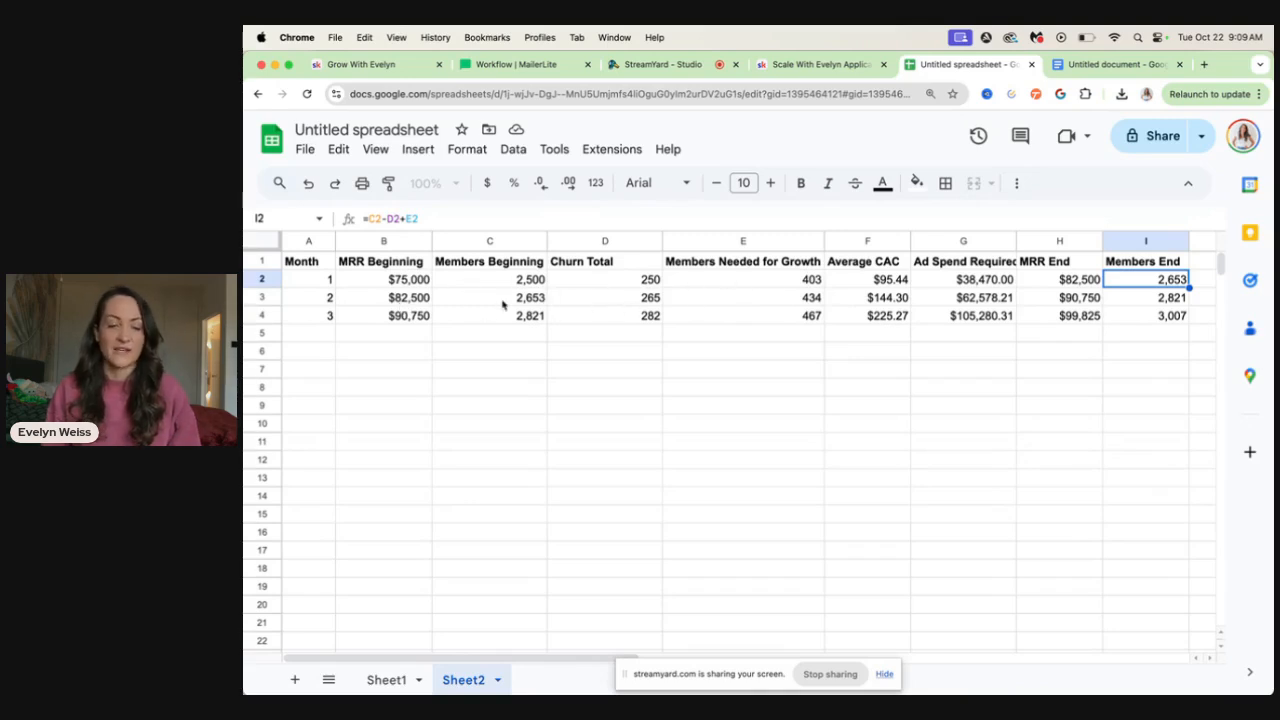
click(408, 297)
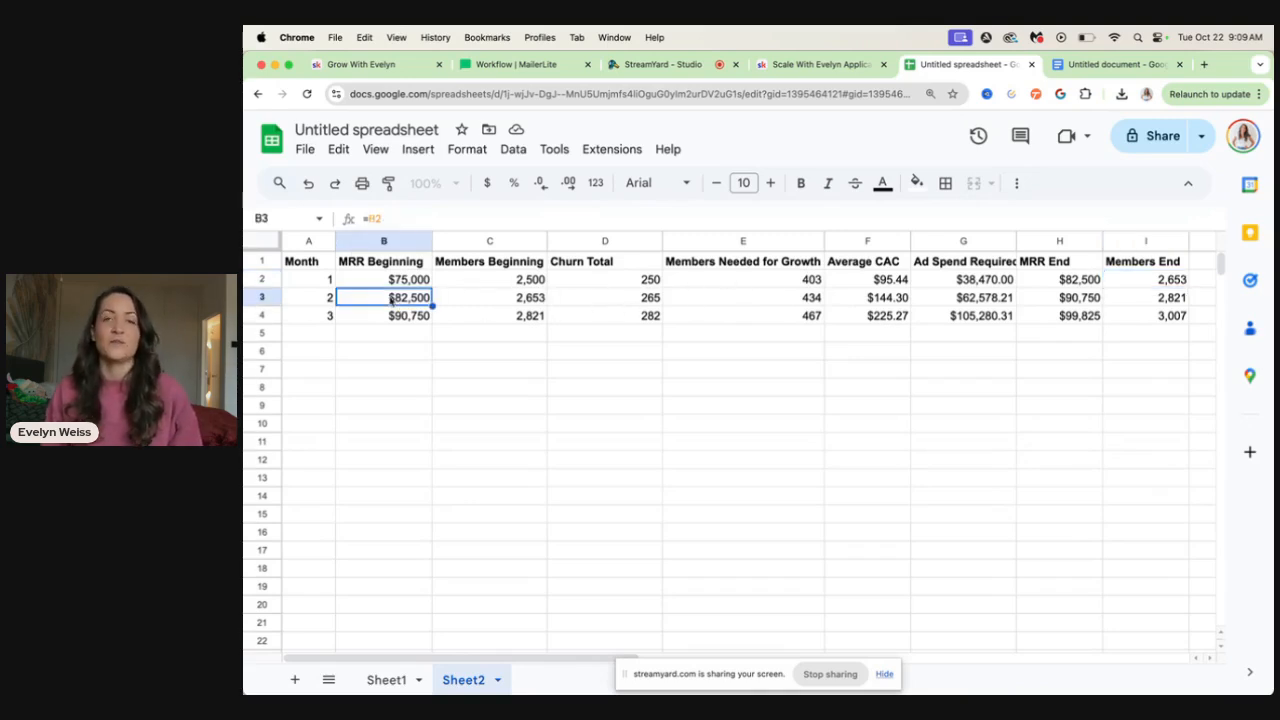
click(489, 297)
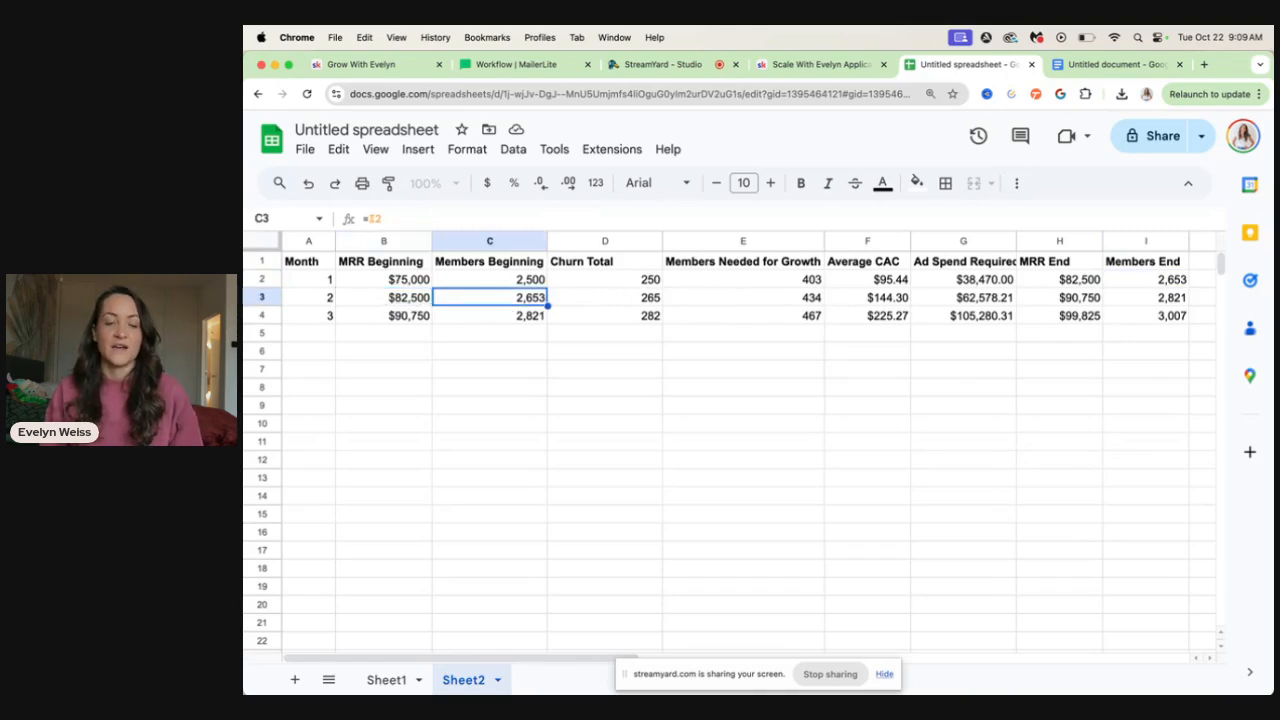
click(604, 297)
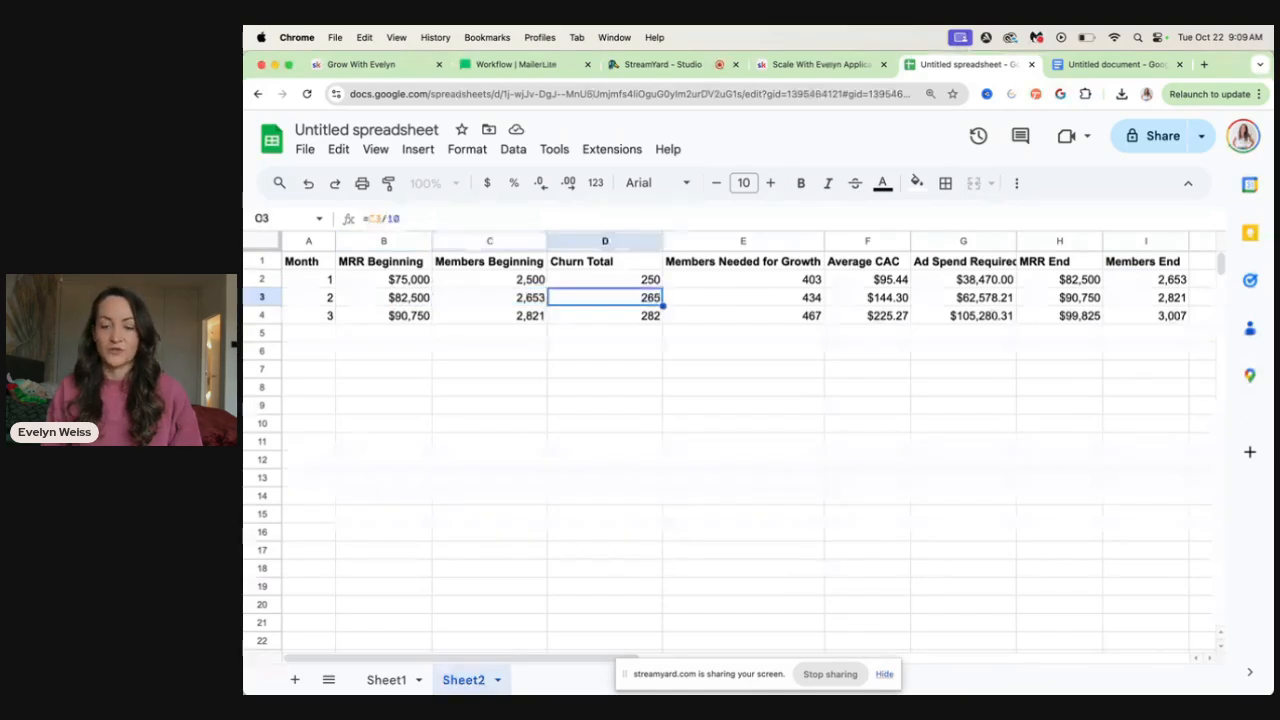
click(743, 297)
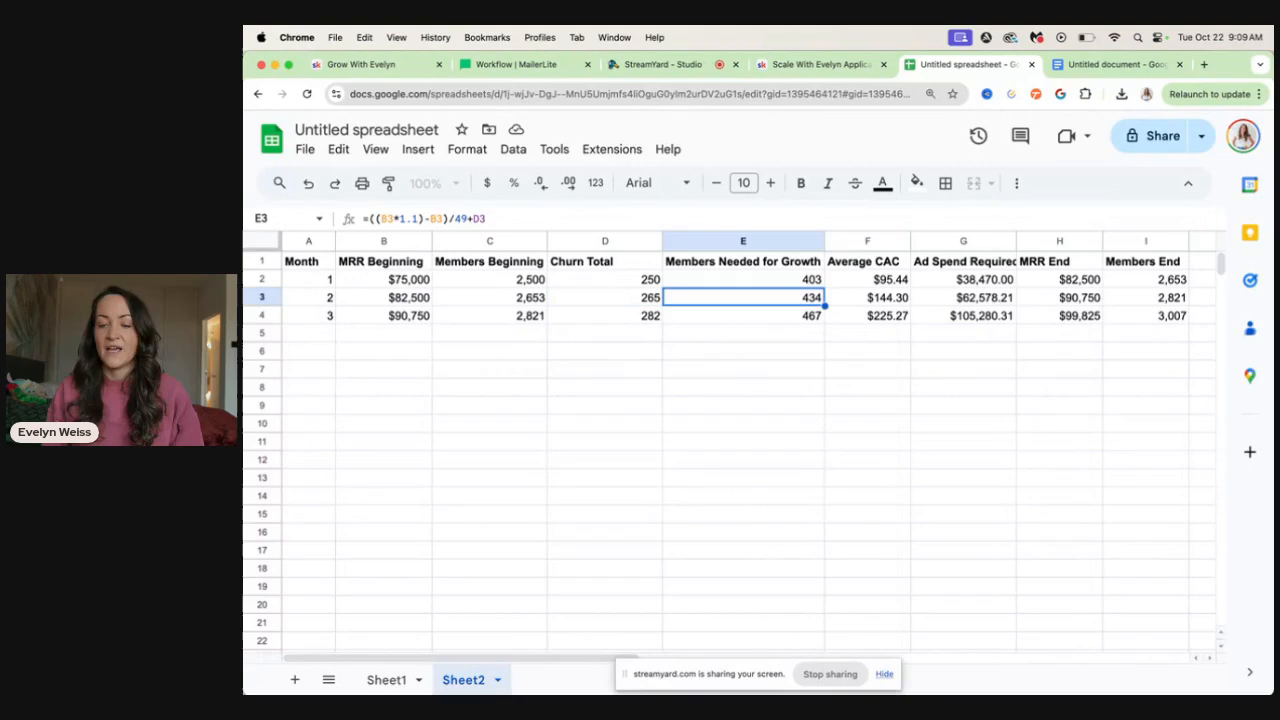
click(867, 297)
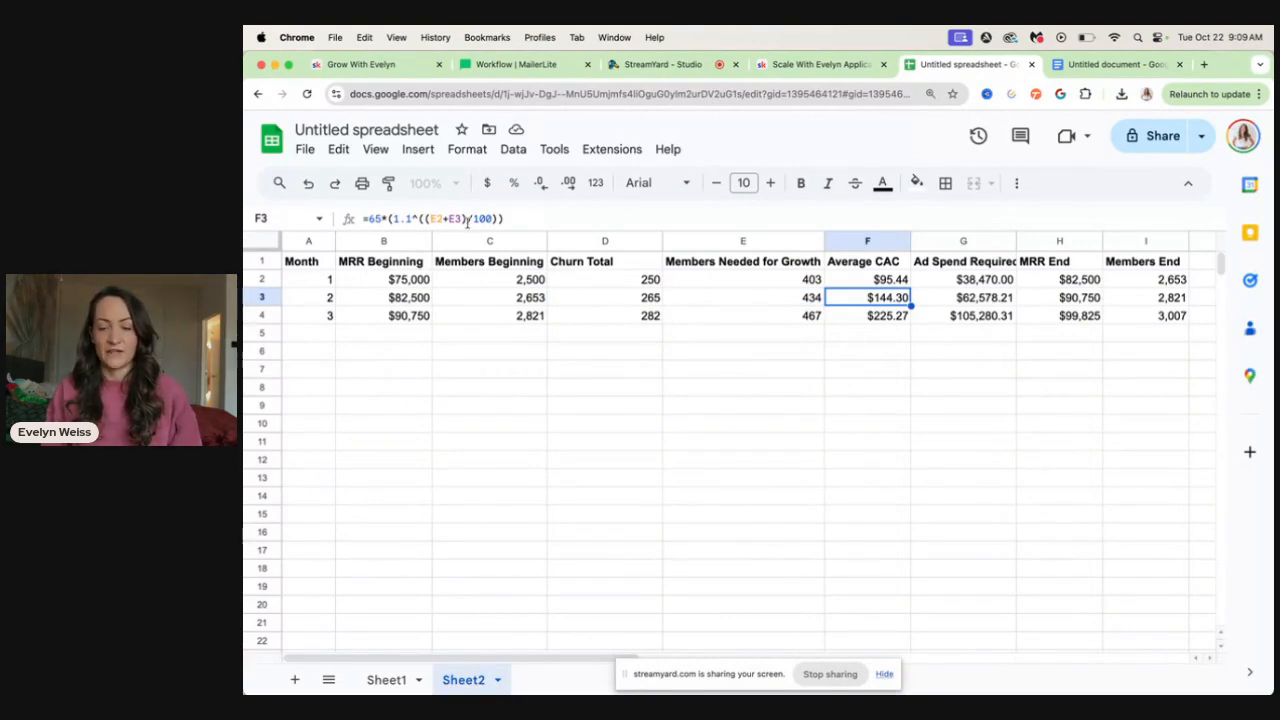
mouse_move(807, 295)
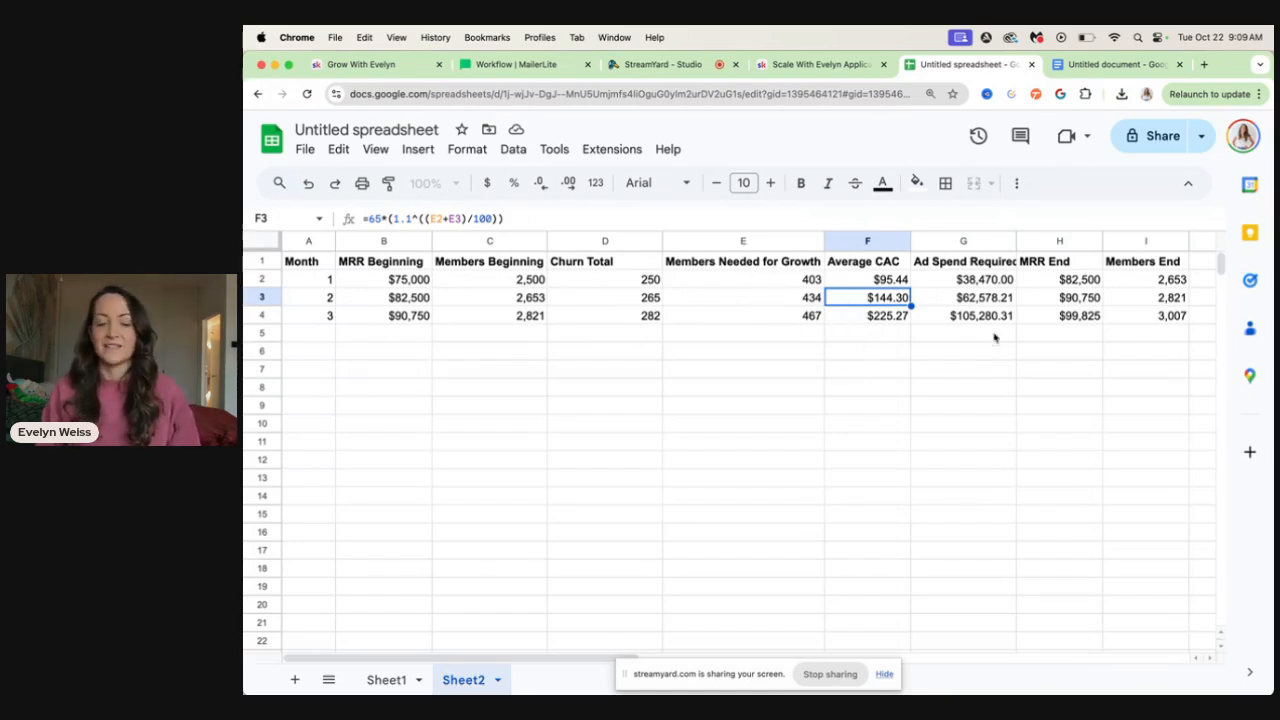
click(963, 297)
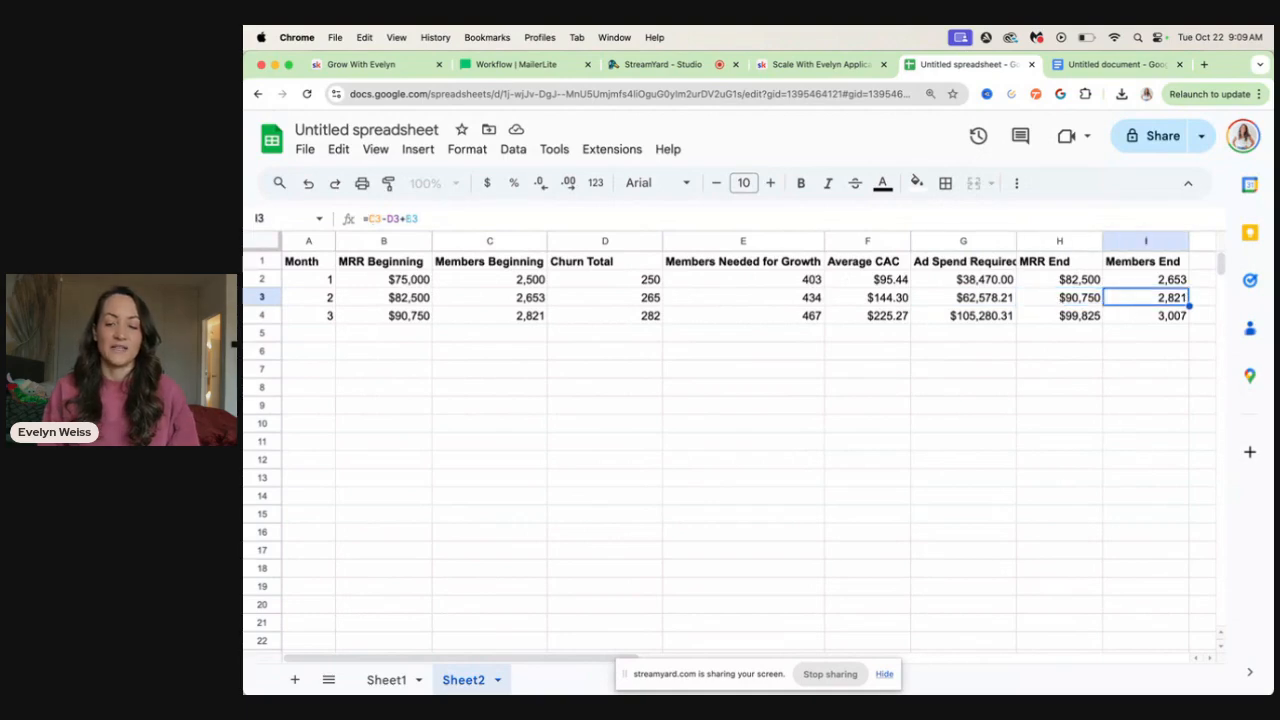
click(1059, 297)
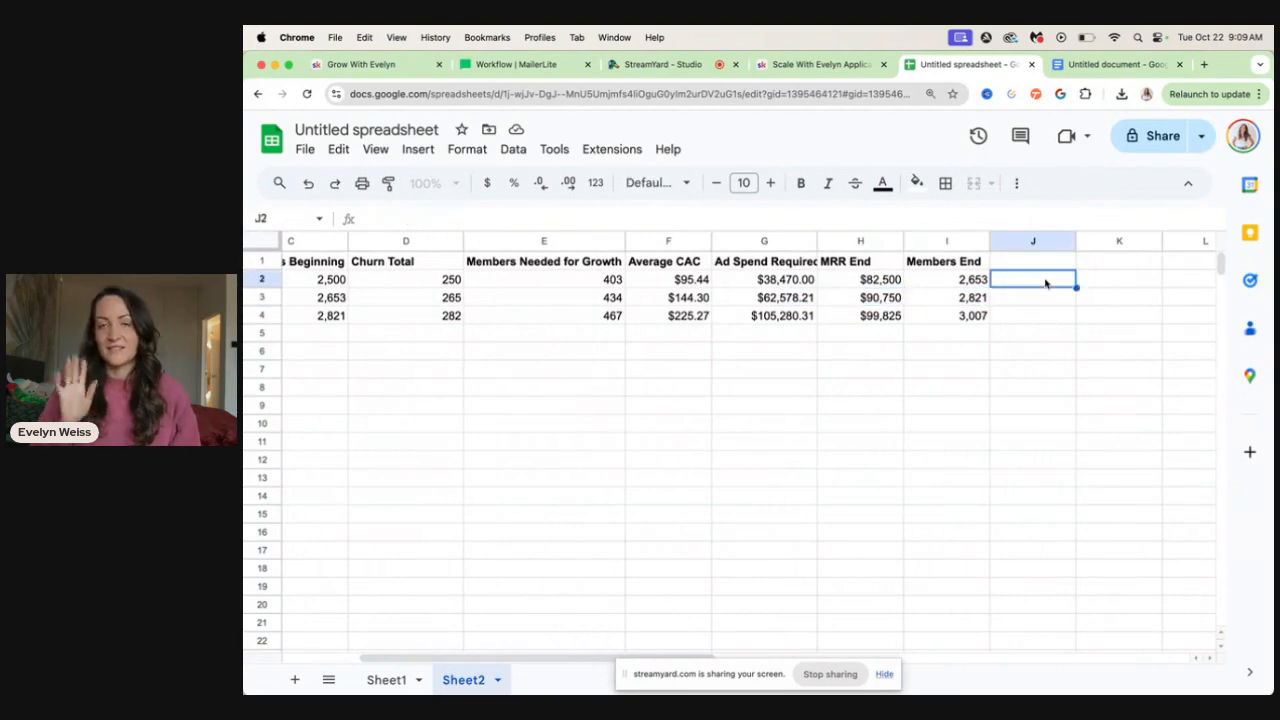
text(=)
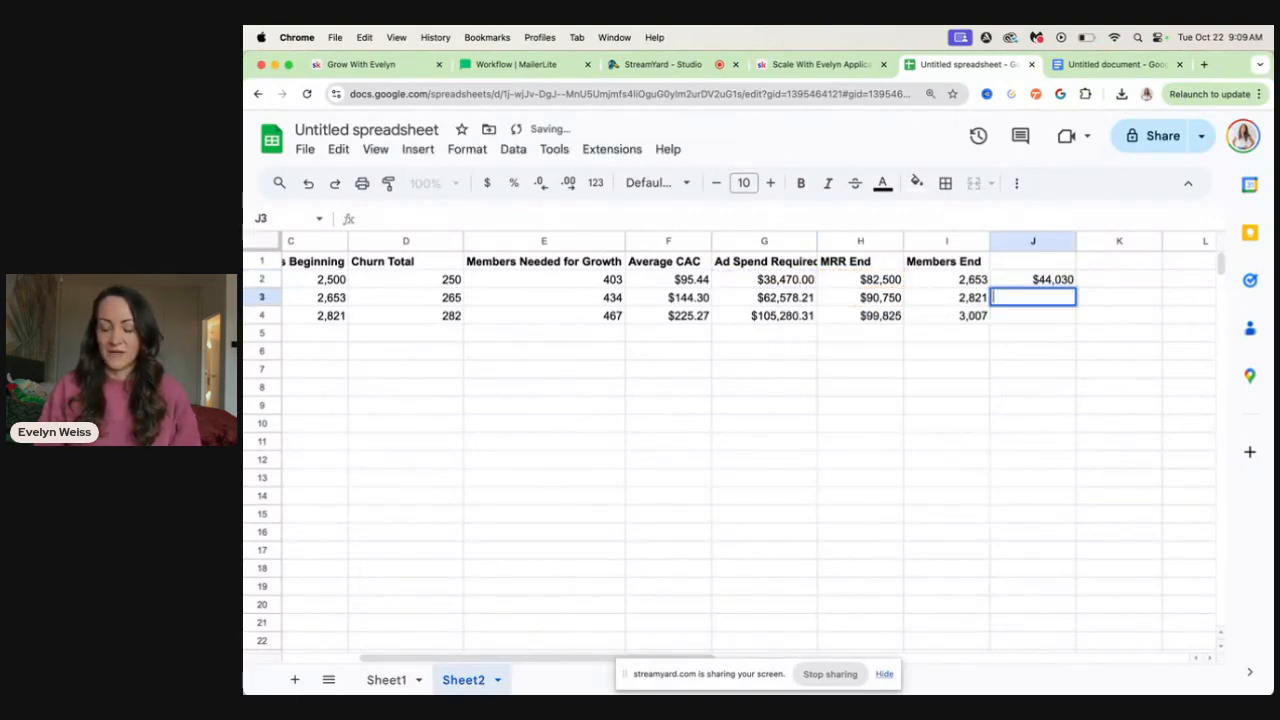
click(1032, 279)
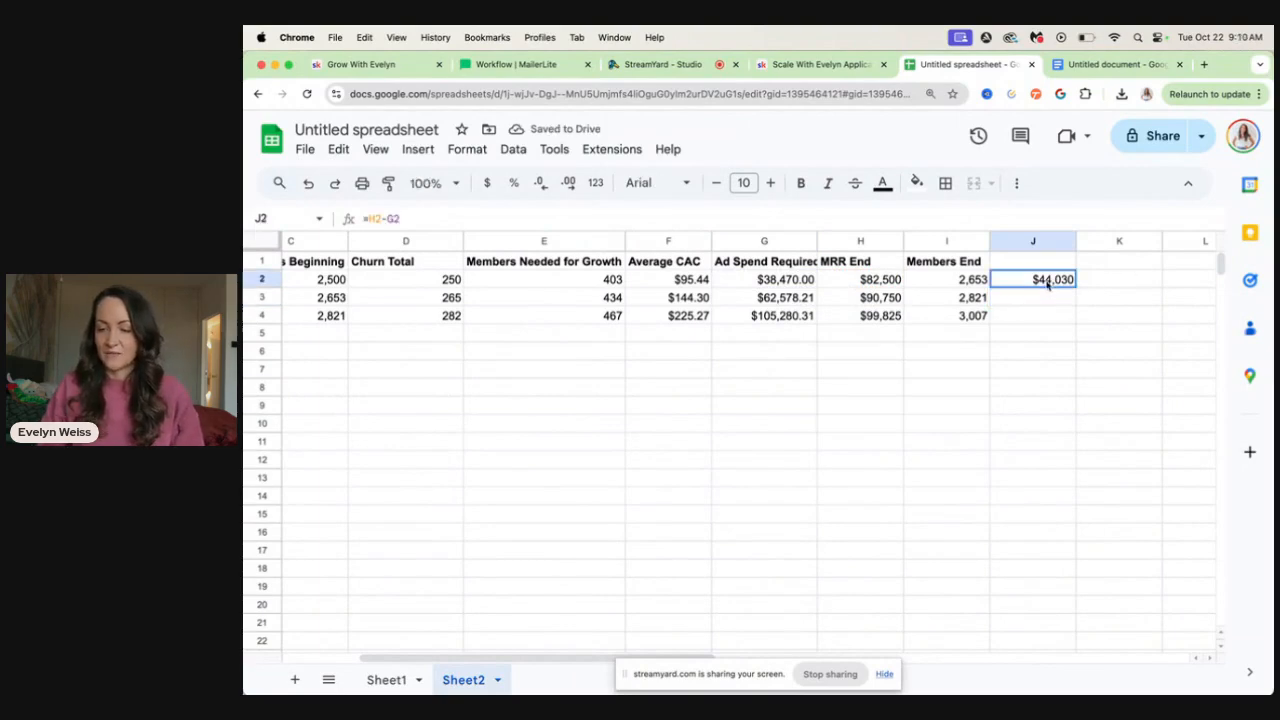
drag(1050, 279, 1050, 315)
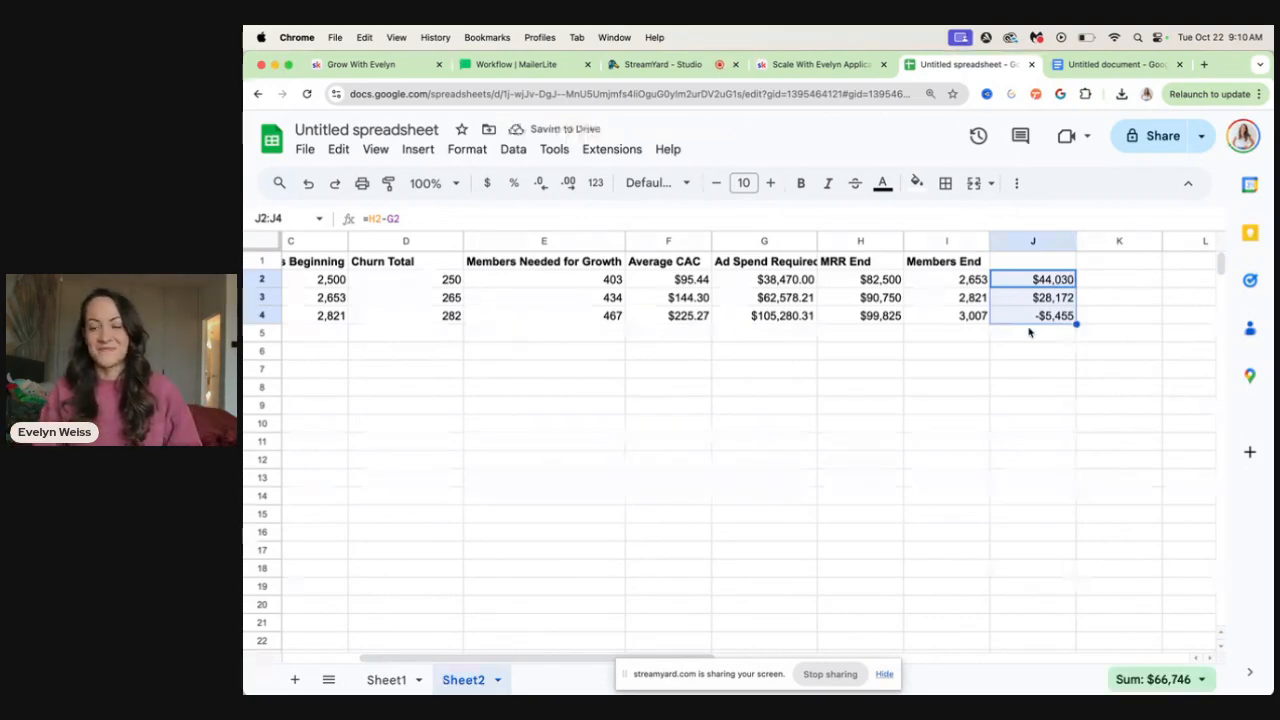
click(1032, 297)
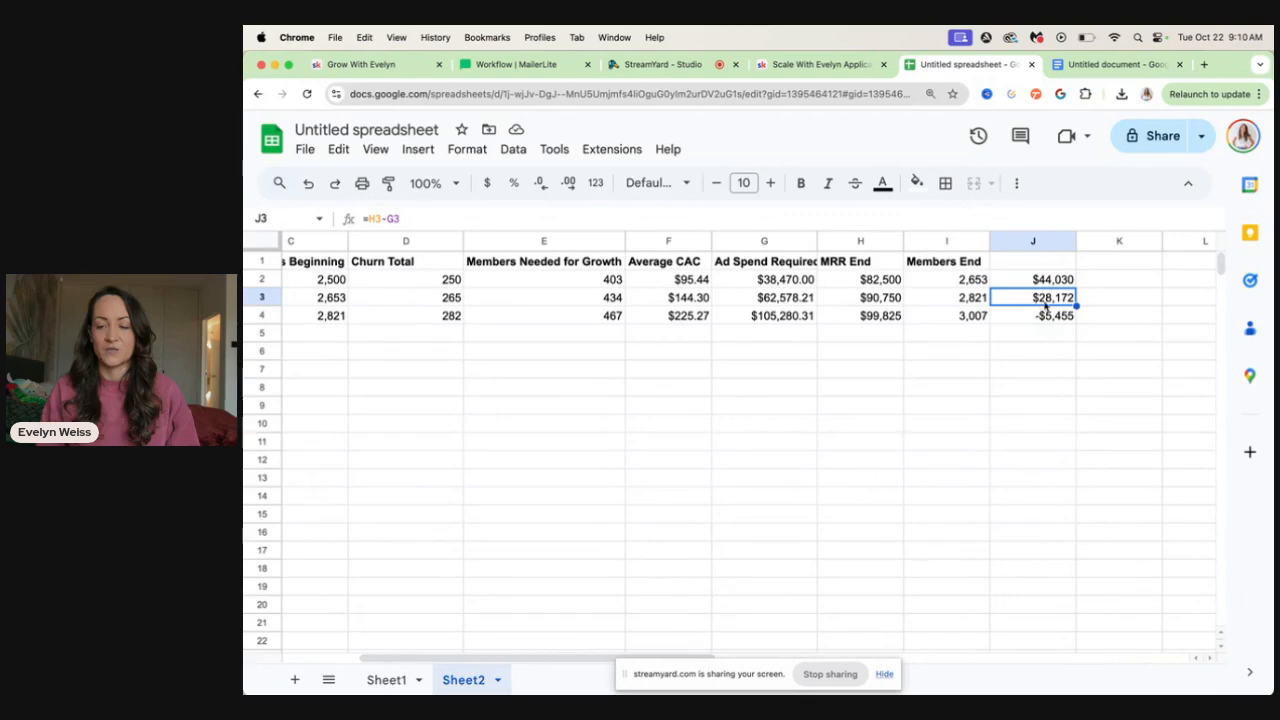
scroll(right, 3)
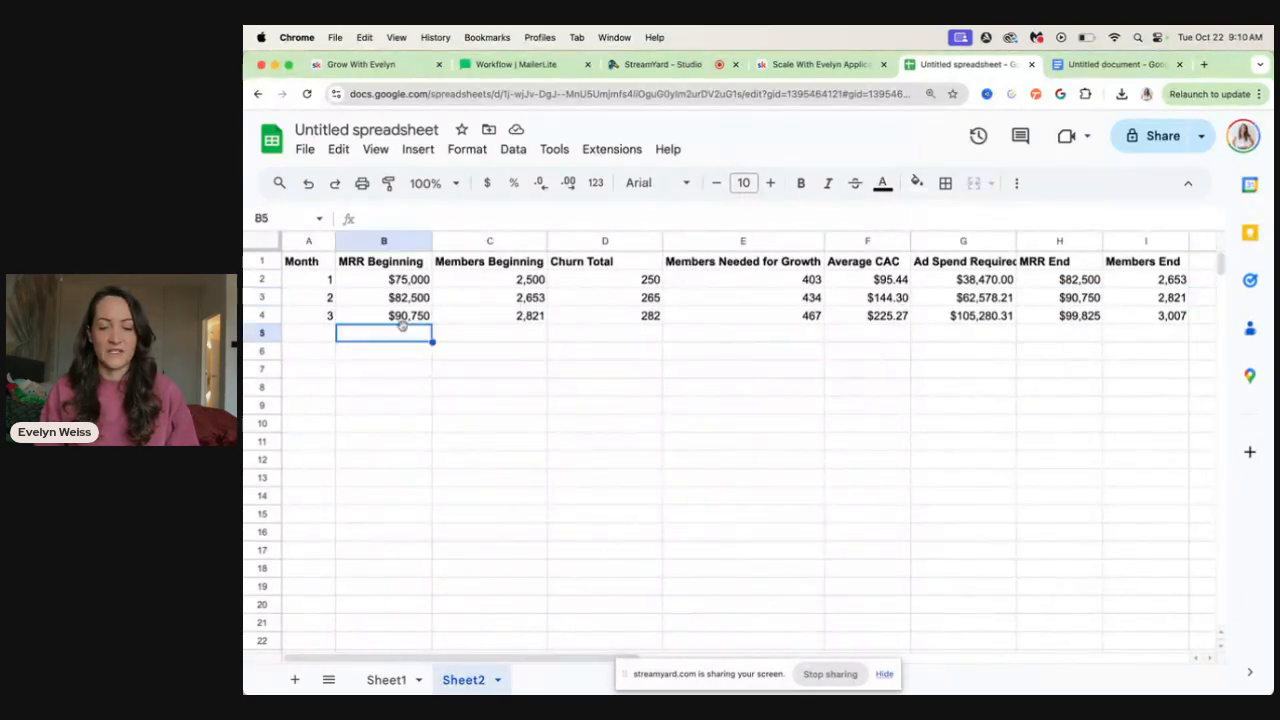
click(605, 315)
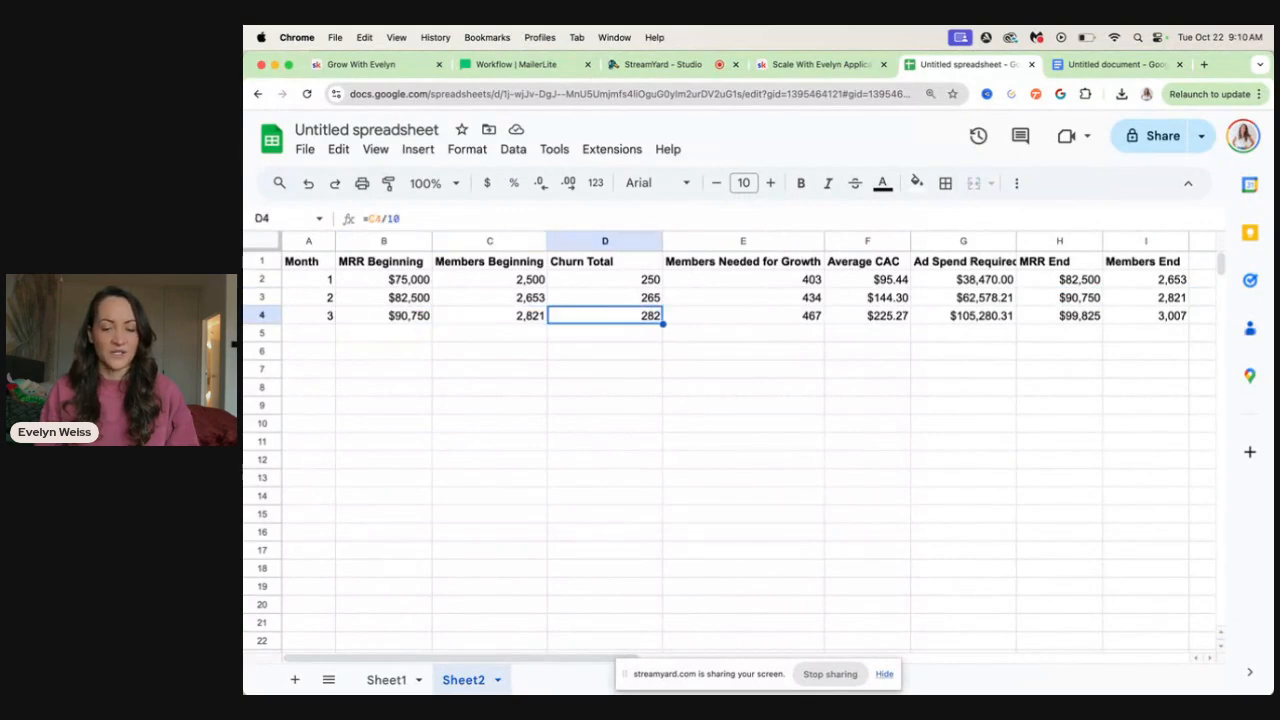
click(963, 315)
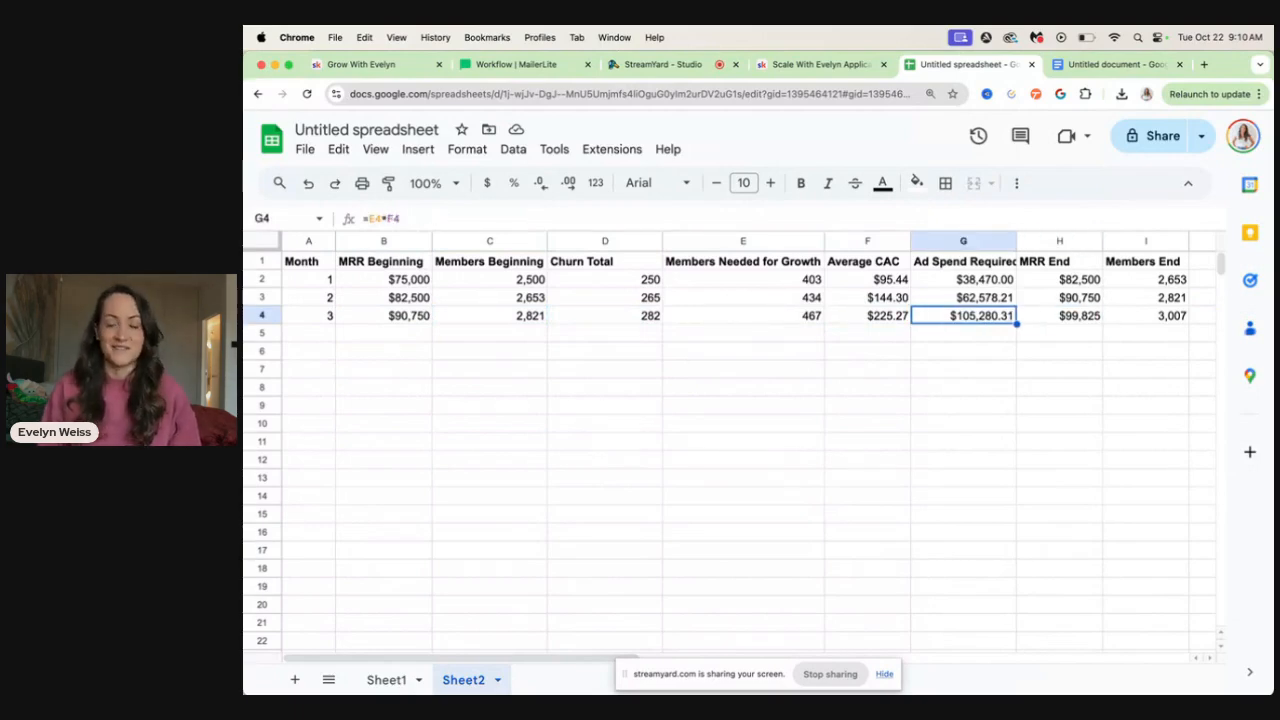
click(1059, 315)
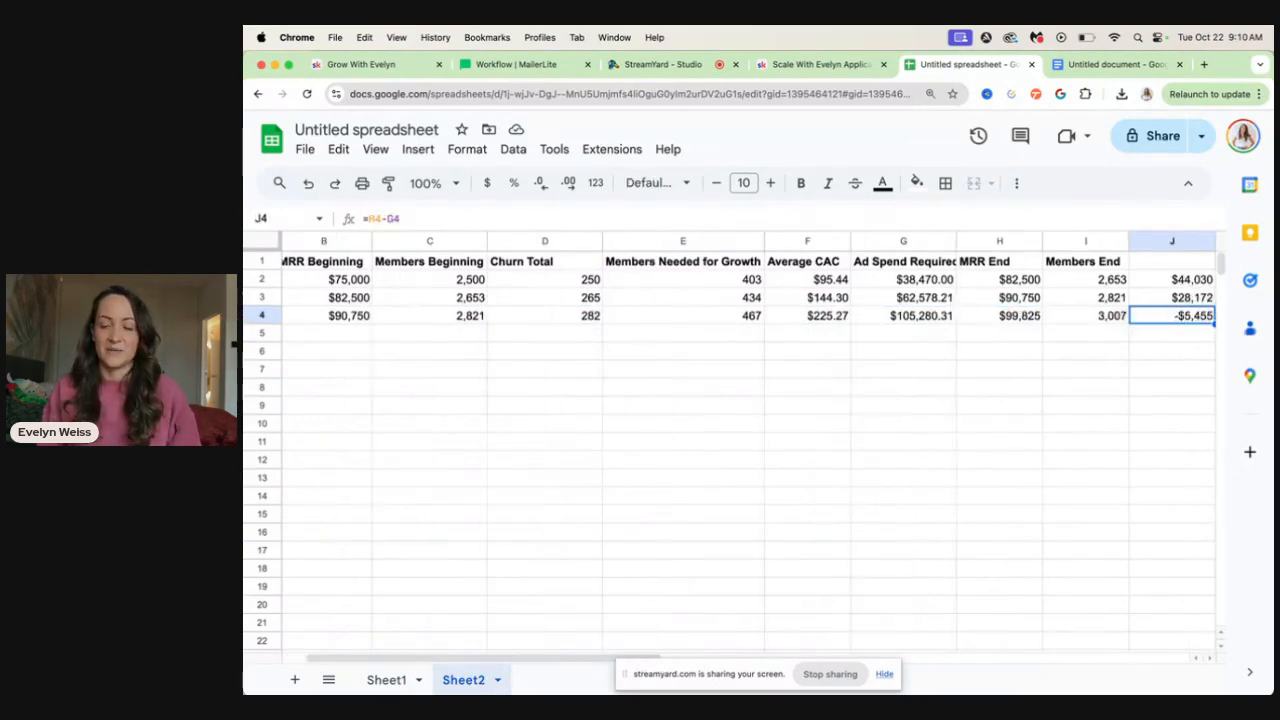
scroll(right, 3)
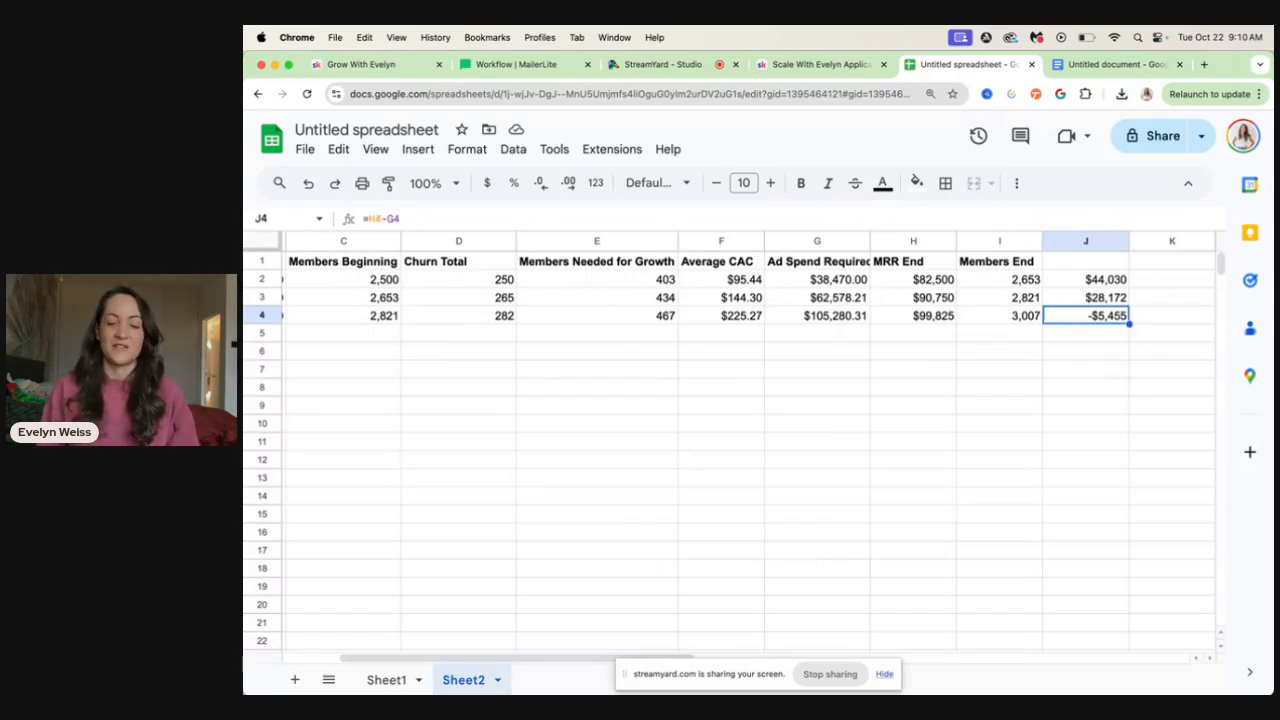
click(1085, 241)
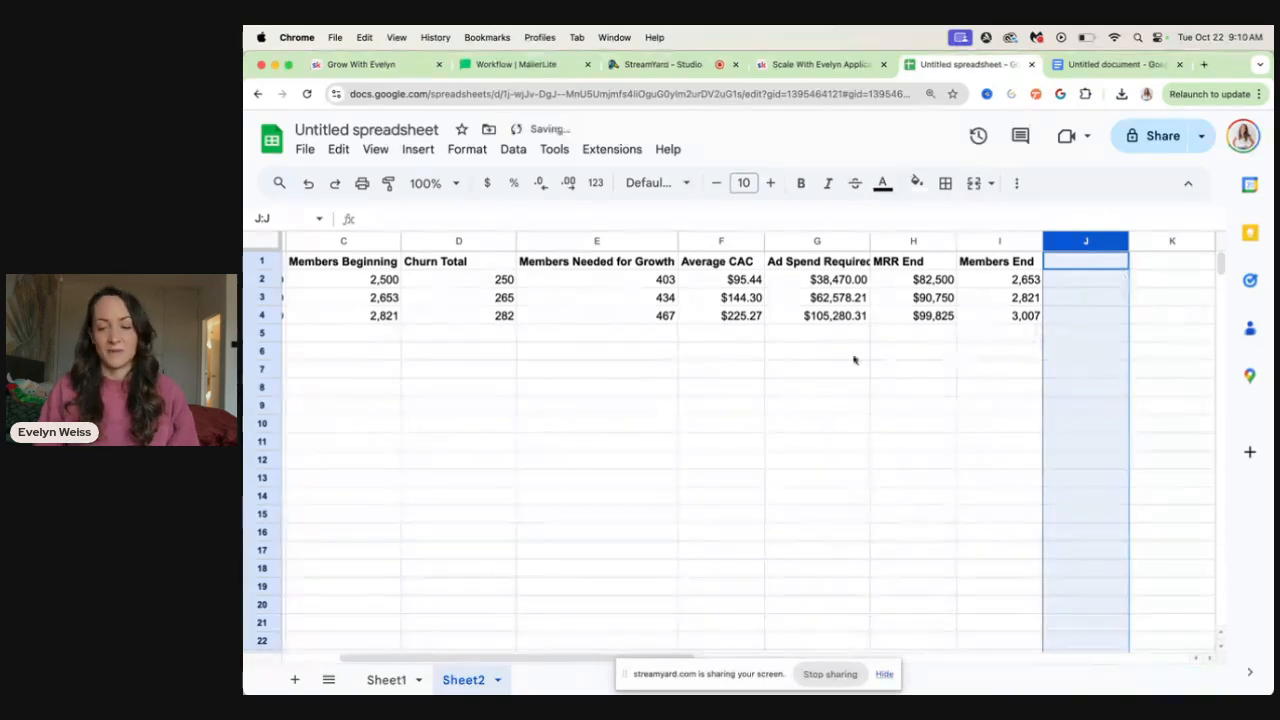
Step: Total the ad spend in G5 with =SUM(G2:G4) and start a follow-up formula below it
click(817, 332)
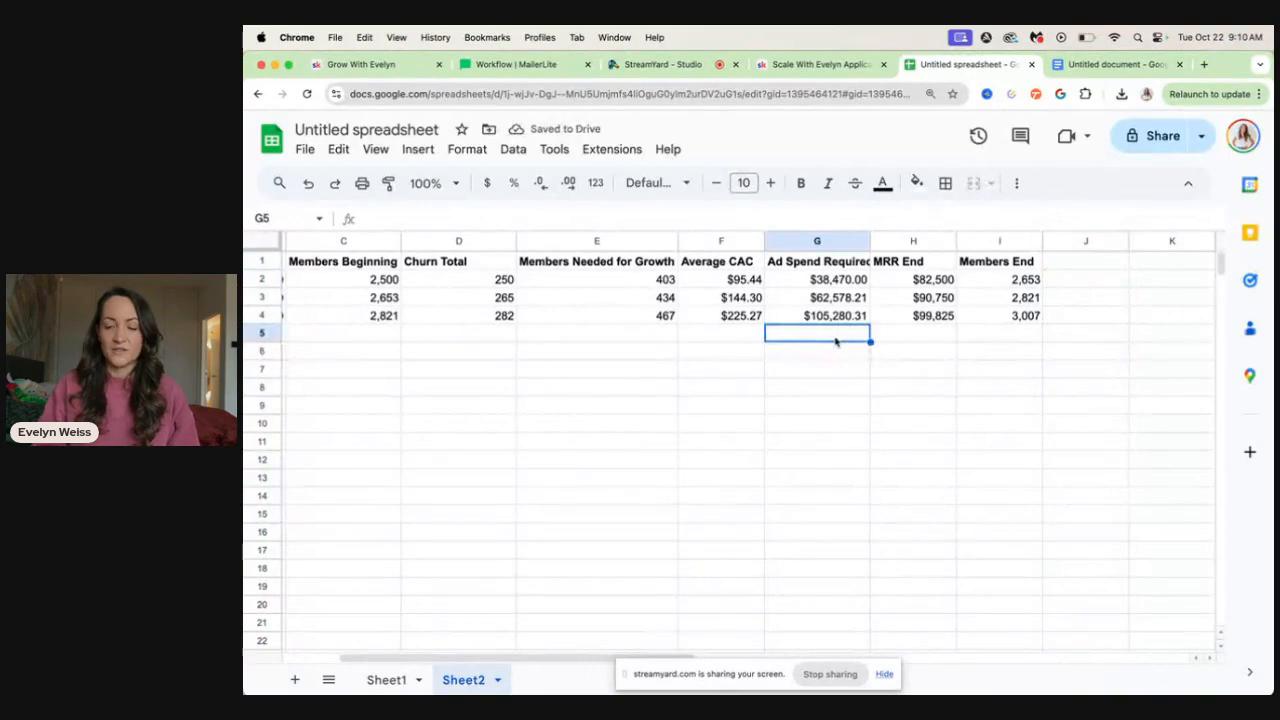
text(=SUM(G2:G4))
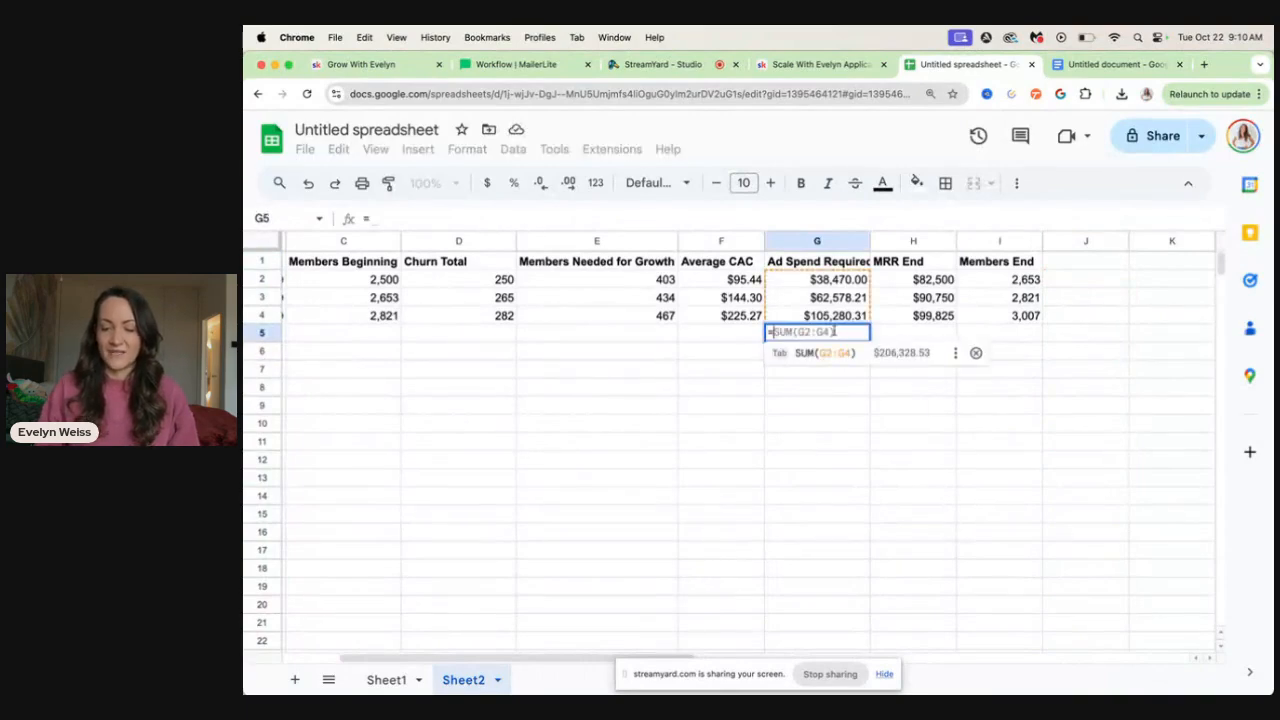
key(Enter)
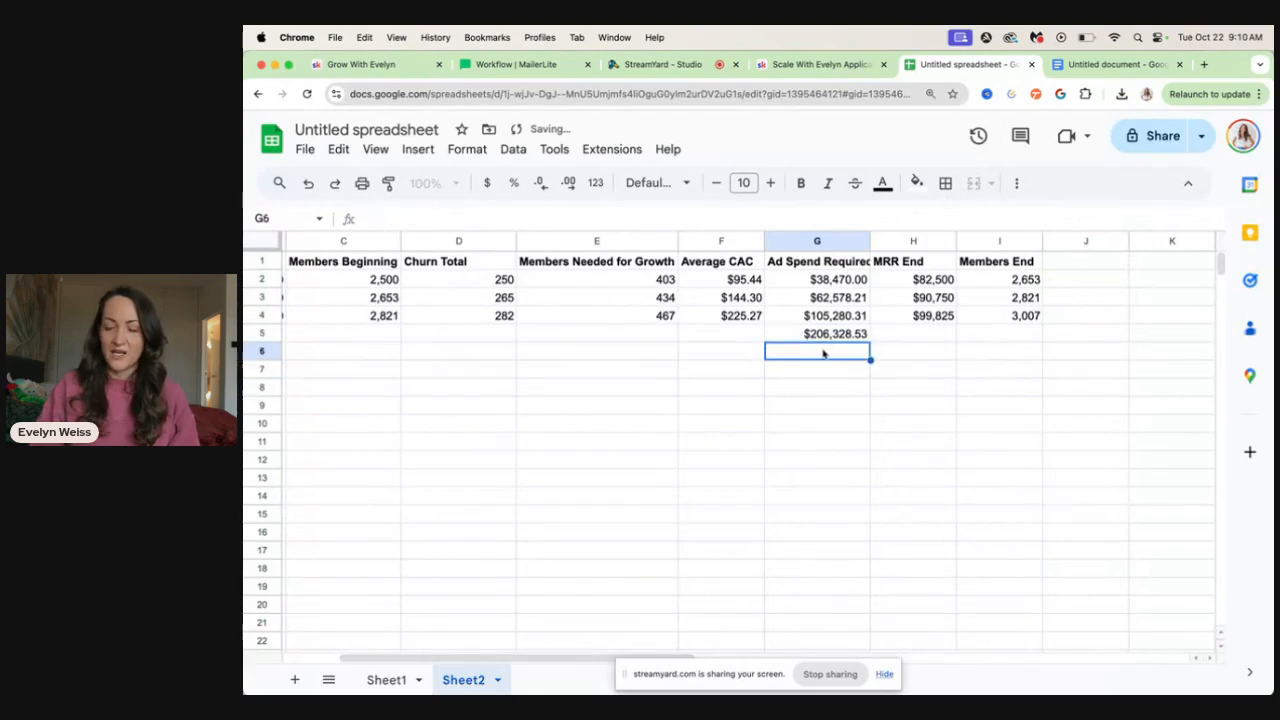
text(=AVERAGE(G2:G4))
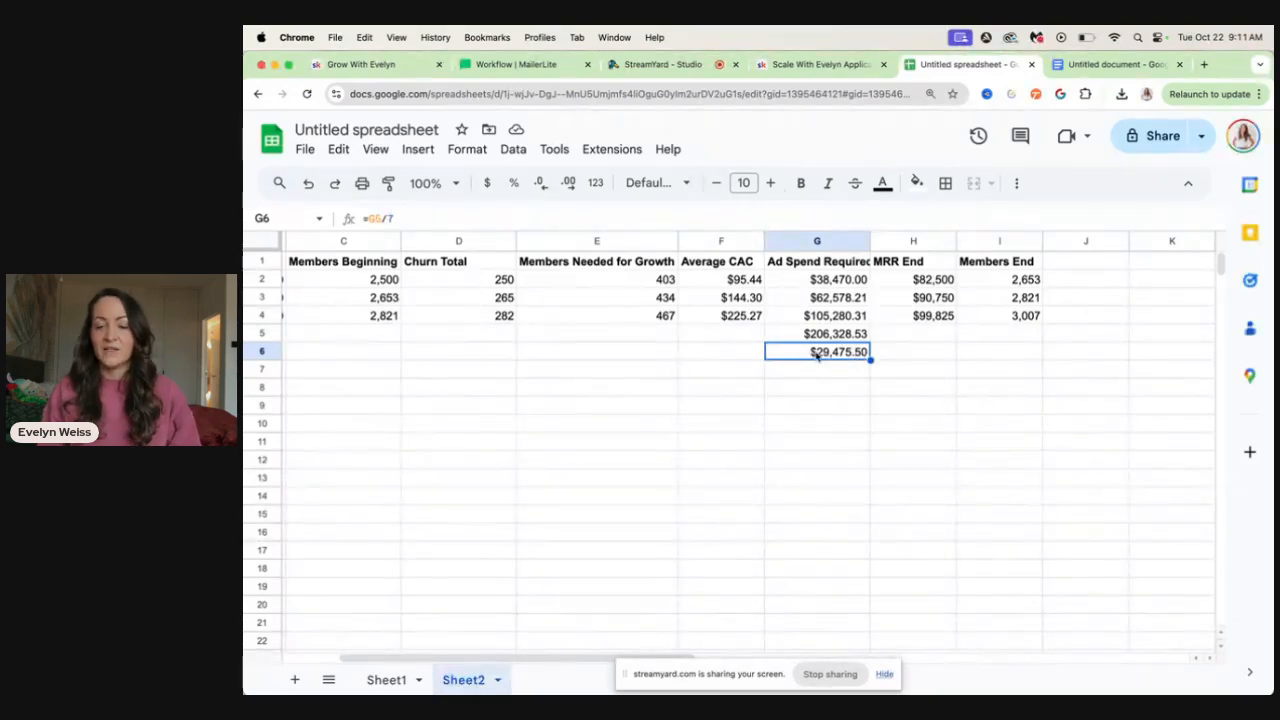
click(912, 368)
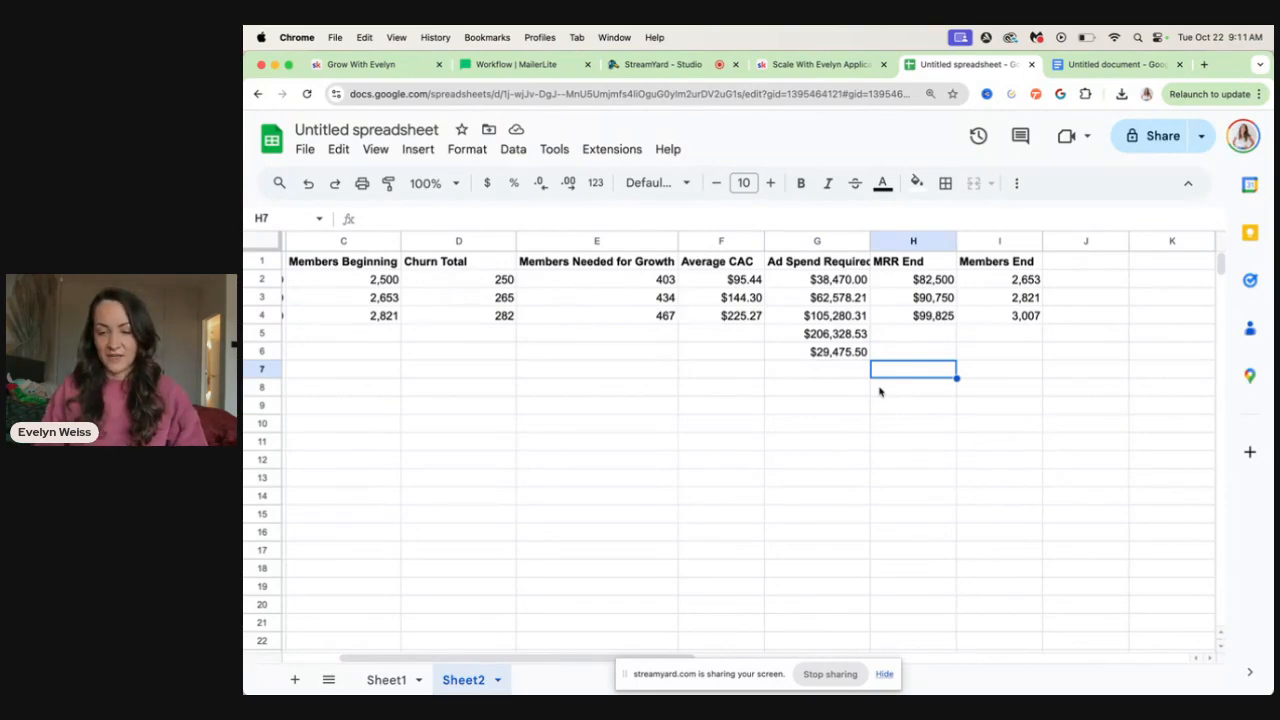
Step: Add test values below the model: 30000 in G8, =G8/10 in F8, and a formula in F10
text(30000)
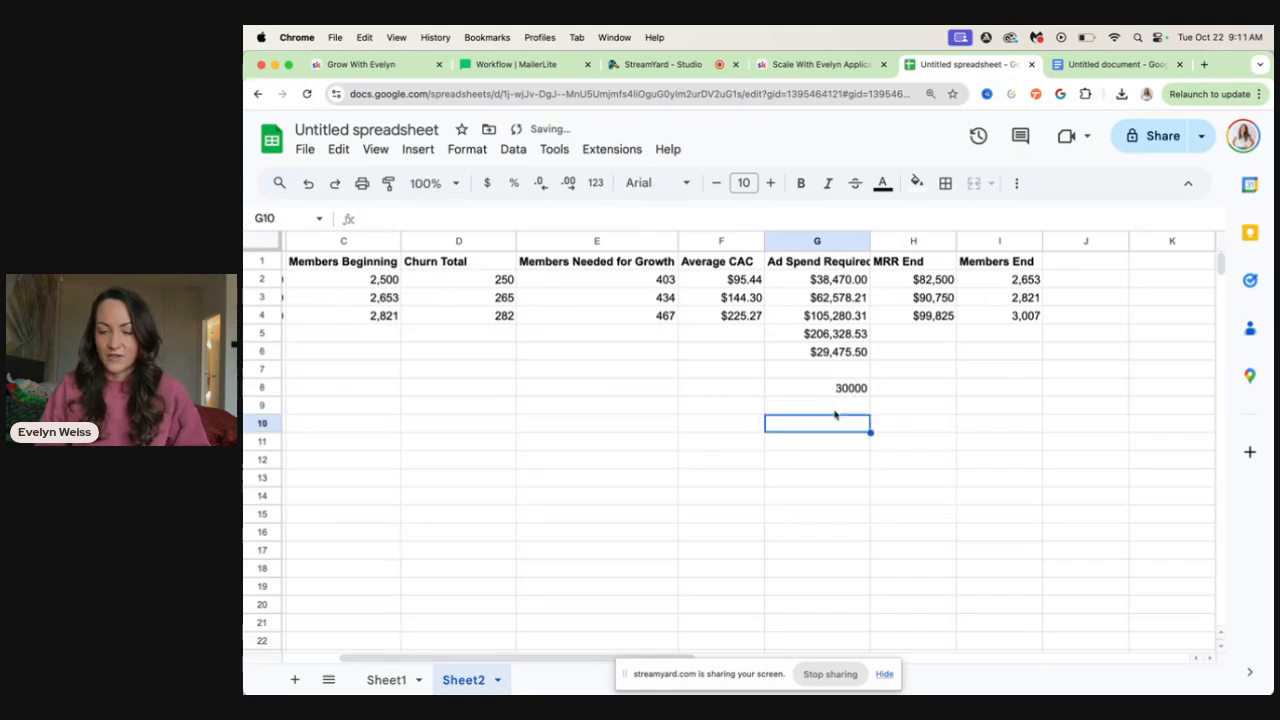
click(720, 388)
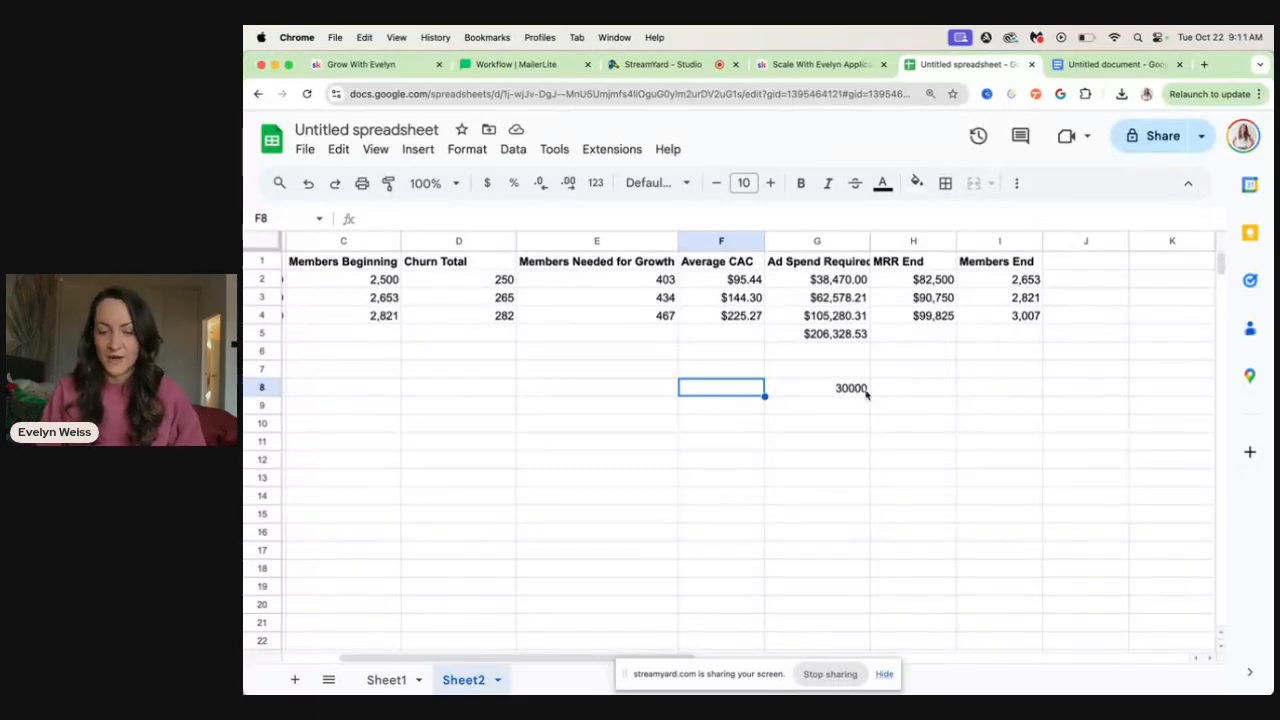
click(817, 388)
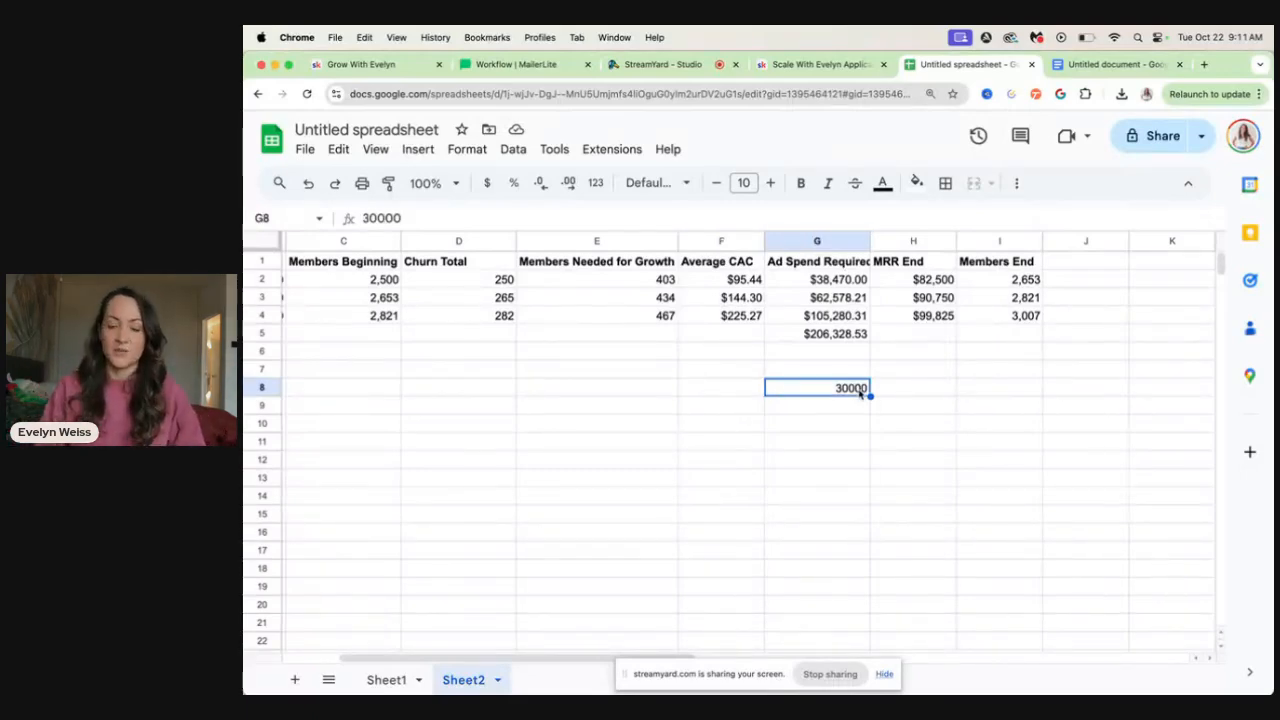
click(720, 387)
text(=G8)
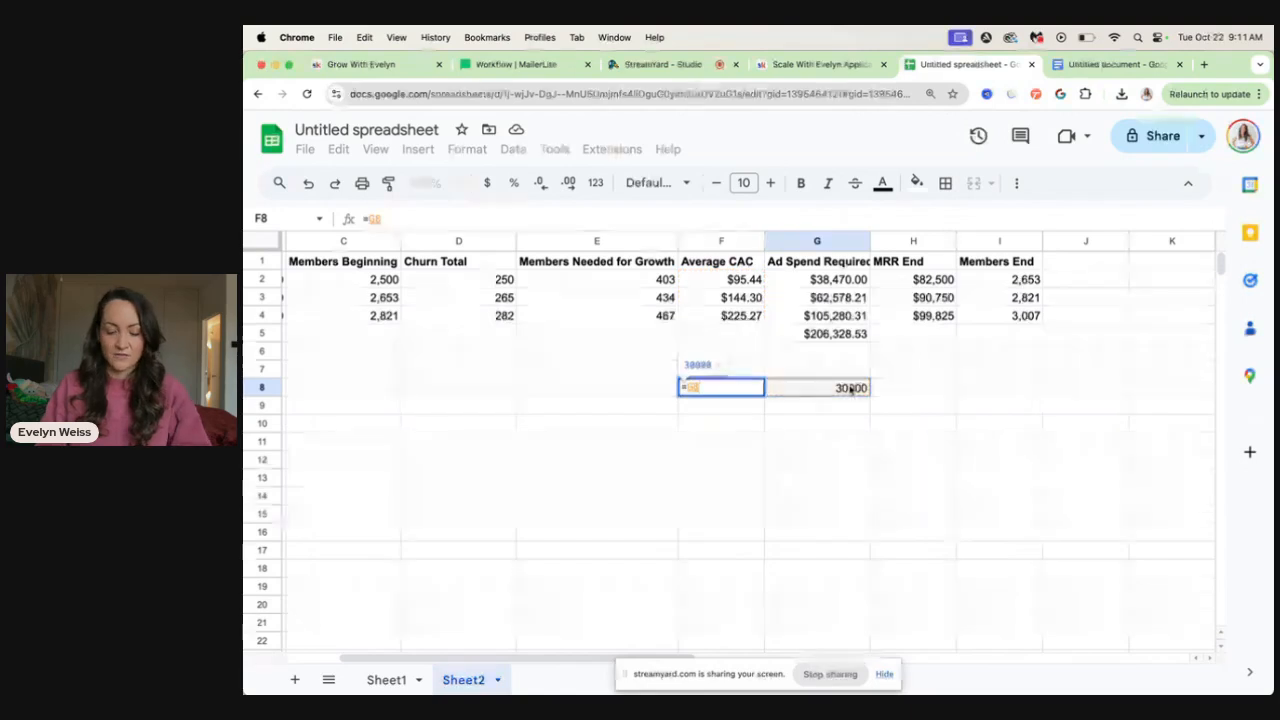
key(enter)
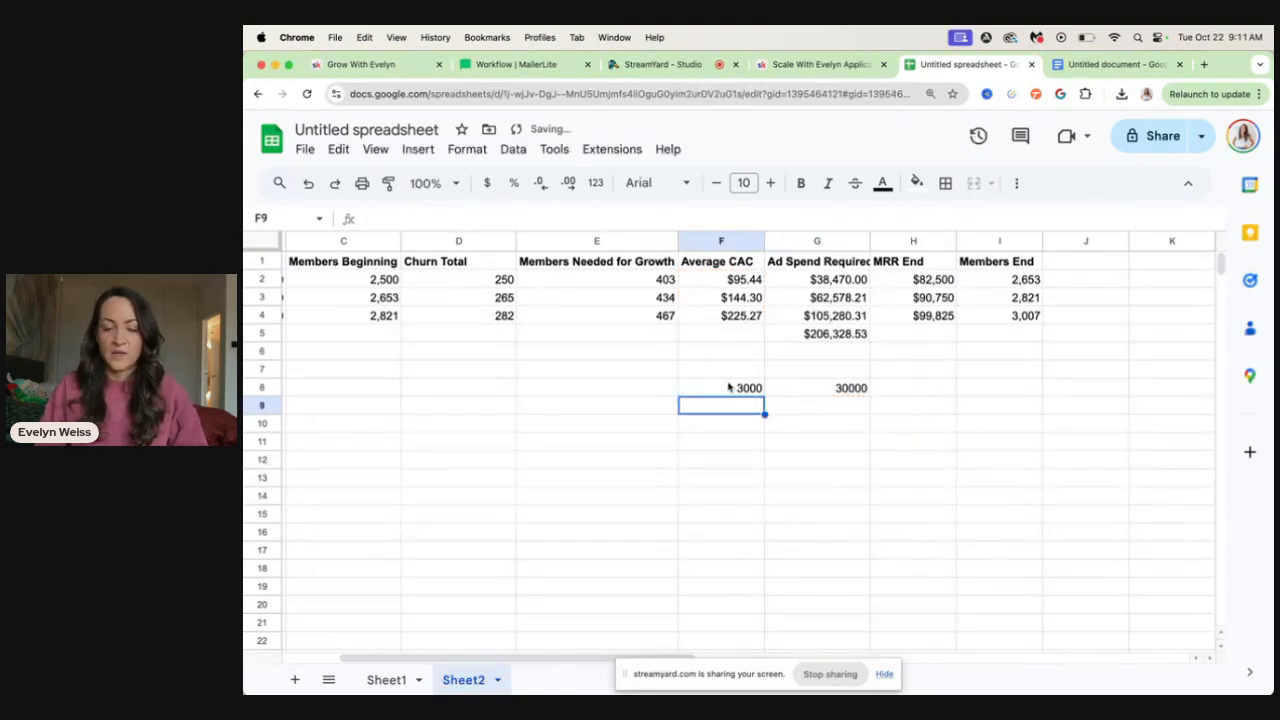
text(=AVERAGE(F2:F4))
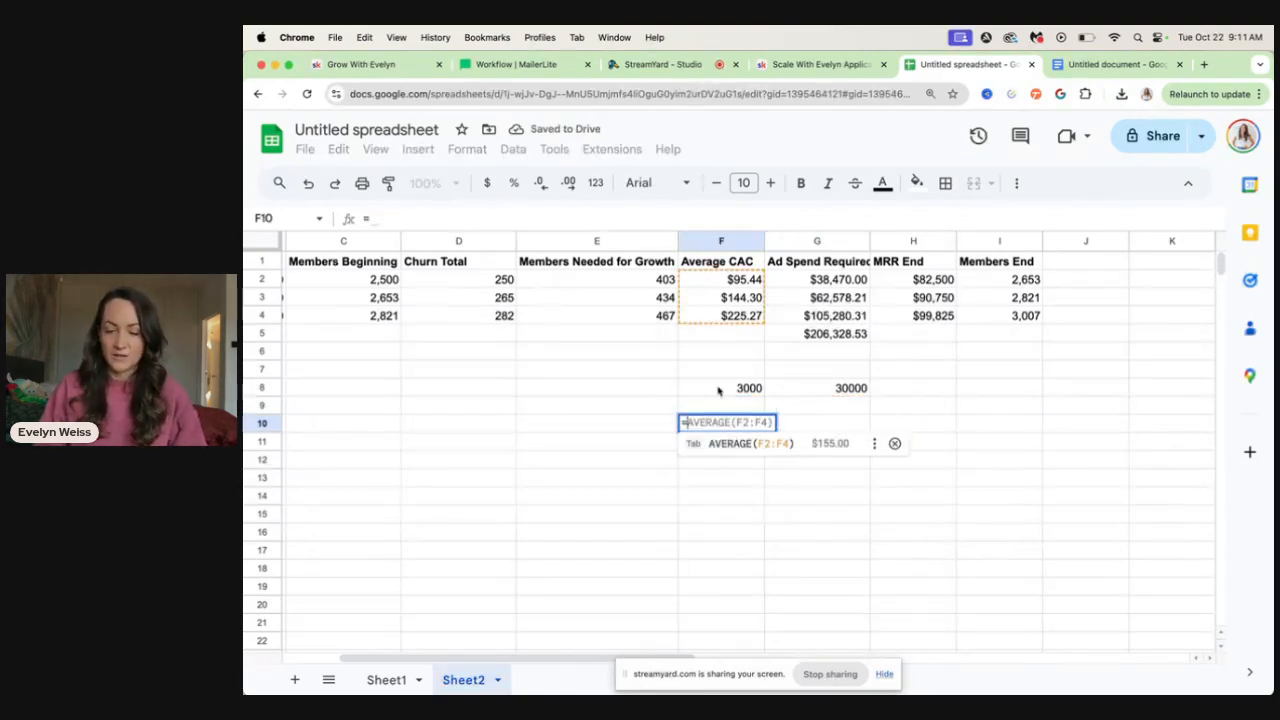
text(=F8)
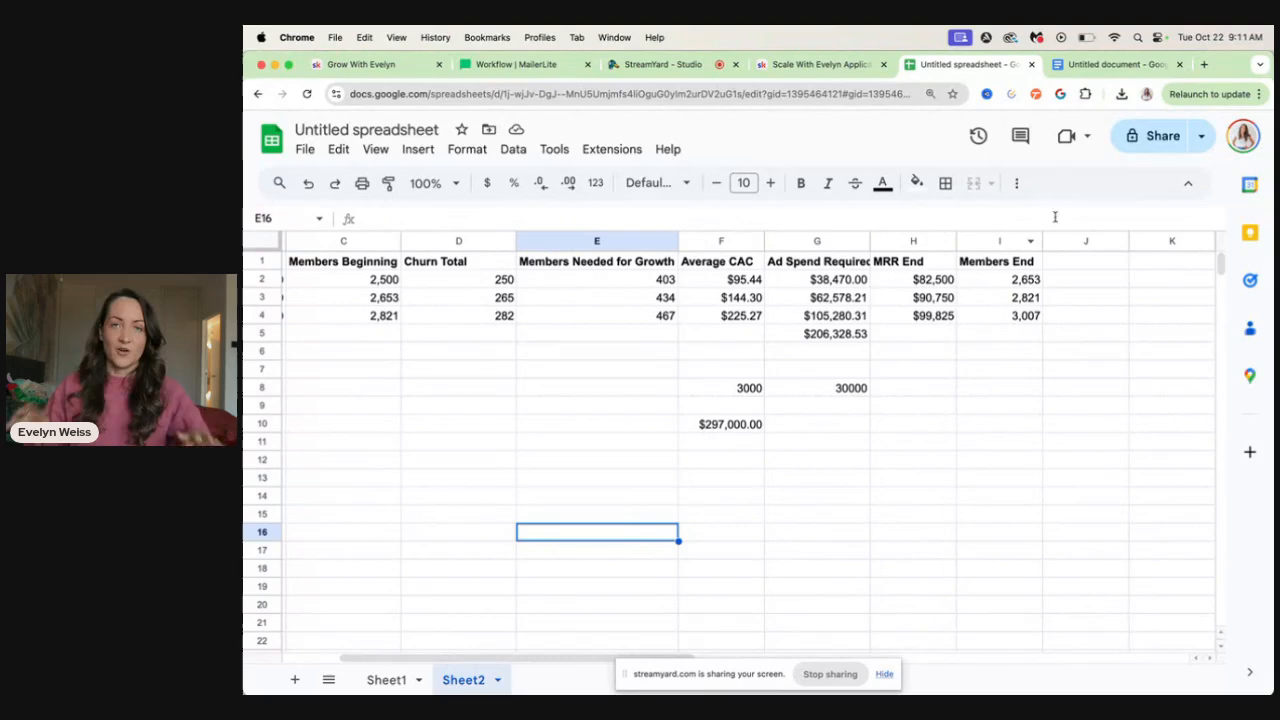
mouse_move(705, 485)
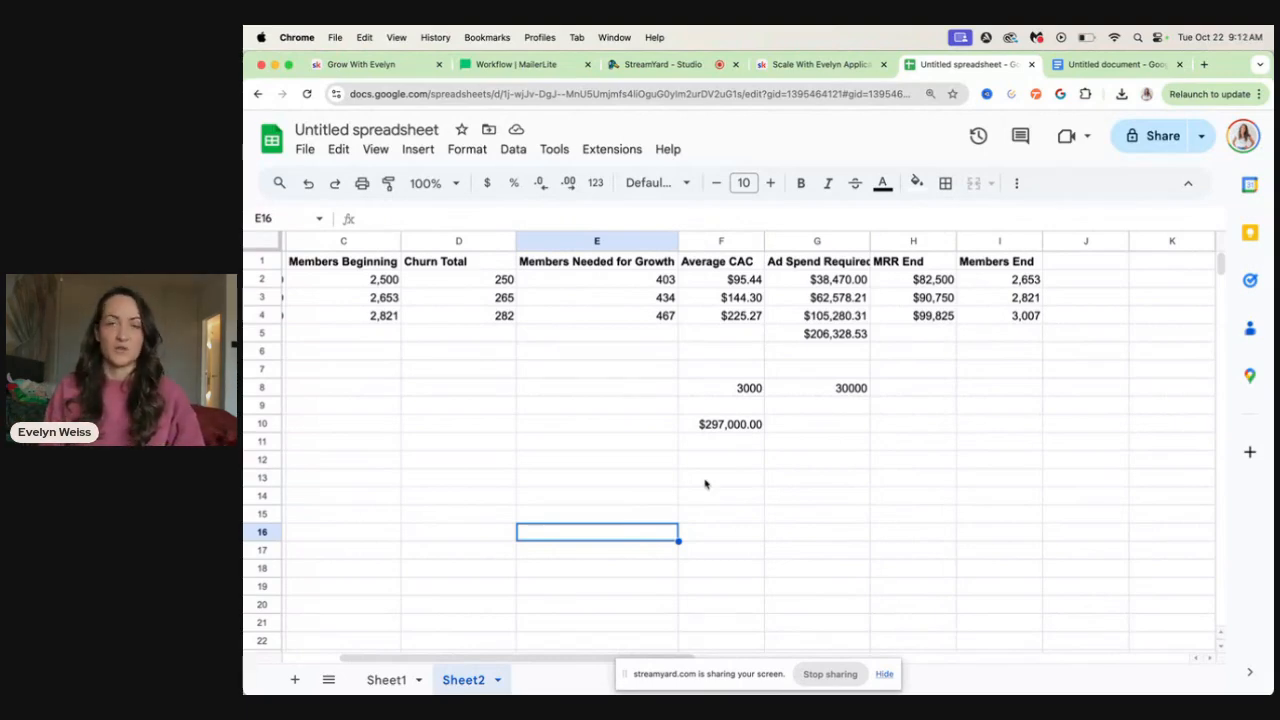
mouse_move(890, 390)
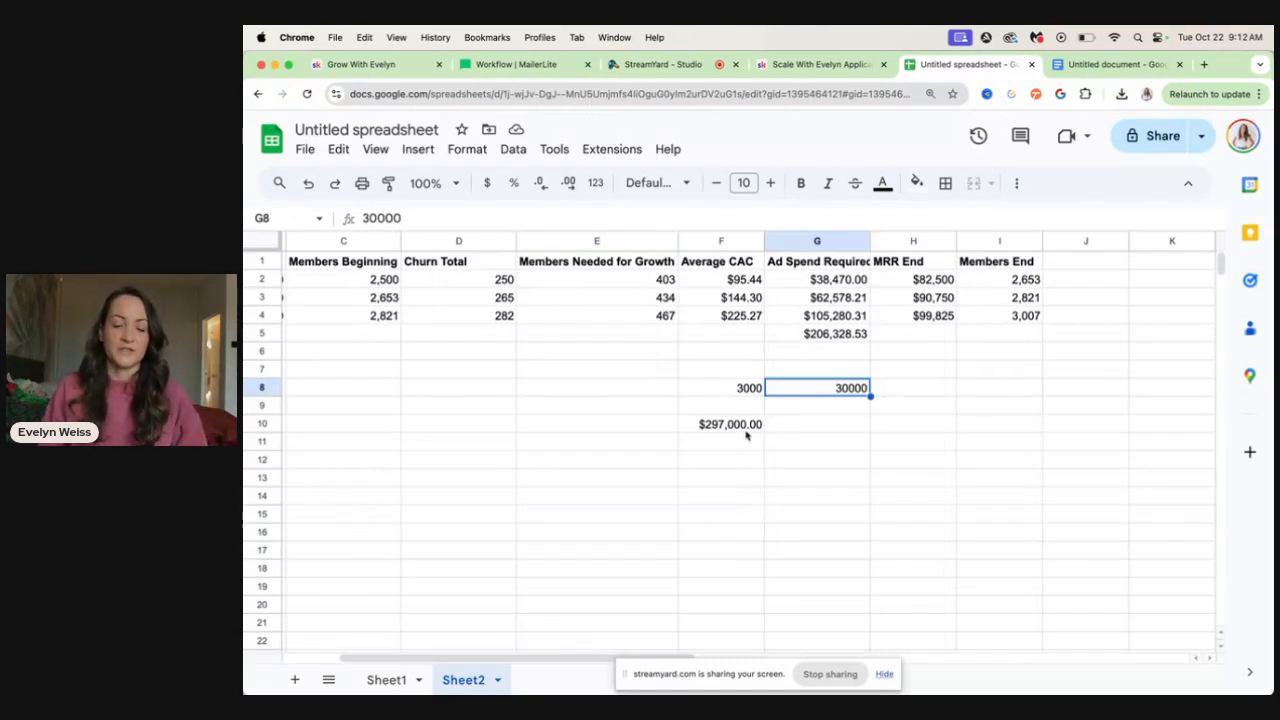
mouse_move(810, 424)
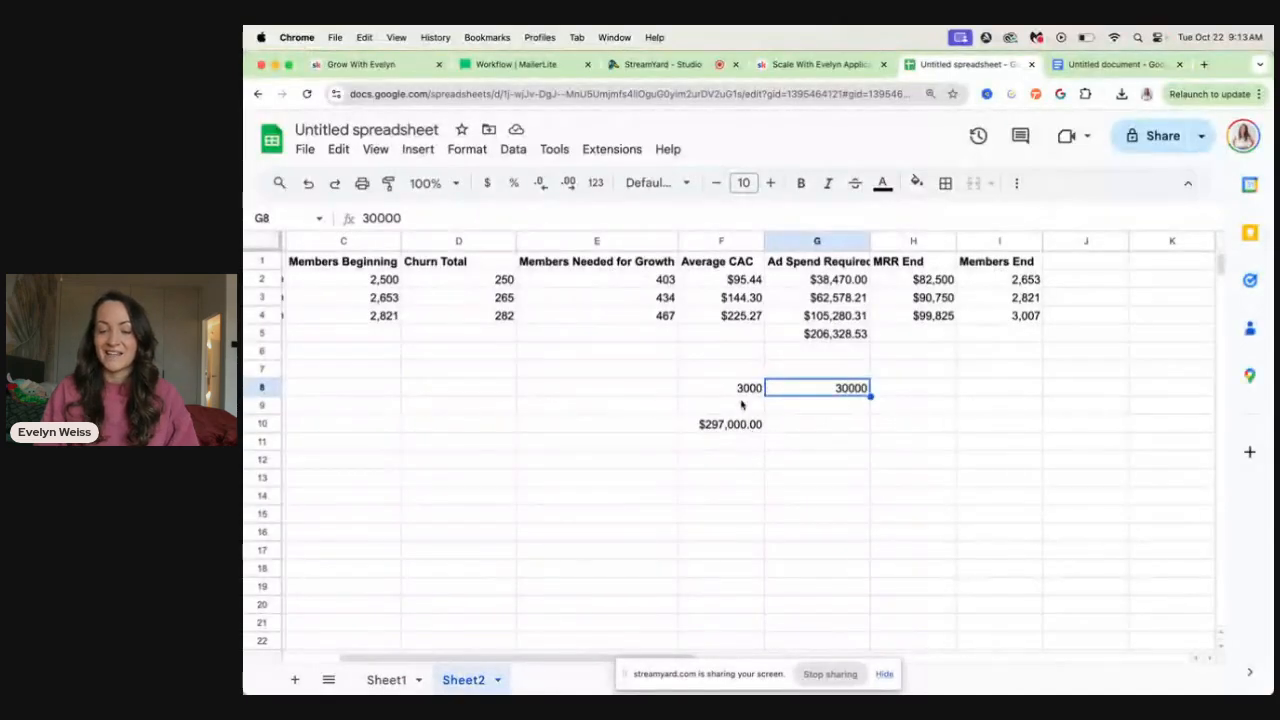
Step: Check F8's =G8/10 formula, then move to the Skool browser tab
click(720, 388)
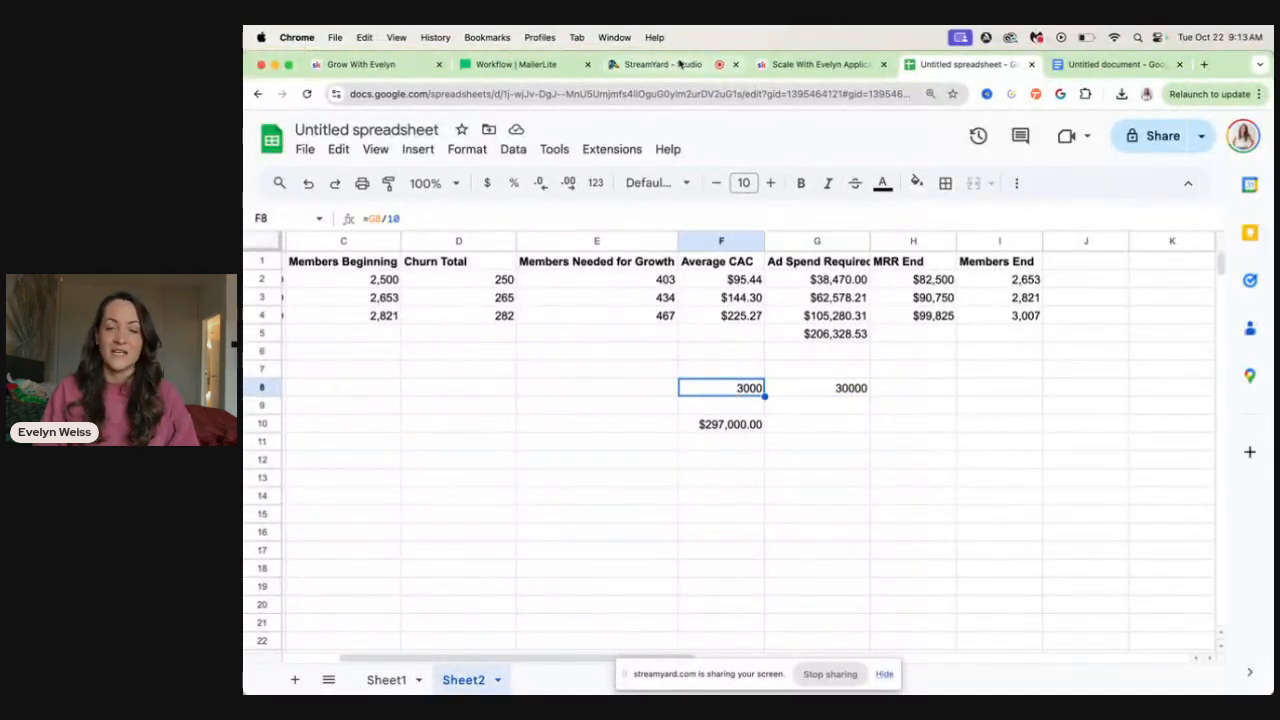
click(810, 64)
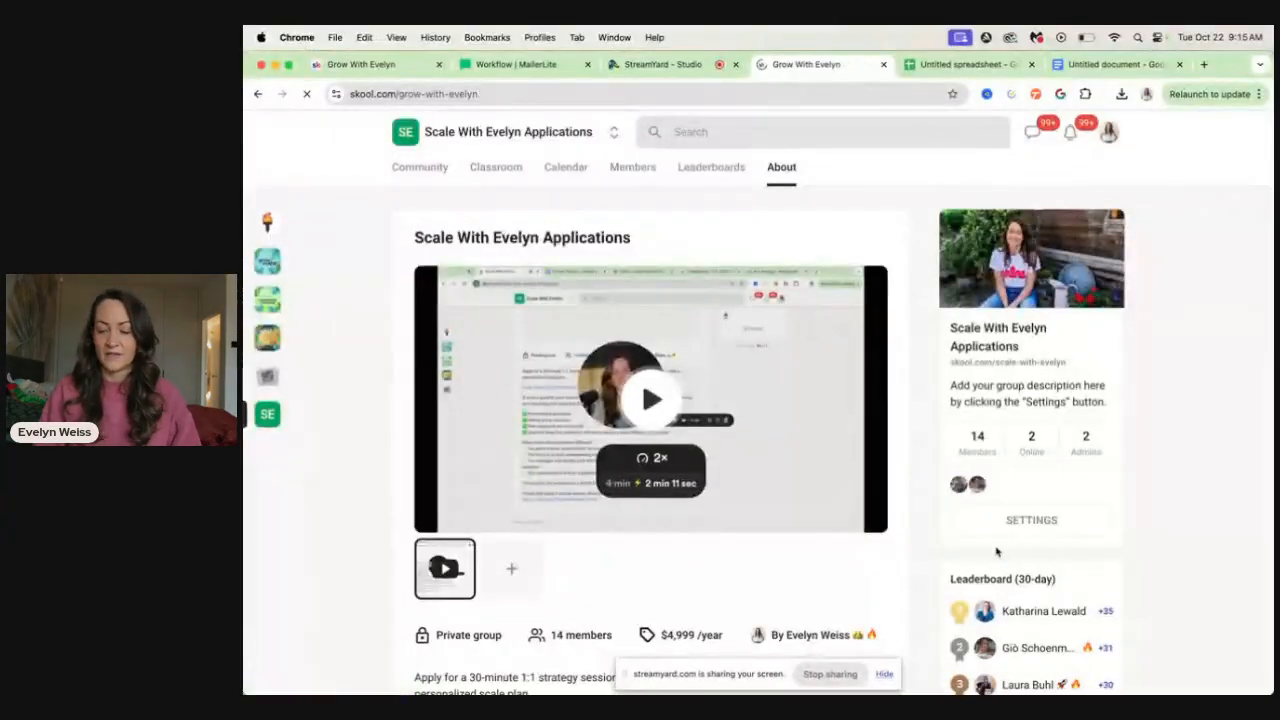
Step: Open the Skool group's settings, go to Plugins and select Membership questions
click(1031, 519)
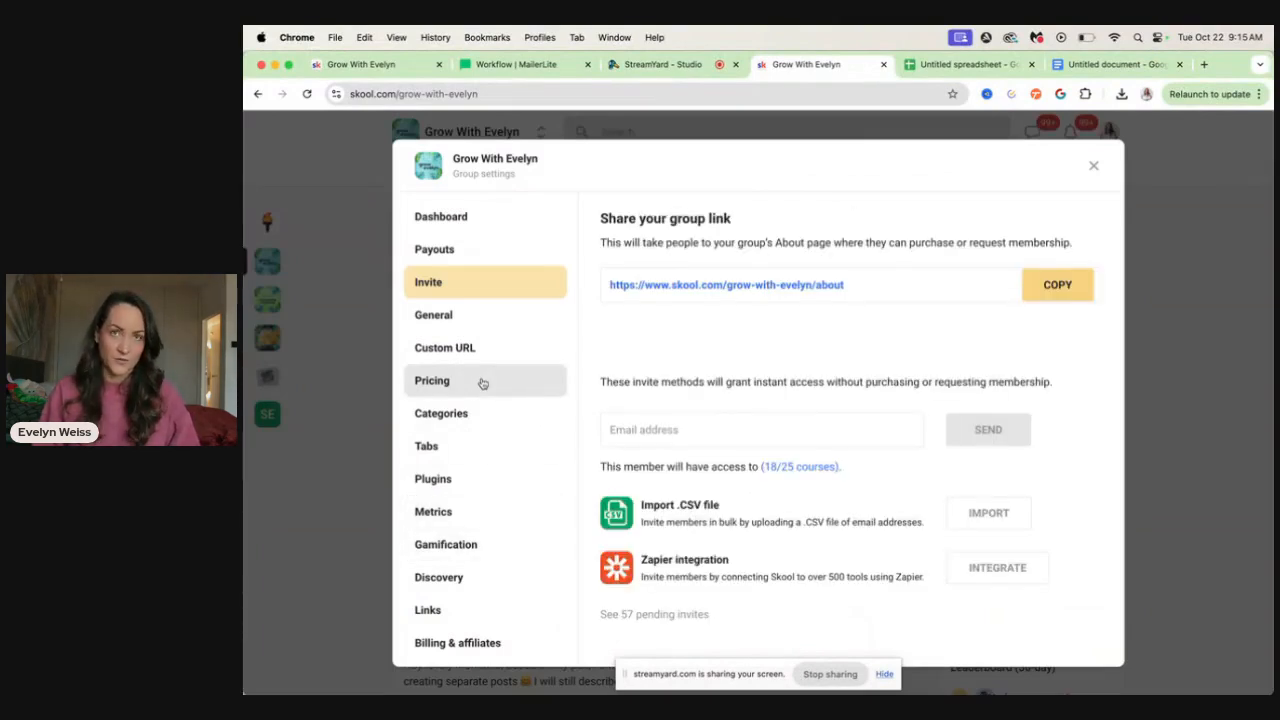
click(1093, 165)
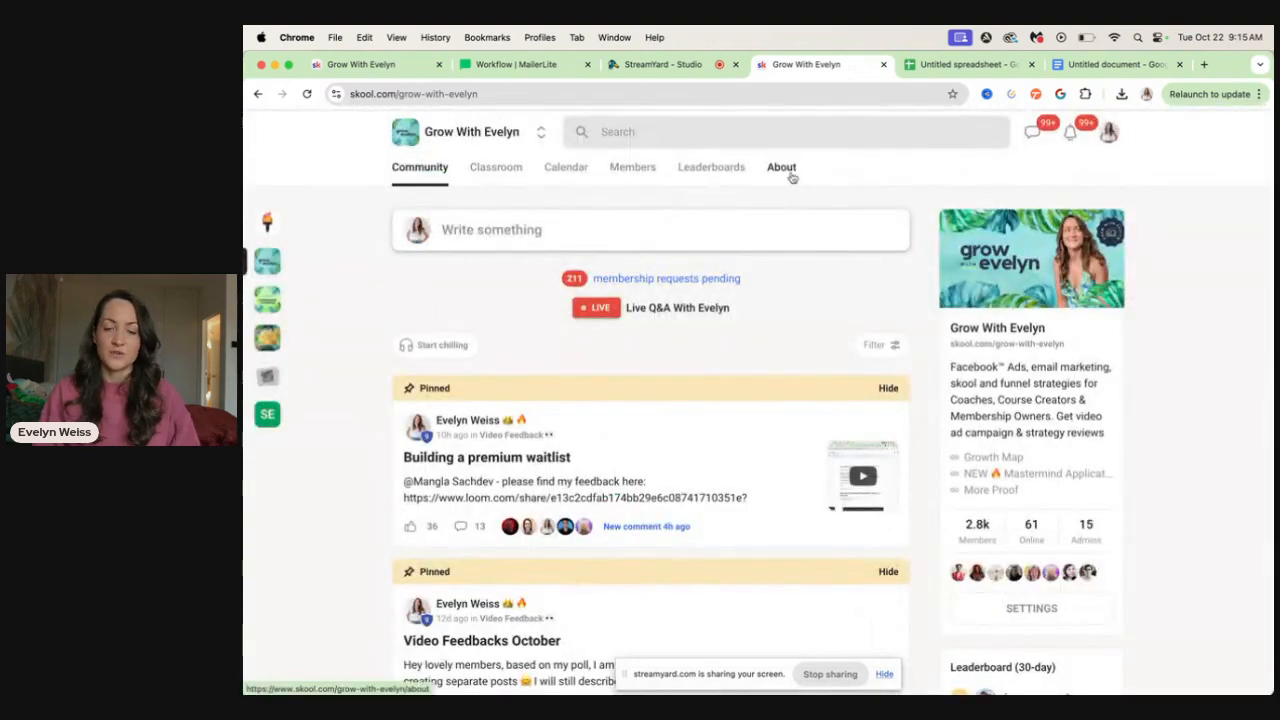
click(781, 167)
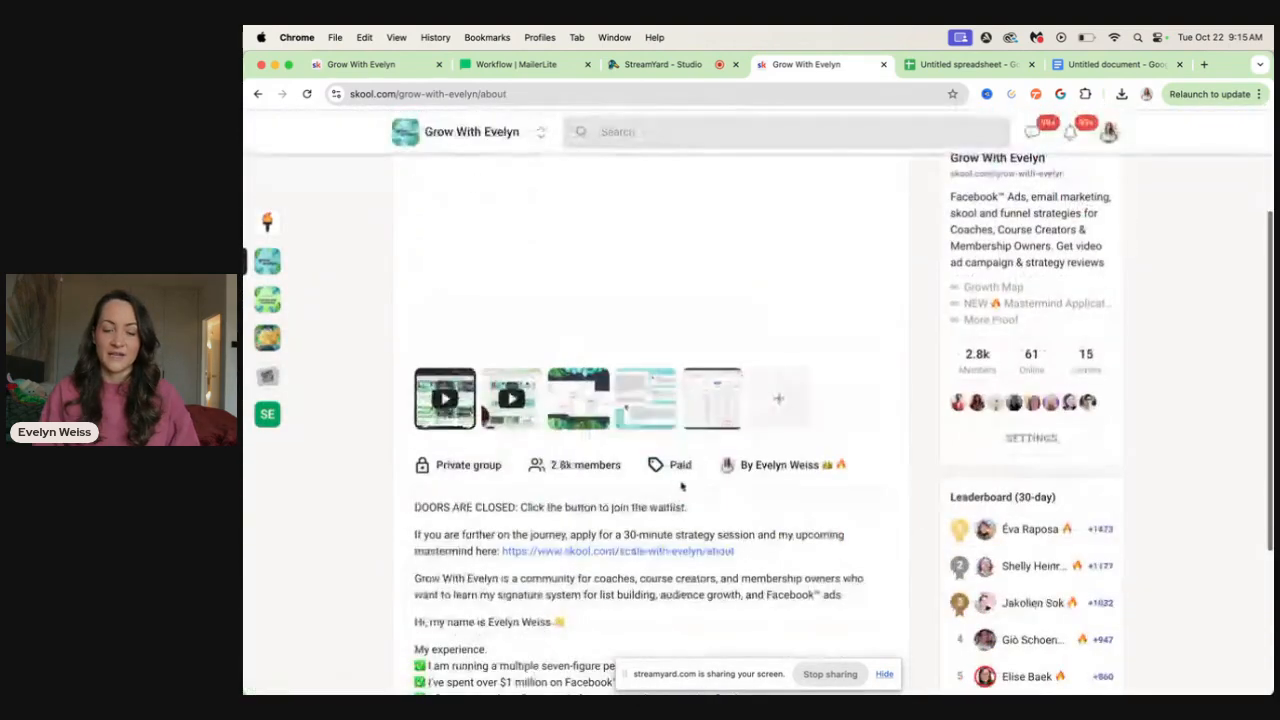
click(680, 464)
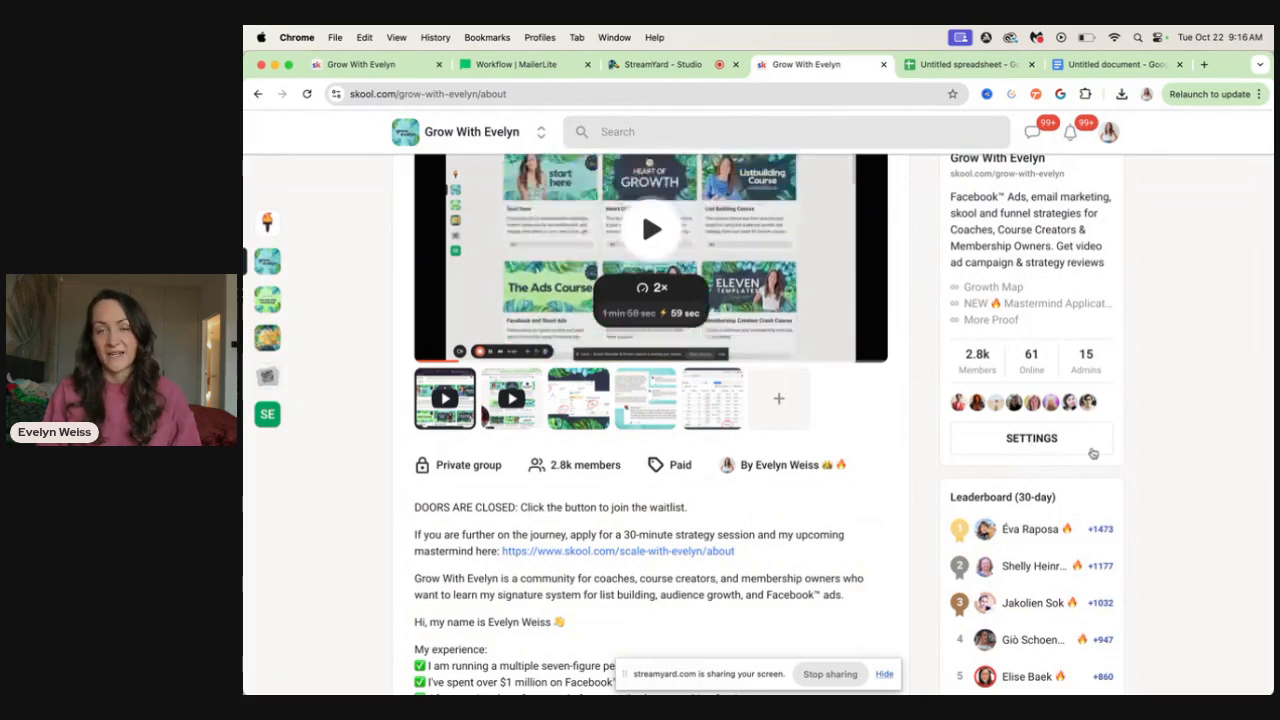
click(1031, 438)
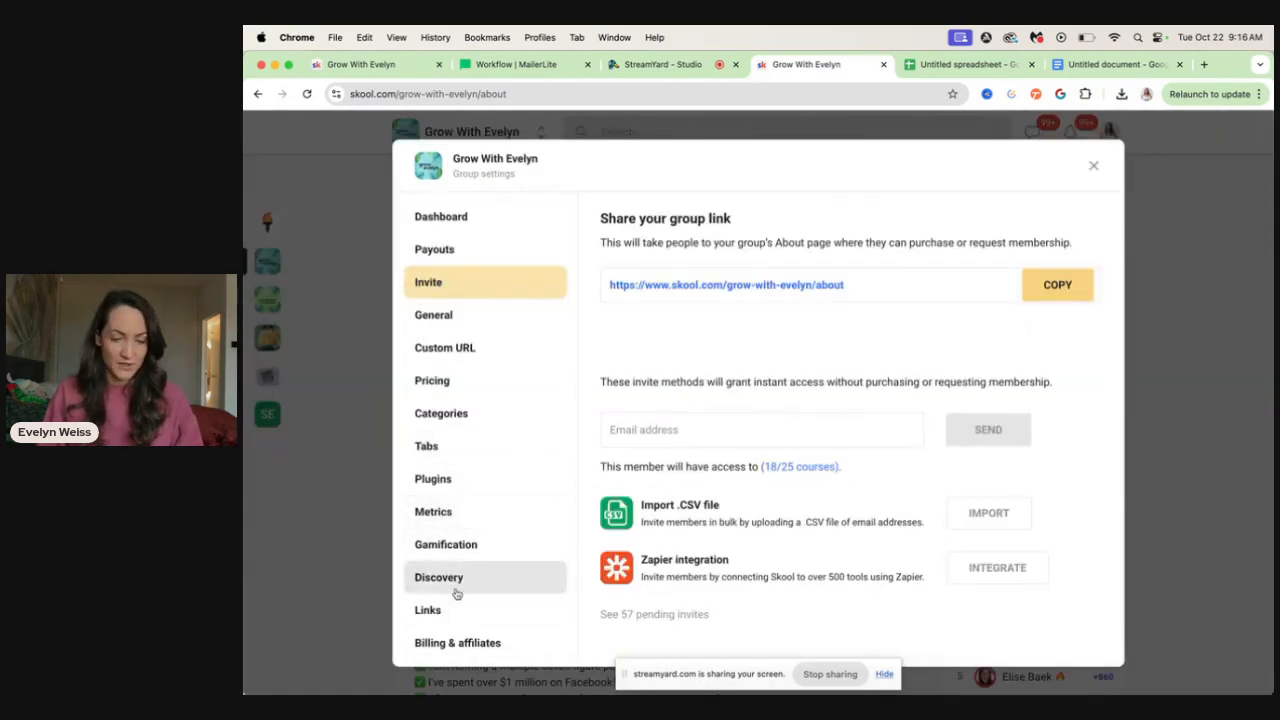
click(433, 478)
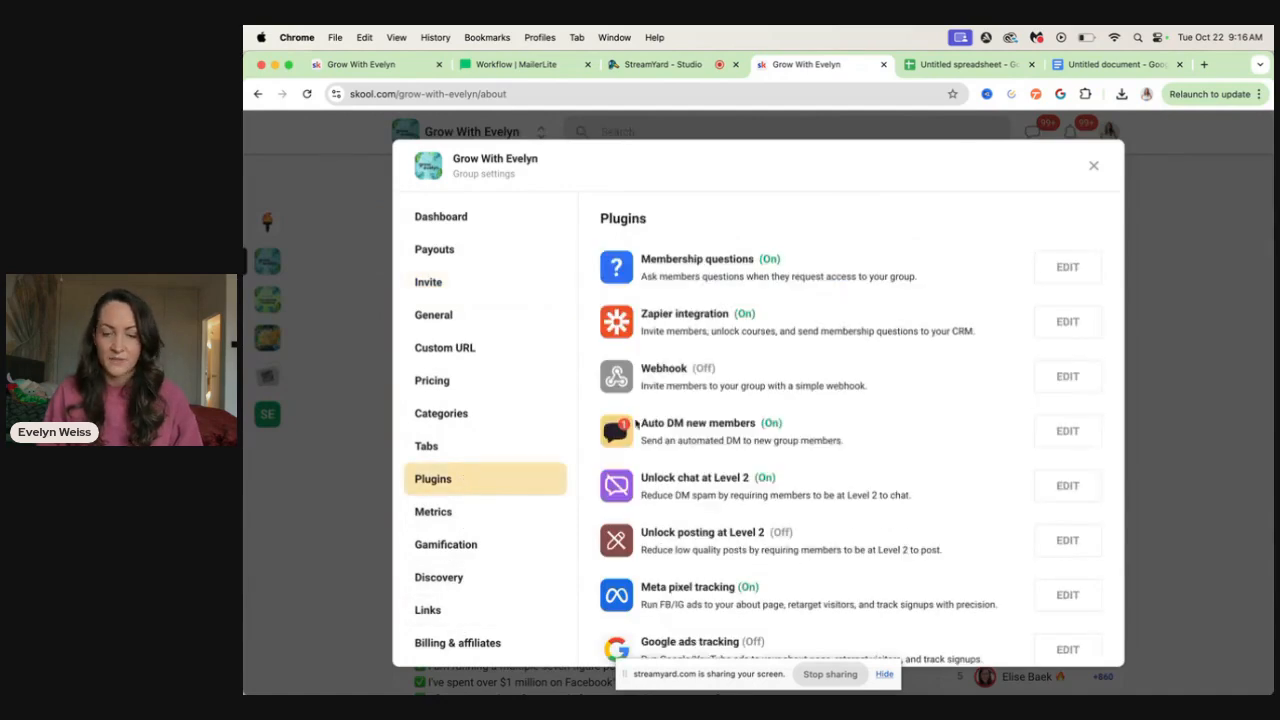
click(1067, 266)
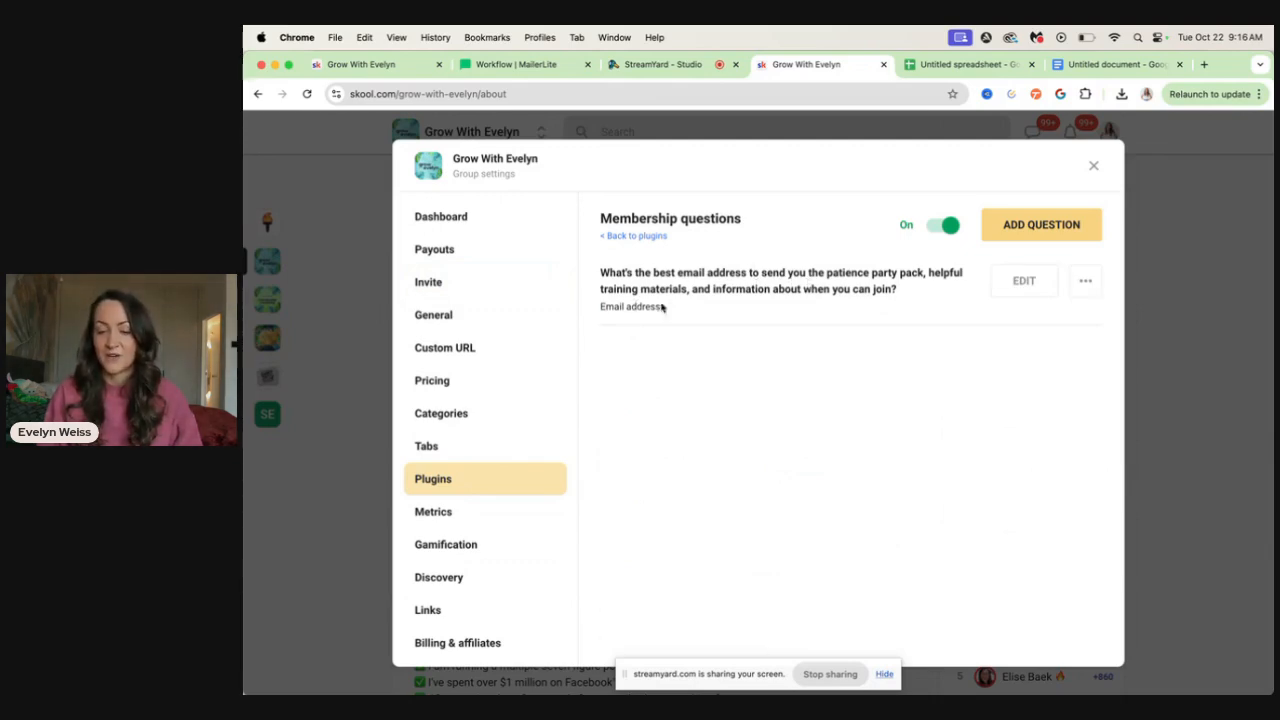
mouse_move(736, 303)
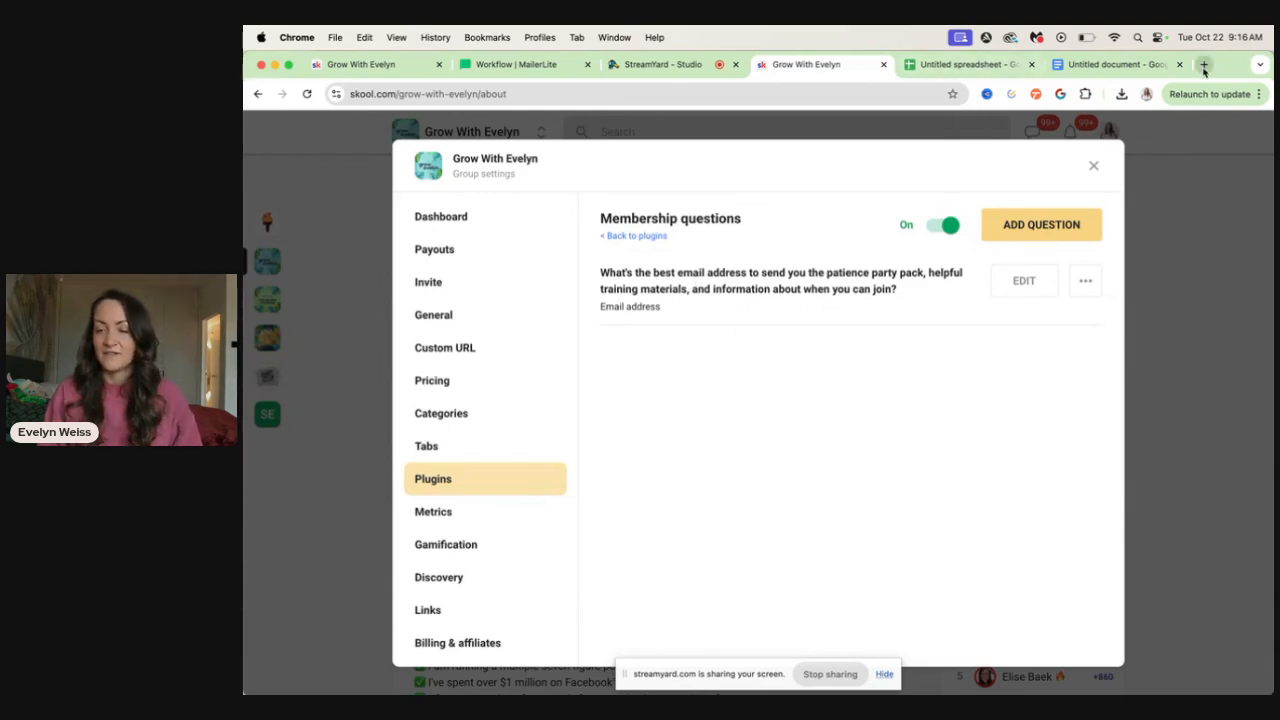
Step: Open a new browser tab and go to Zapier's My Zaps page
click(1204, 64)
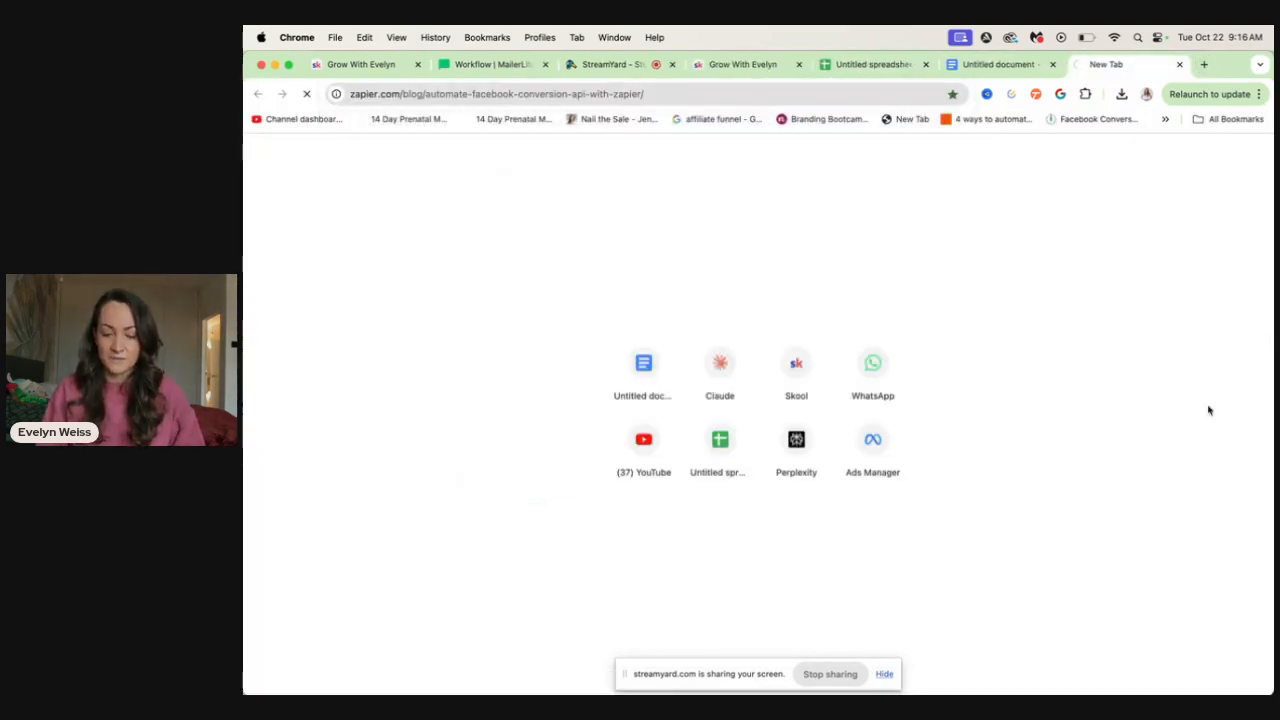
click(610, 64)
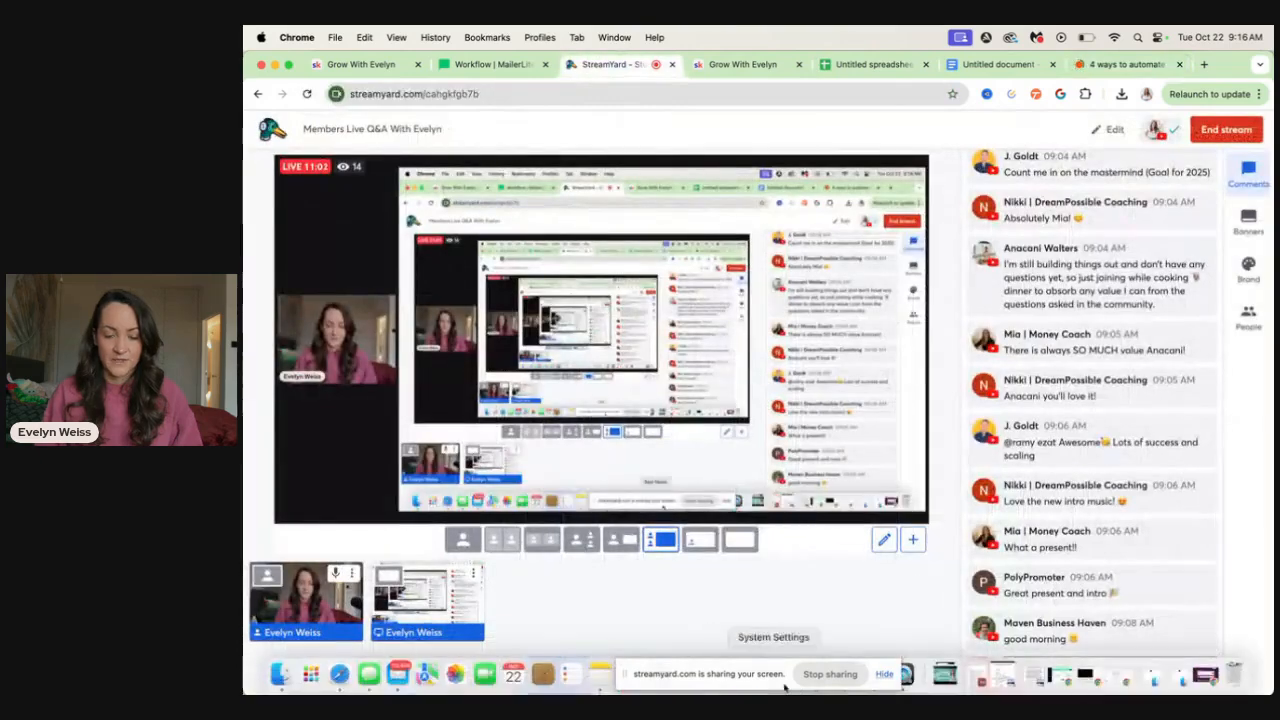
click(1117, 64)
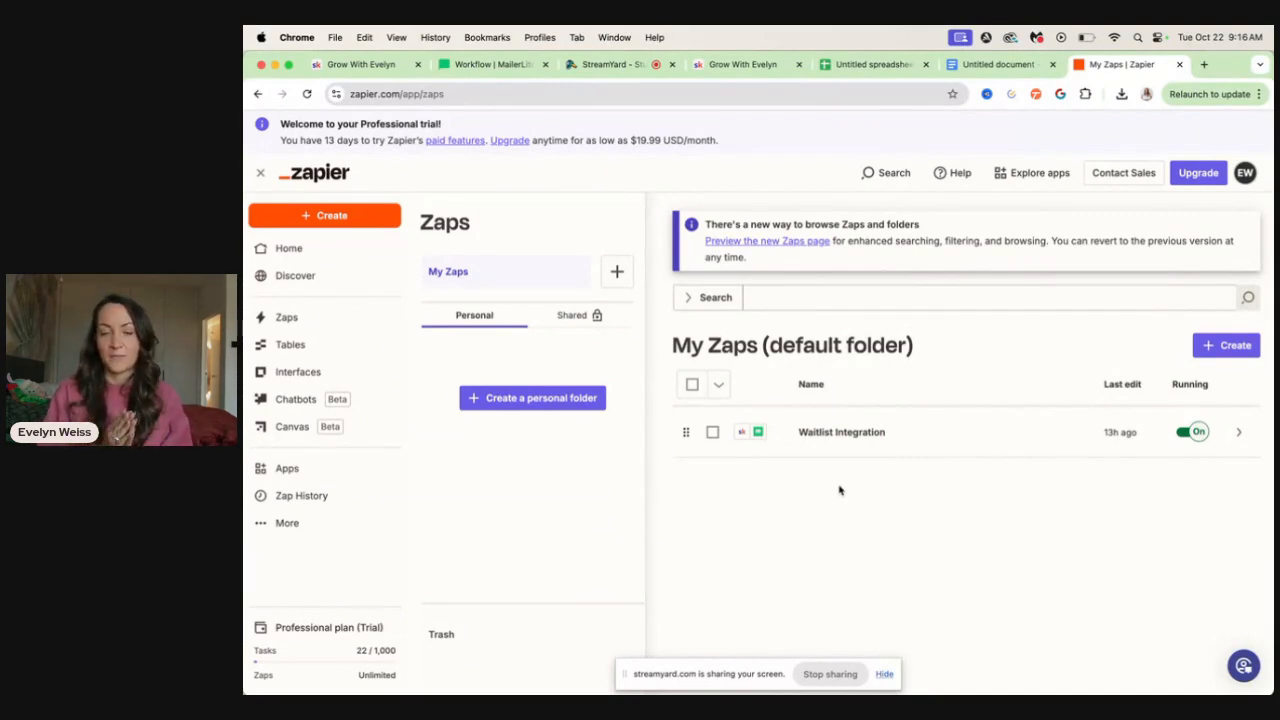
mouse_move(835, 539)
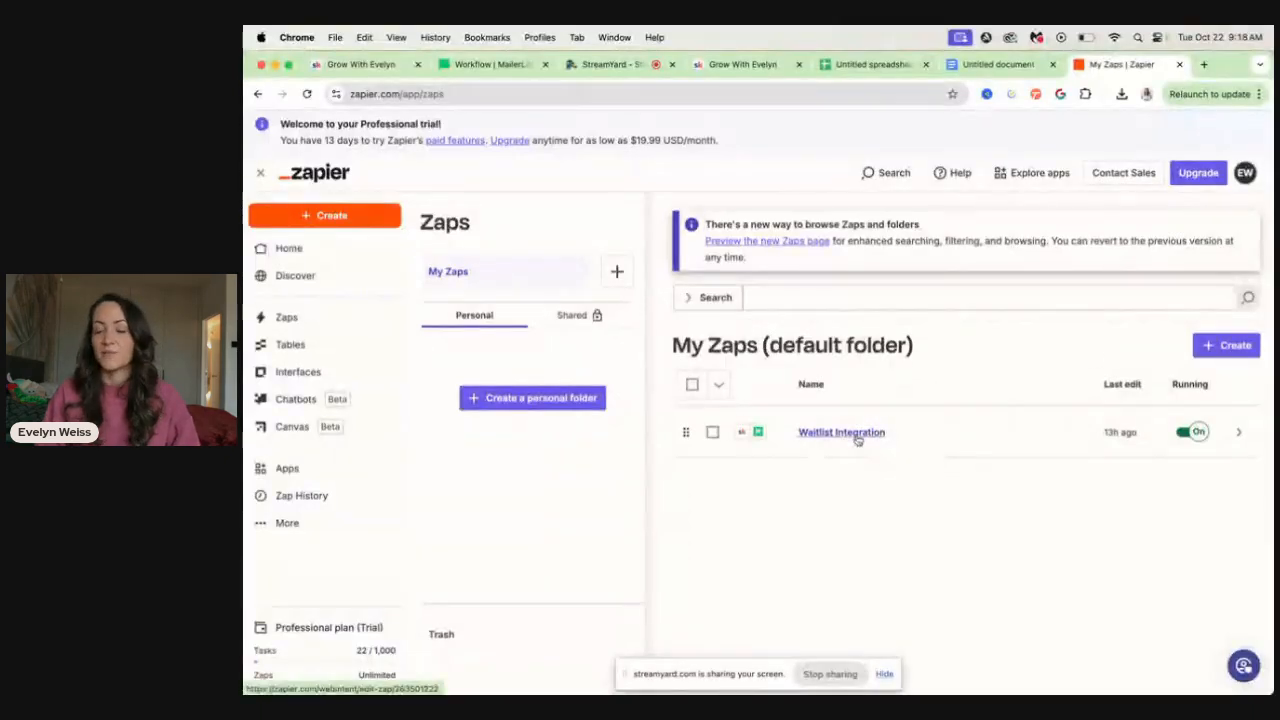
Step: Open the Waitlist Integration zap linking Skool membership answers to MailerLite
click(841, 432)
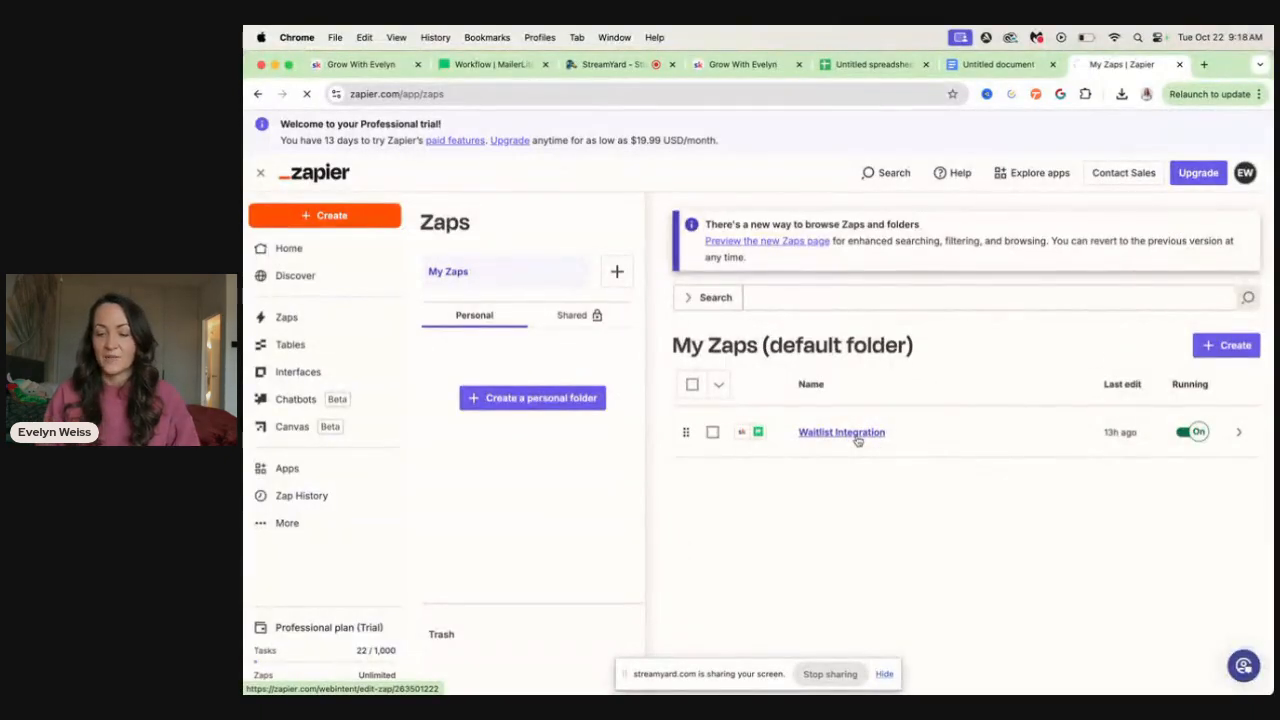
click(841, 432)
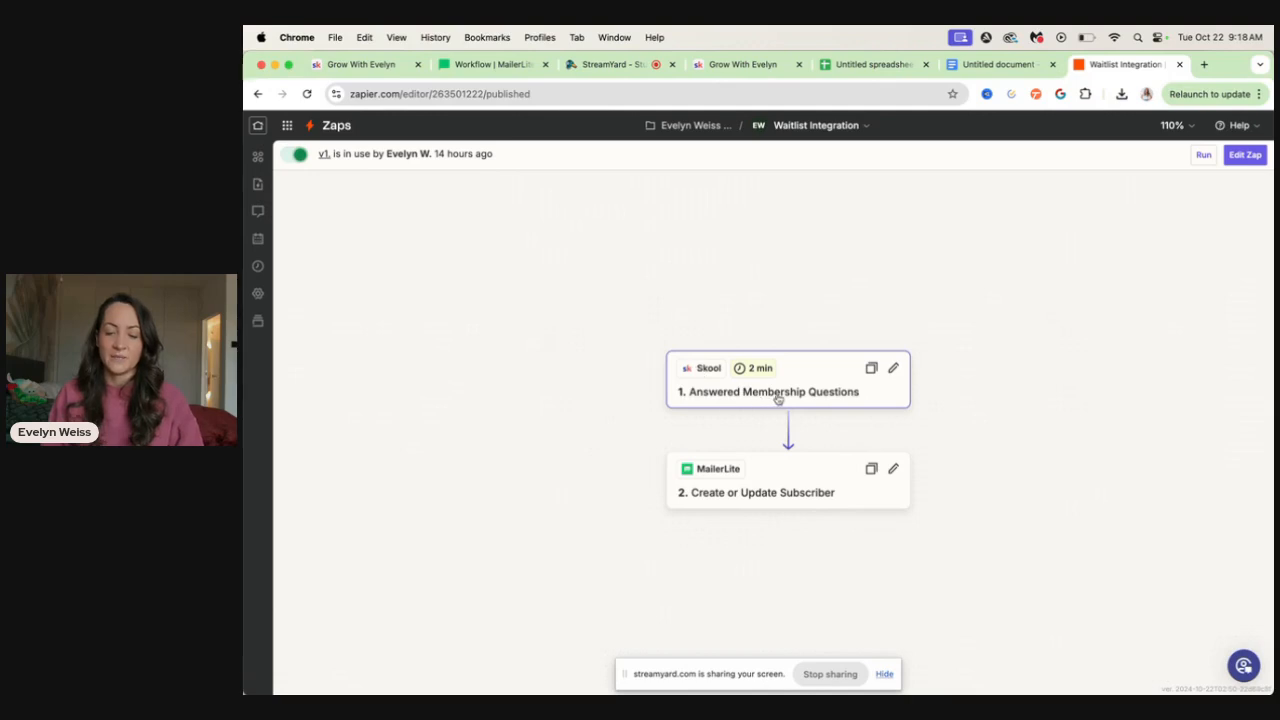
mouse_move(768, 497)
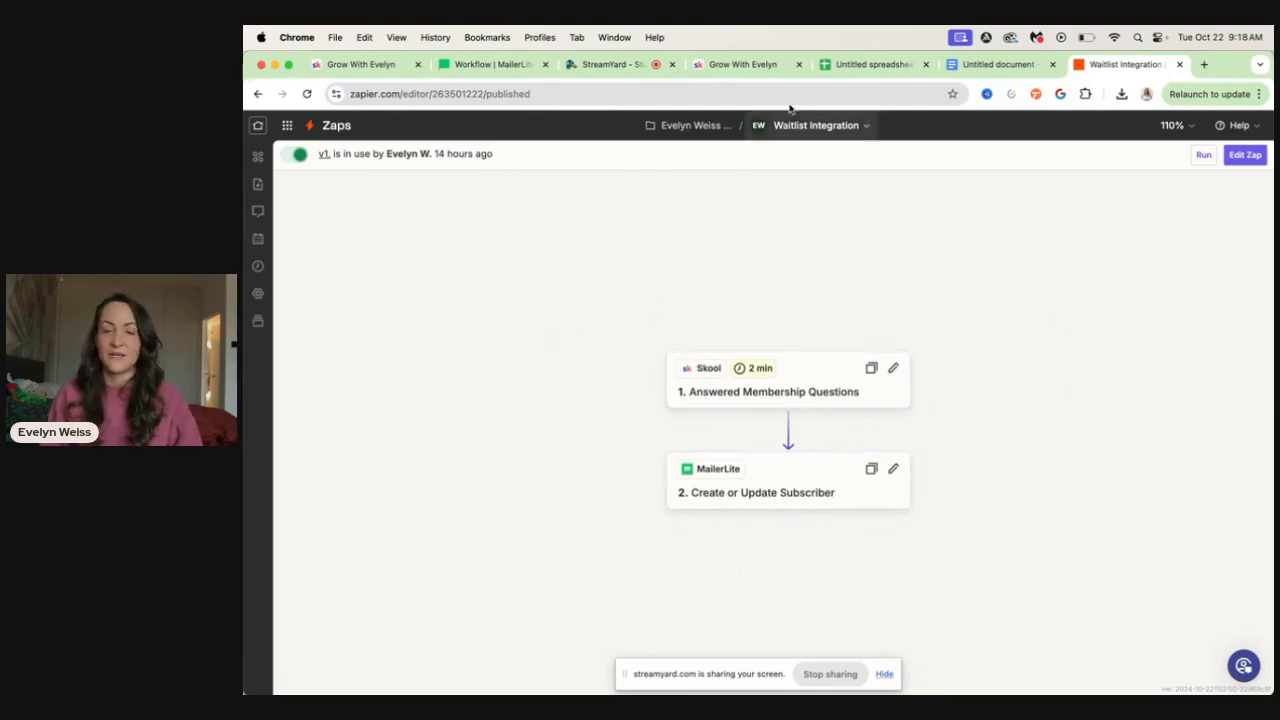
click(490, 64)
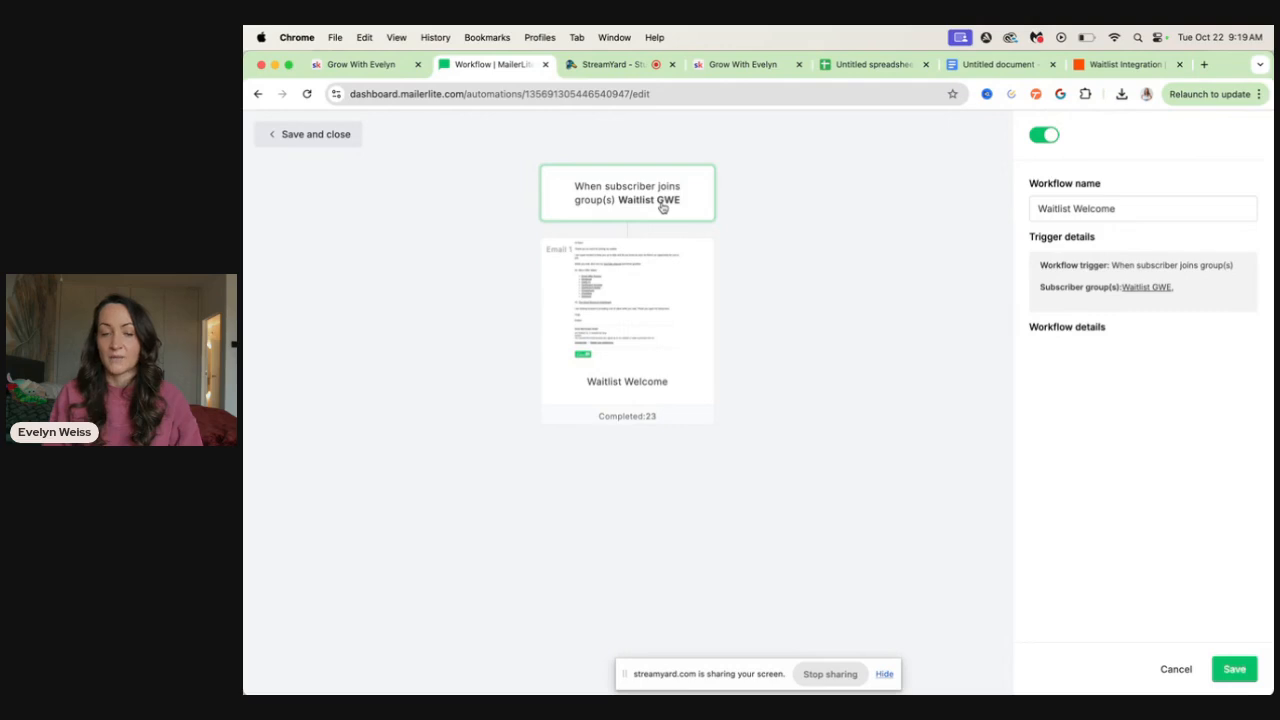
Step: View the Waitlist Welcome email's stats (23 sent, 56.52% opened), then return to the spreadsheet
click(626, 320)
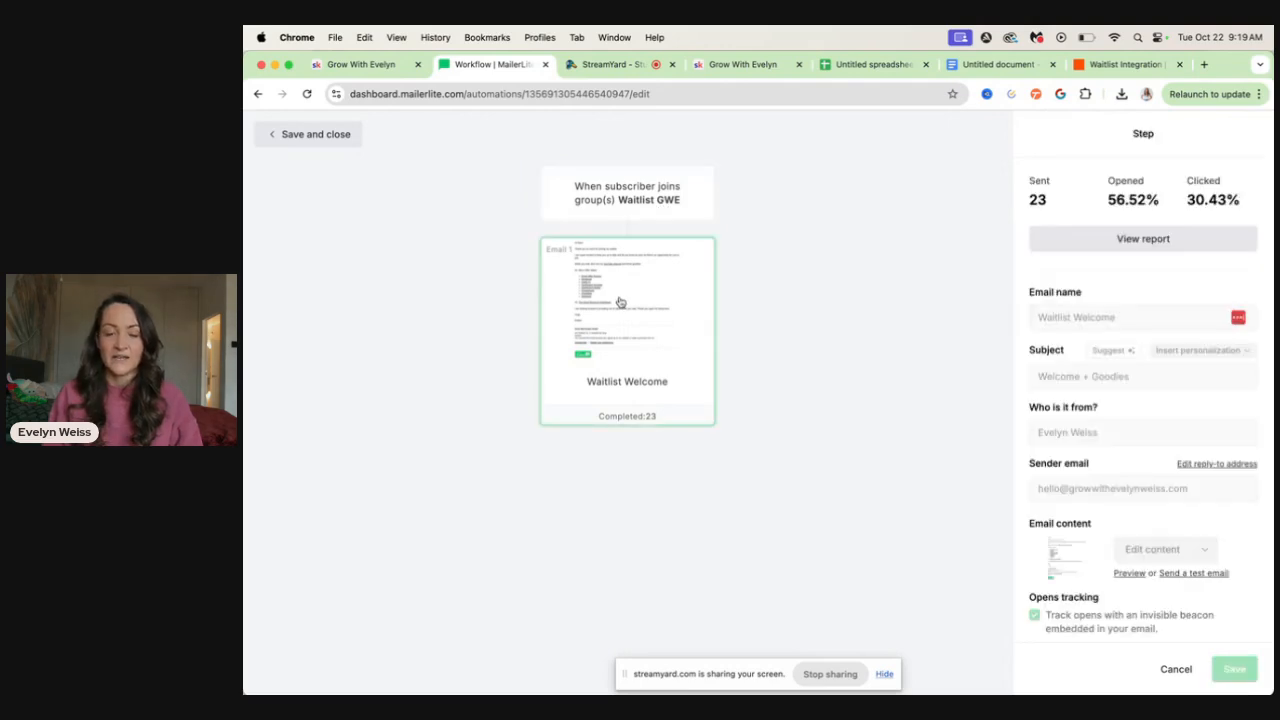
mouse_move(660, 399)
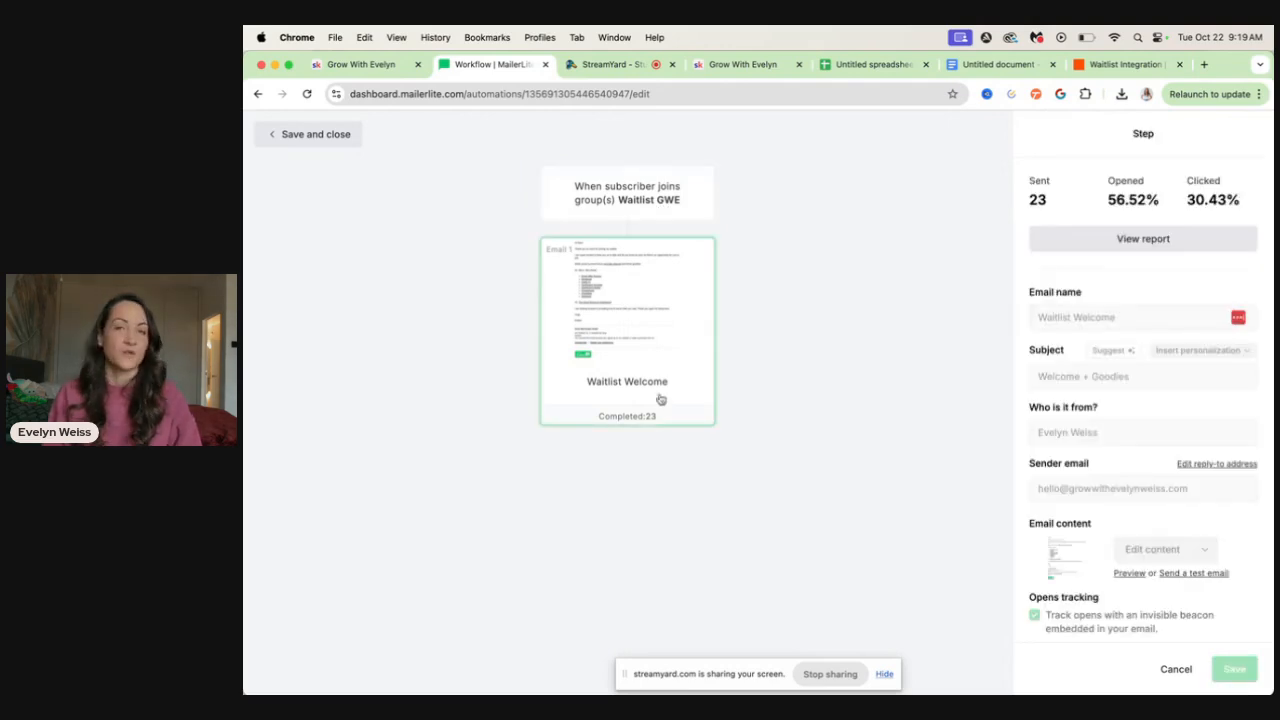
click(800, 64)
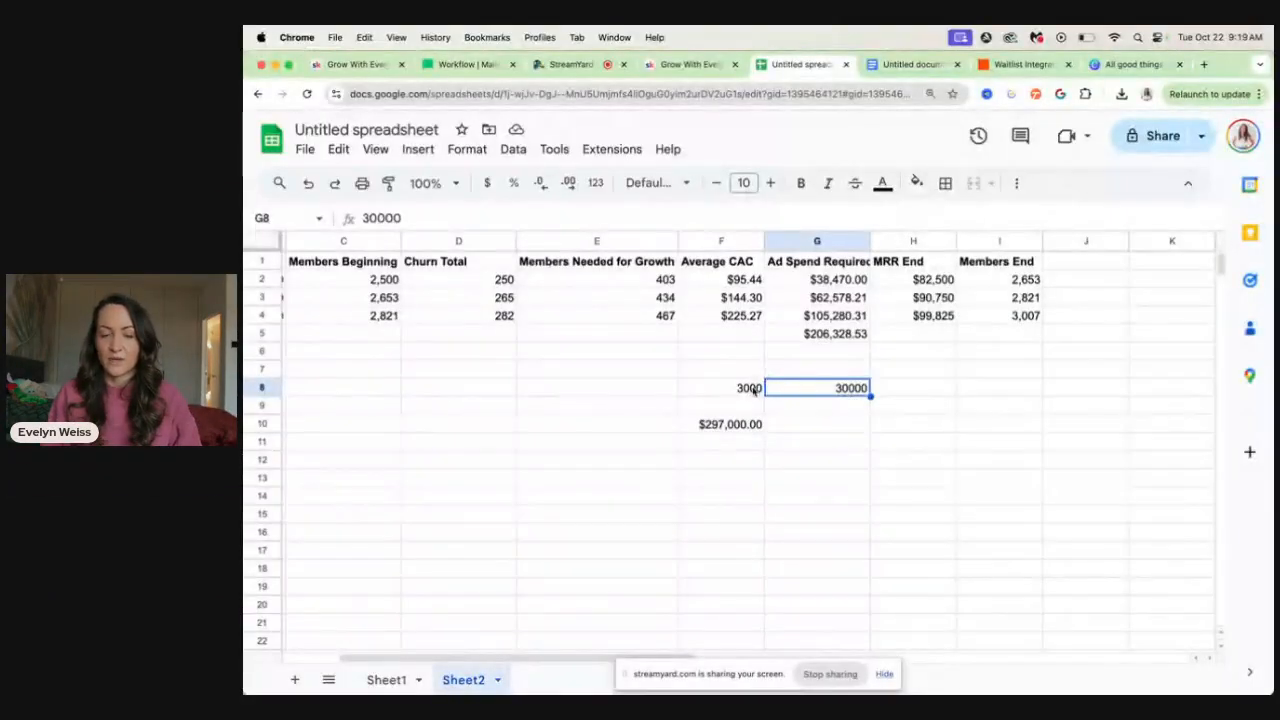
click(817, 333)
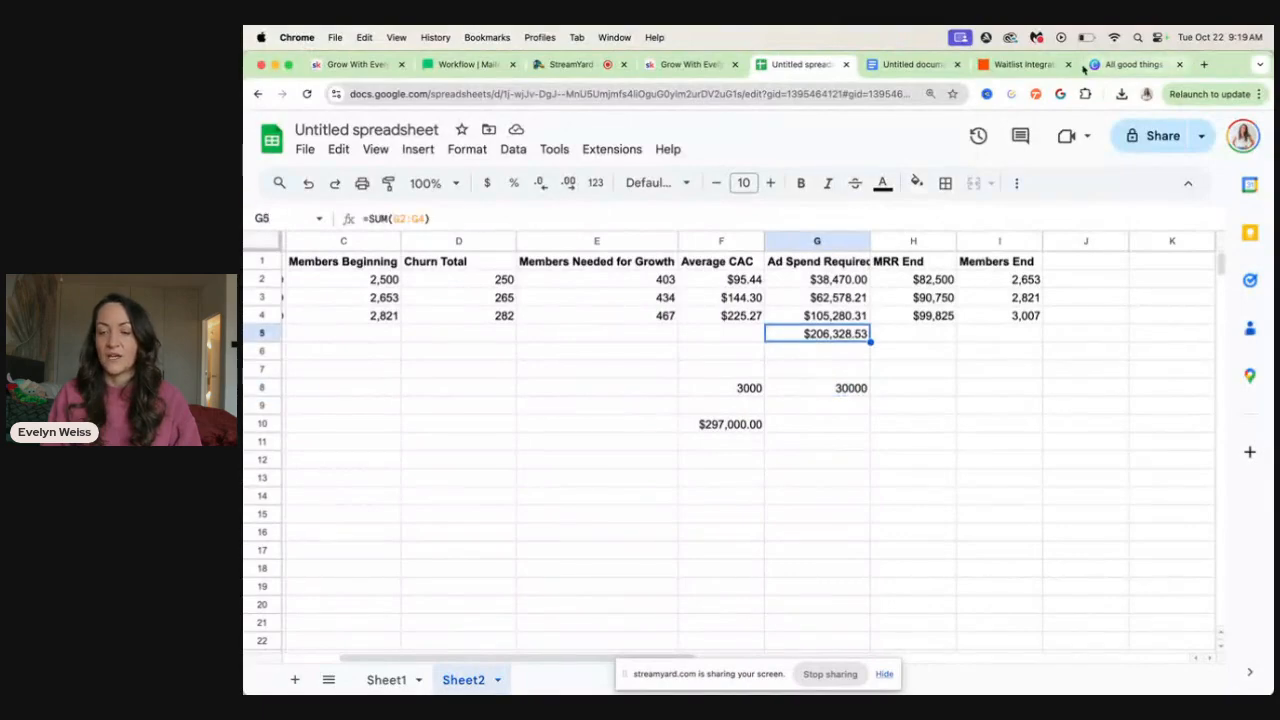
click(1130, 64)
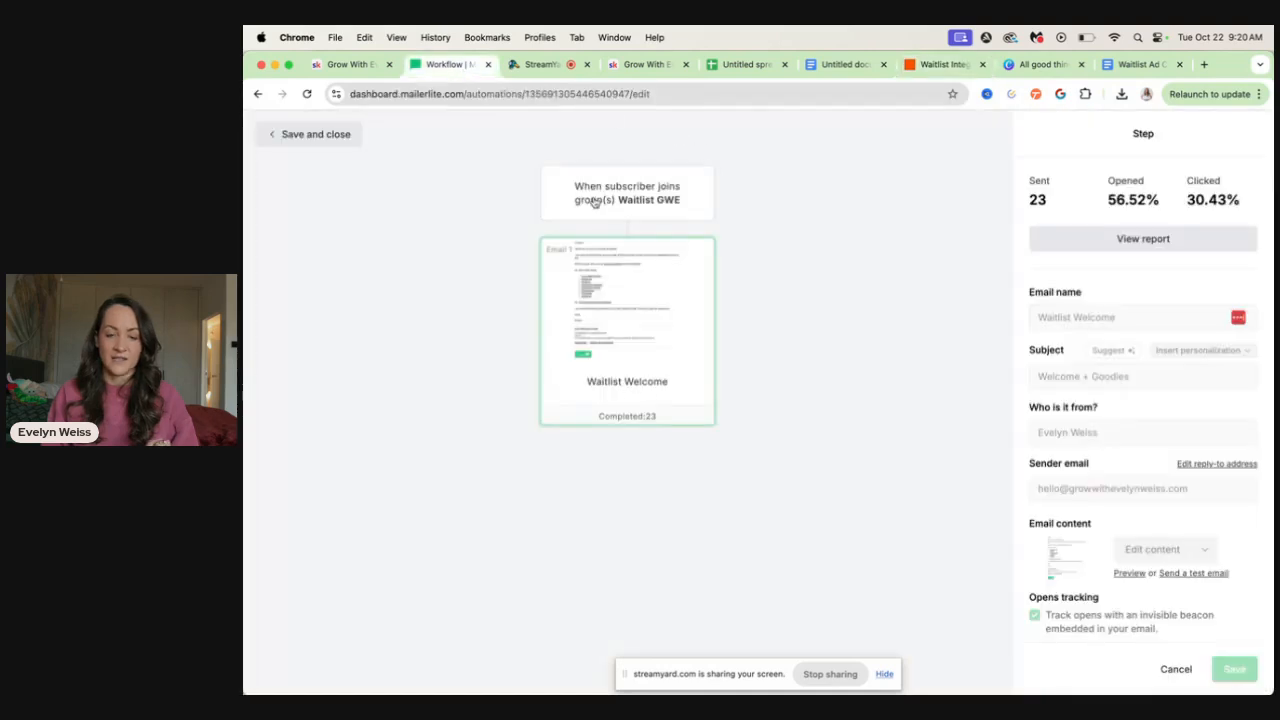
mouse_move(640, 249)
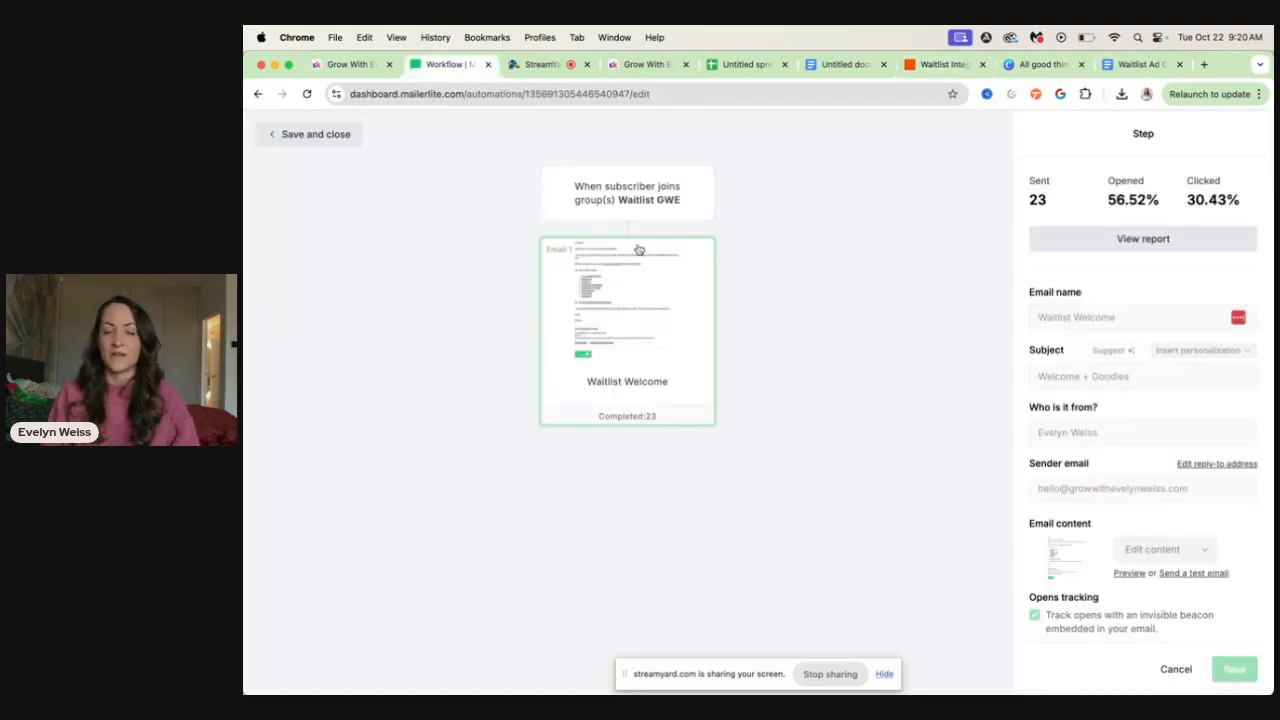
Step: Save and close the workflow to return to MailerLite's Automations list
click(315, 133)
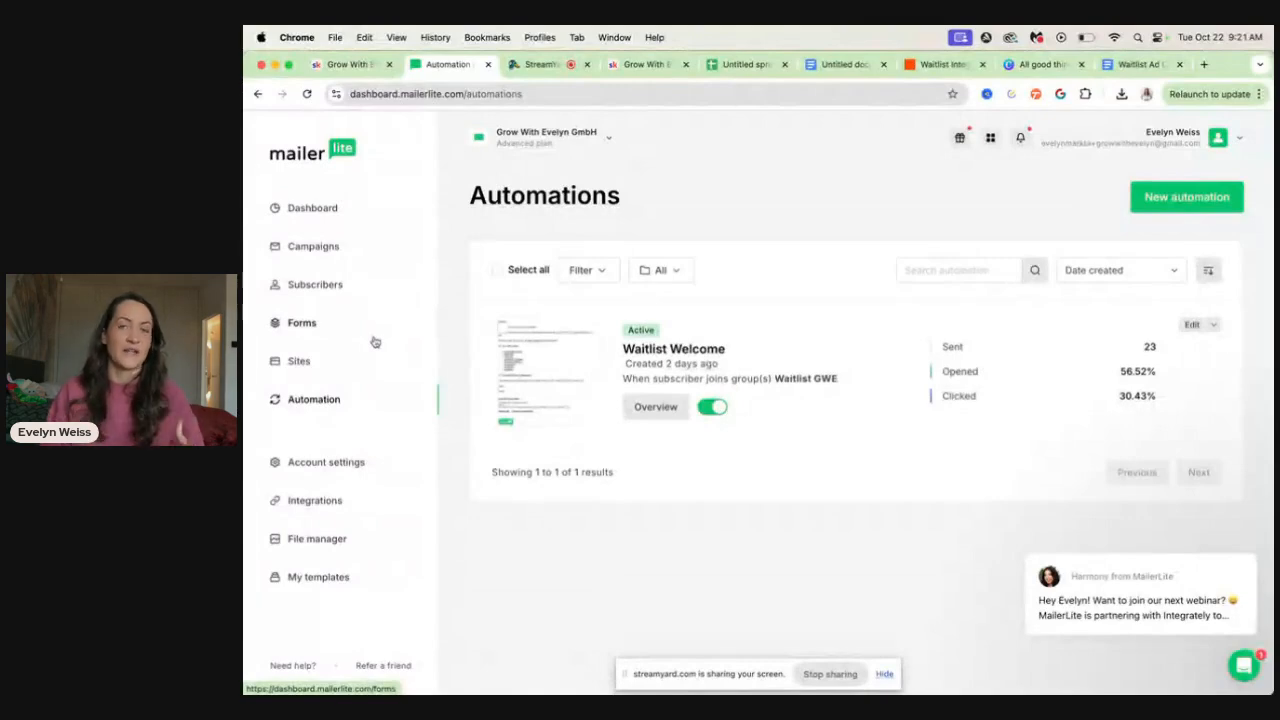
mouse_move(366, 313)
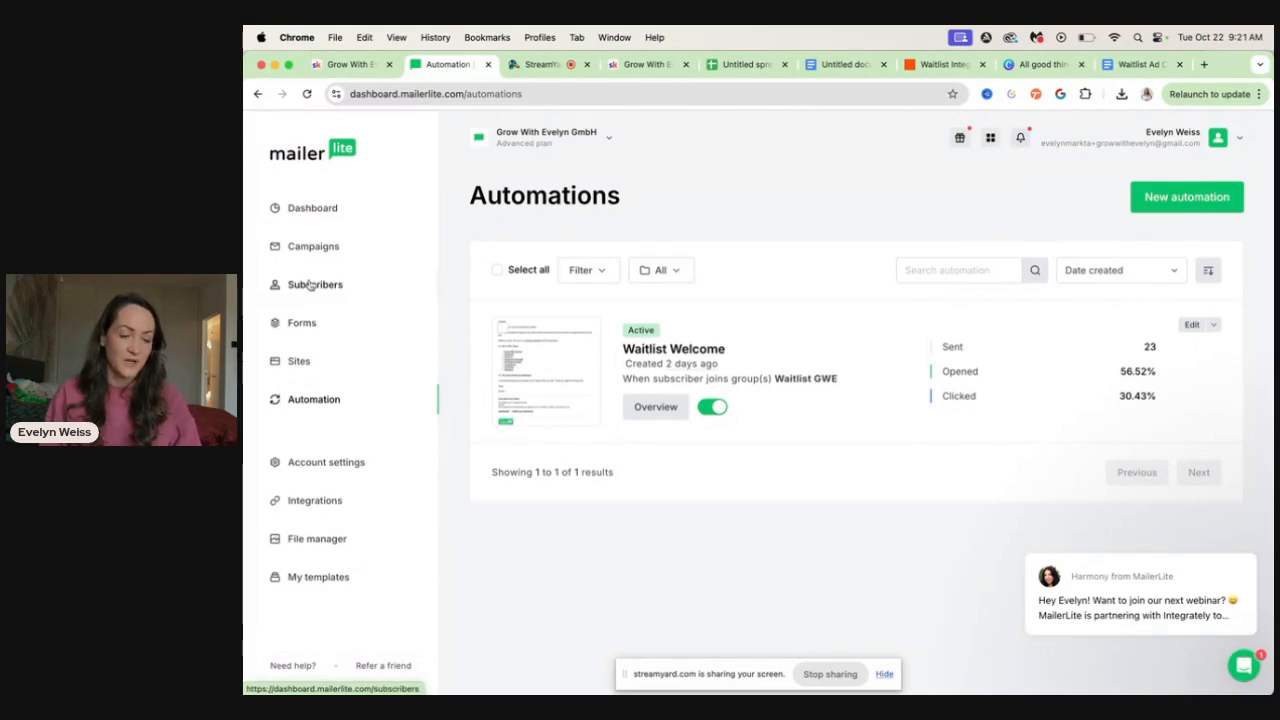
mouse_move(305, 399)
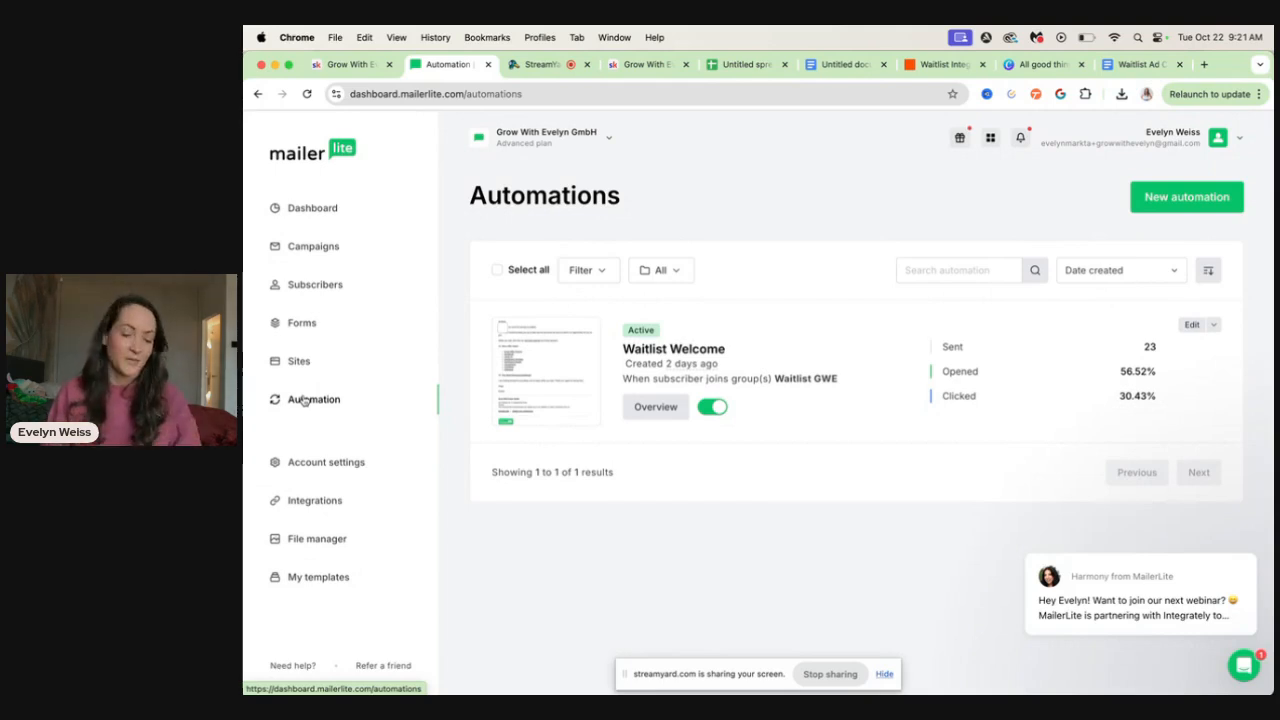
mouse_move(742, 517)
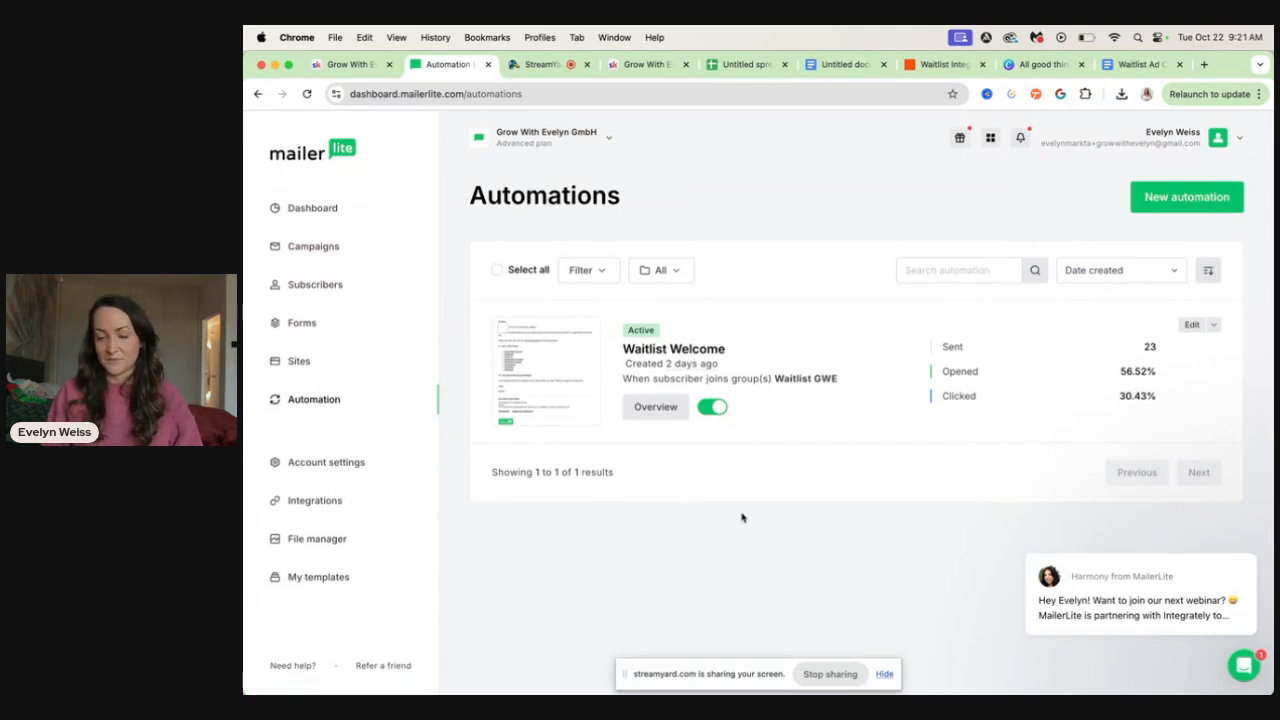
mouse_move(845, 680)
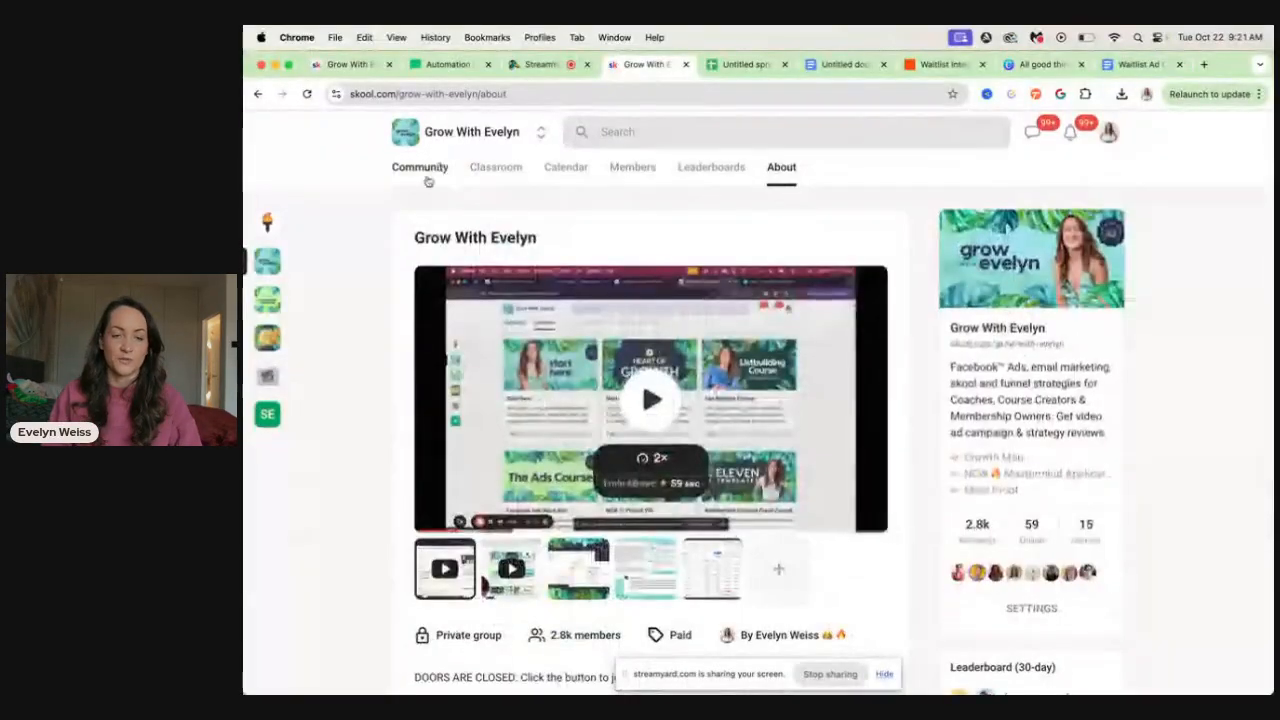
Step: Open the Grow With Evelyn community feed in Skool, with 211 pending membership requests
click(419, 167)
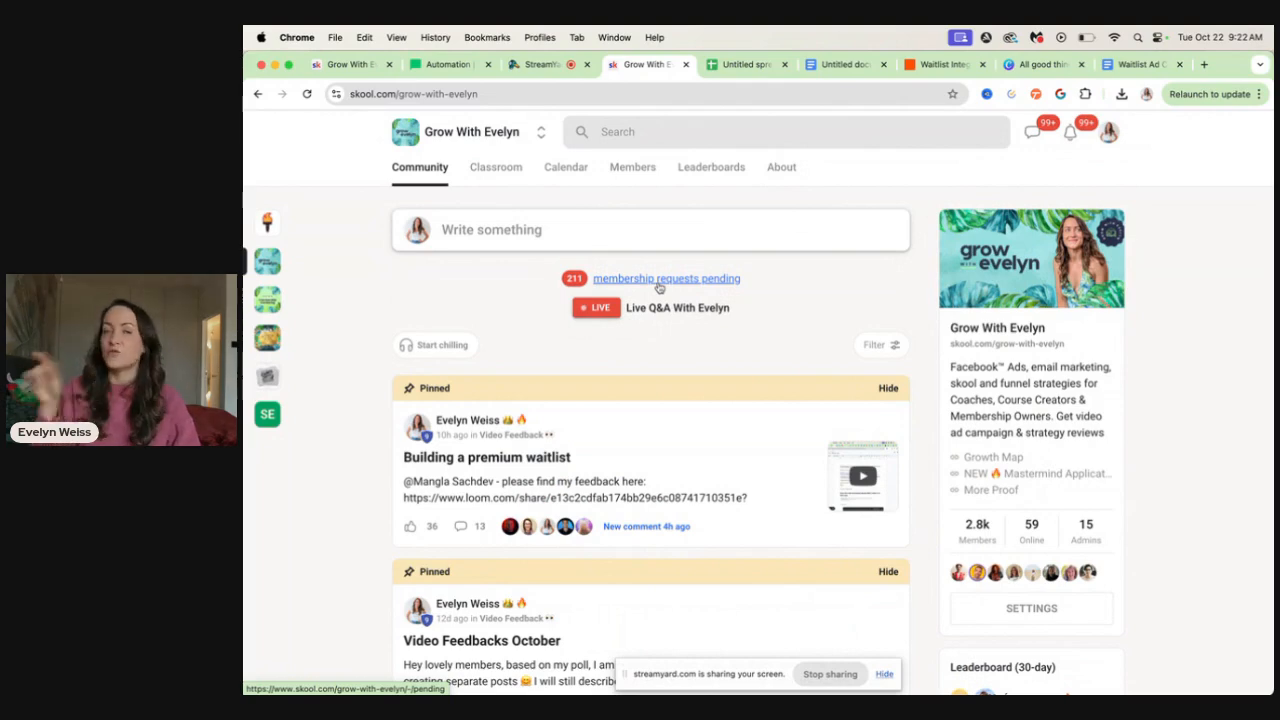
mouse_move(1103, 577)
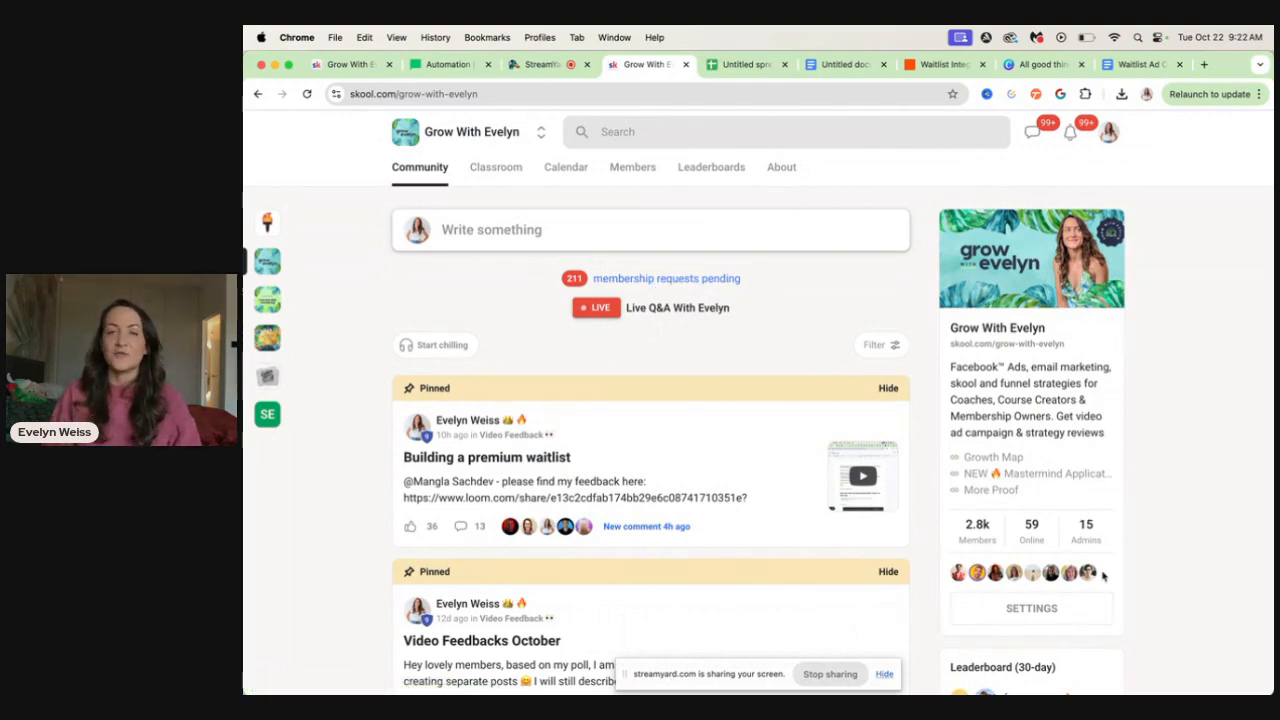